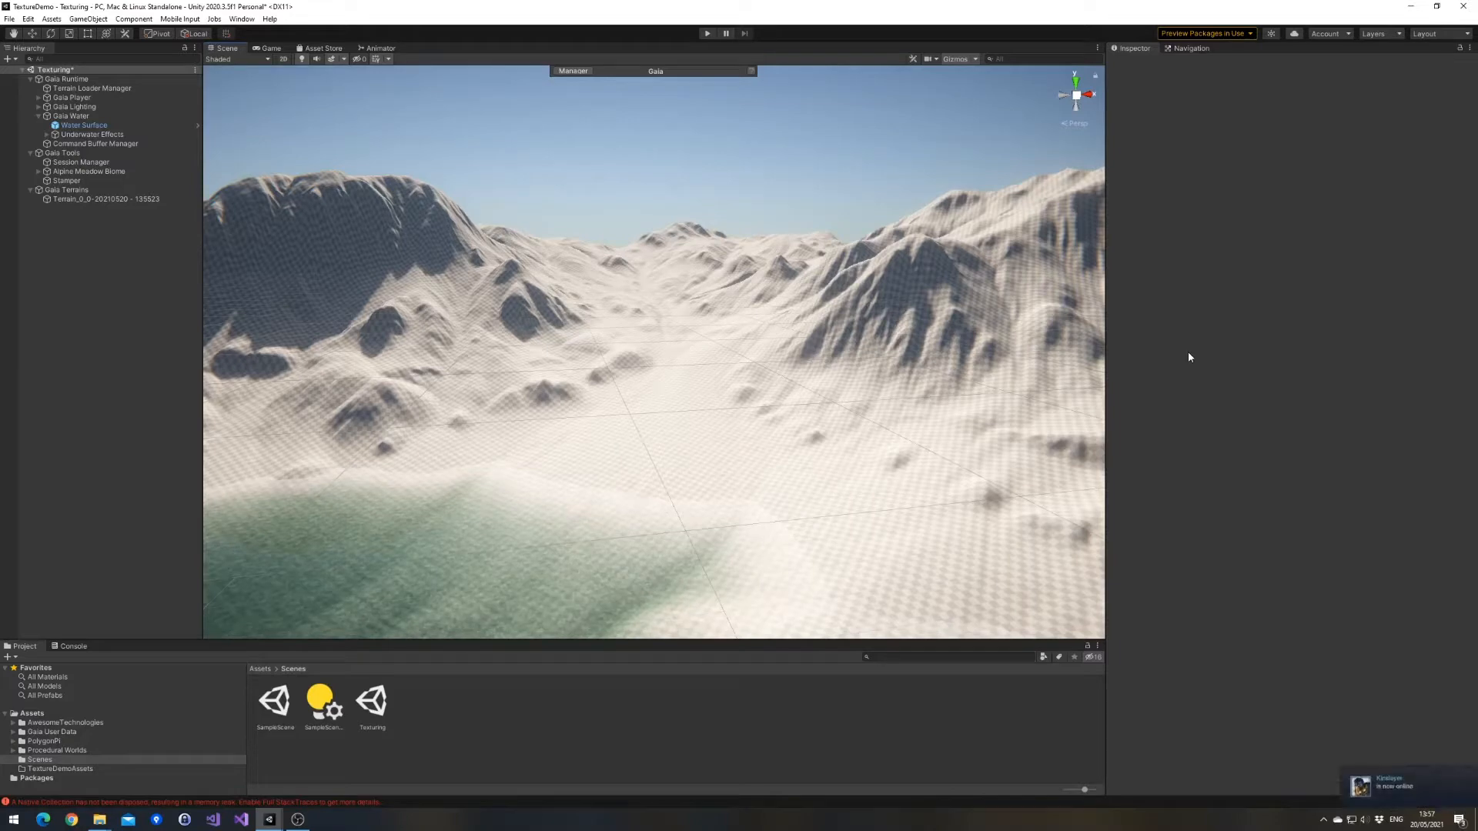
{"action": "mouse_move", "coordinate": [497, 158]}
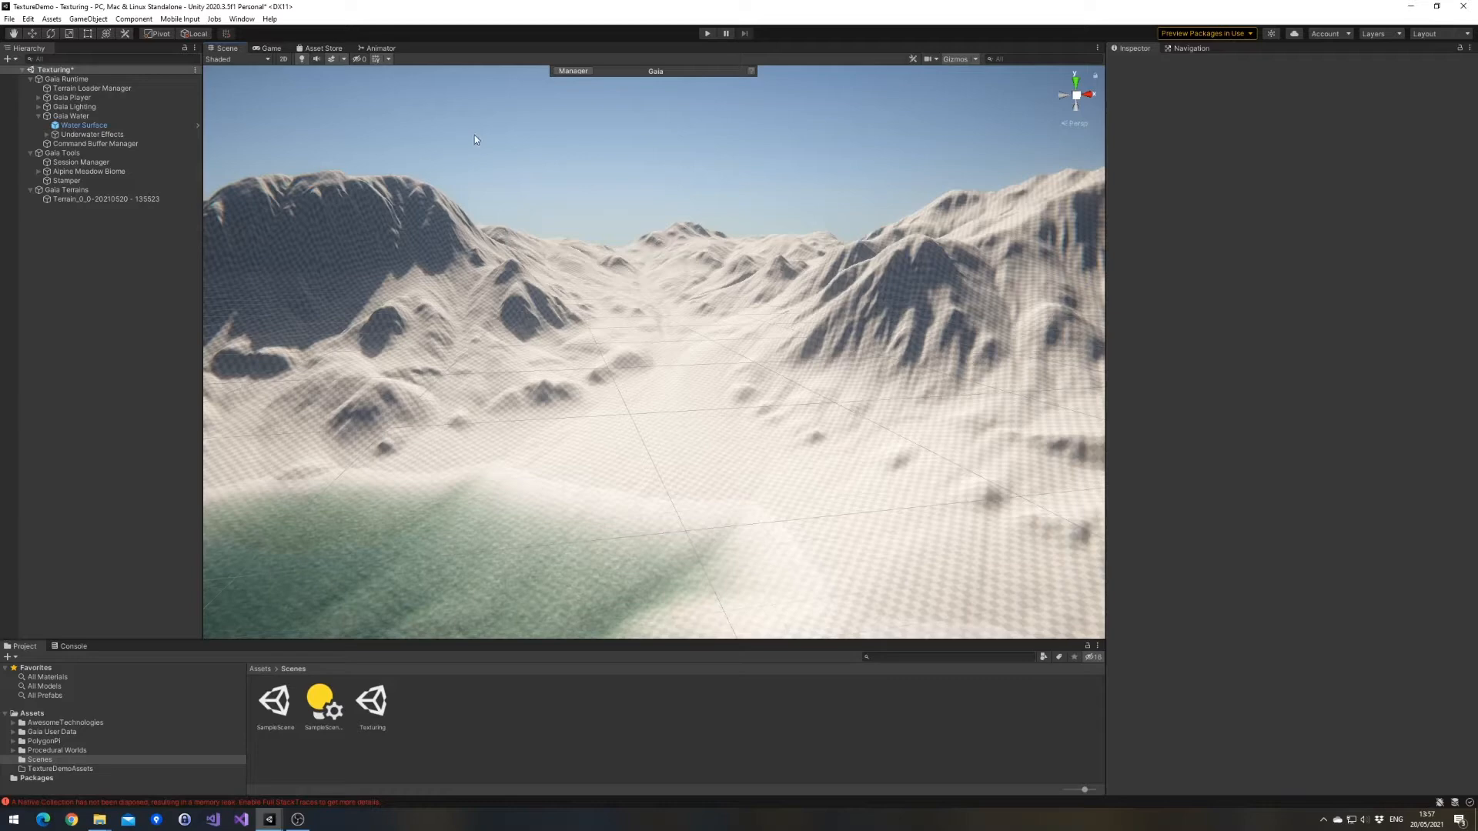
Add Vegetation Studio Pro from the scene-view menu and remove the extra WindZone object.
{"action": "left_click", "coordinate": [241, 19]}
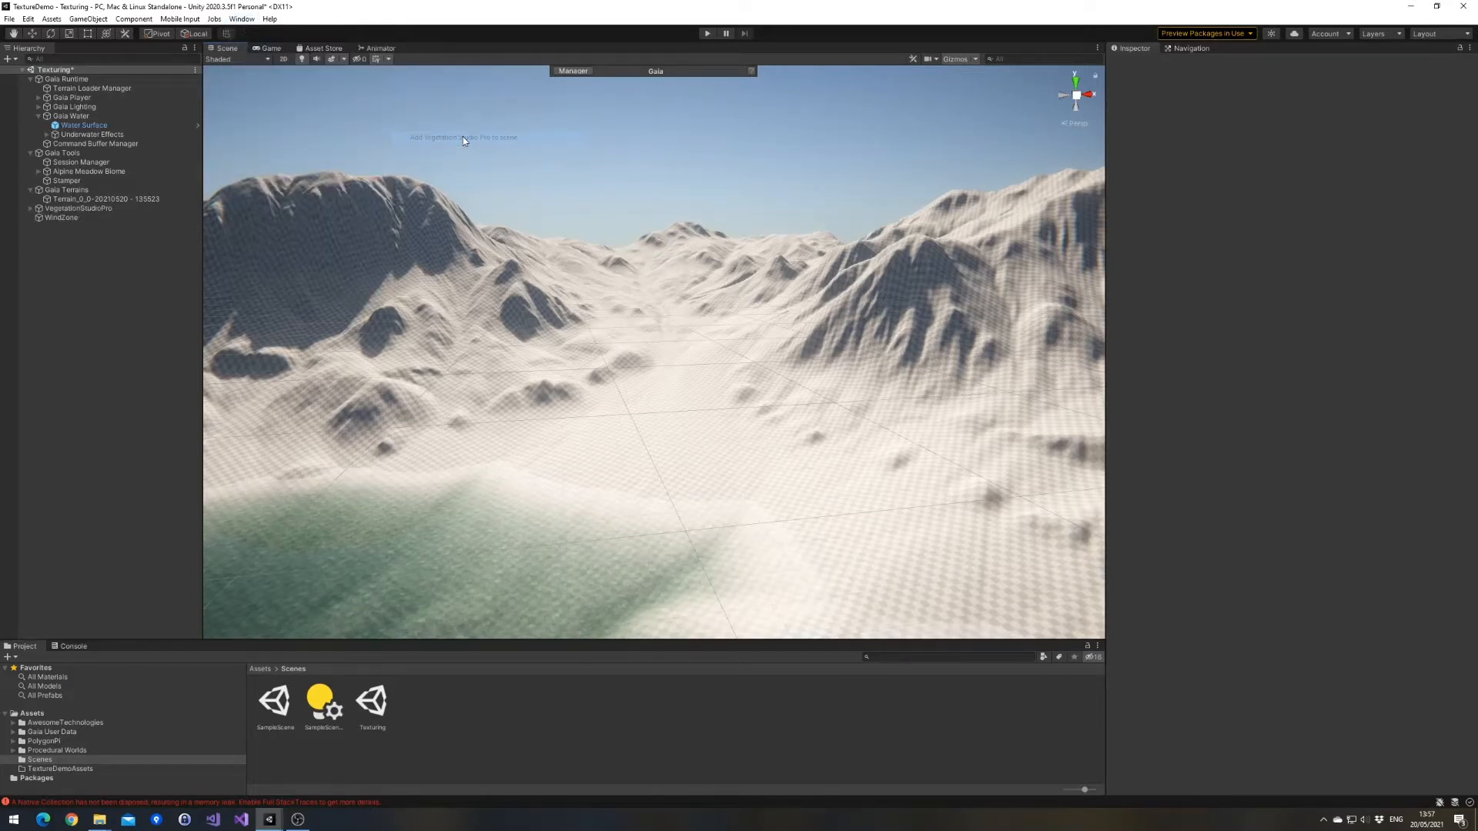
{"action": "left_click", "coordinate": [80, 209]}
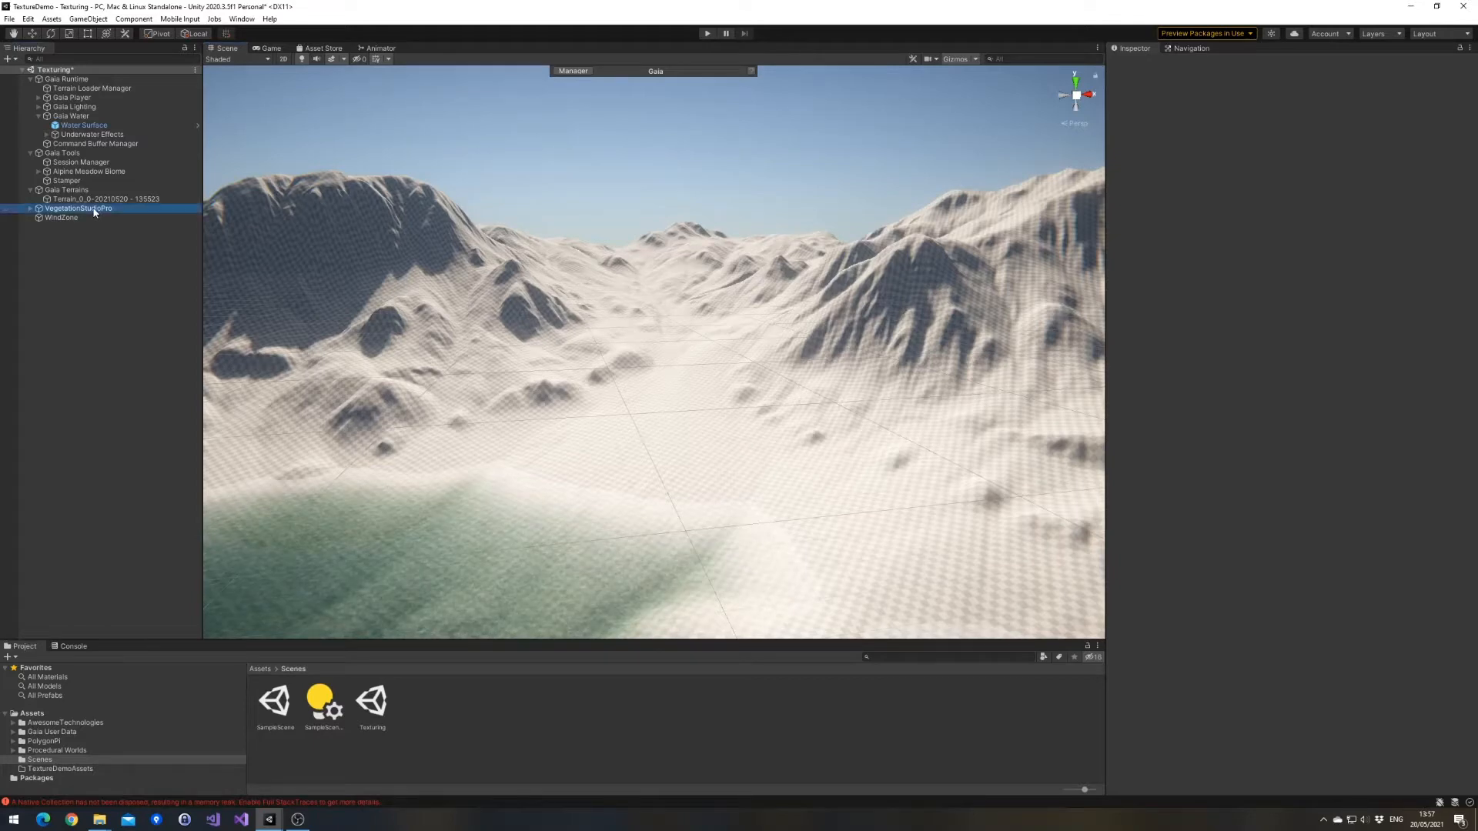
{"action": "left_click", "coordinate": [80, 208]}
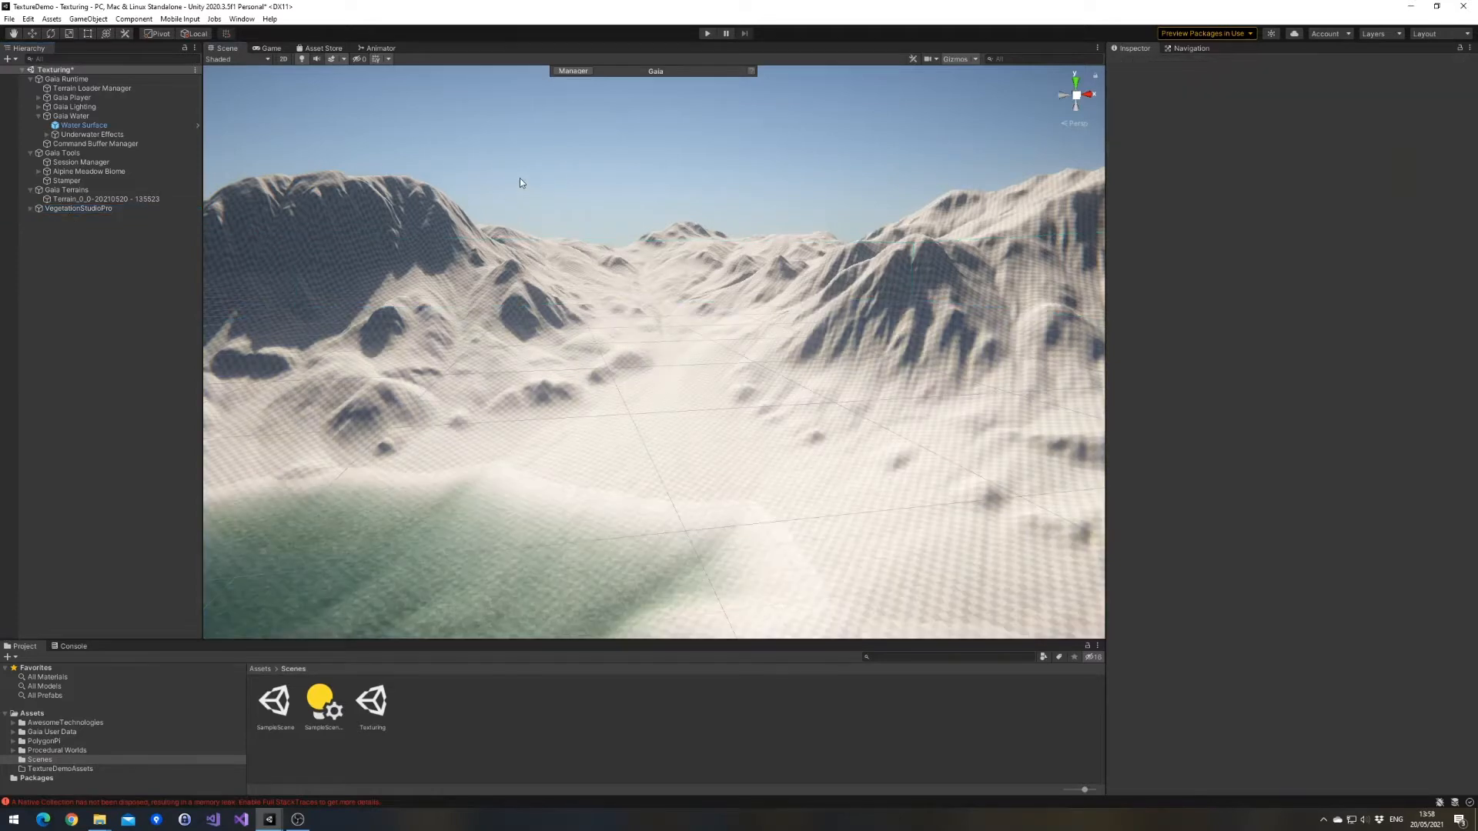
{"action": "mouse_move", "coordinate": [529, 197]}
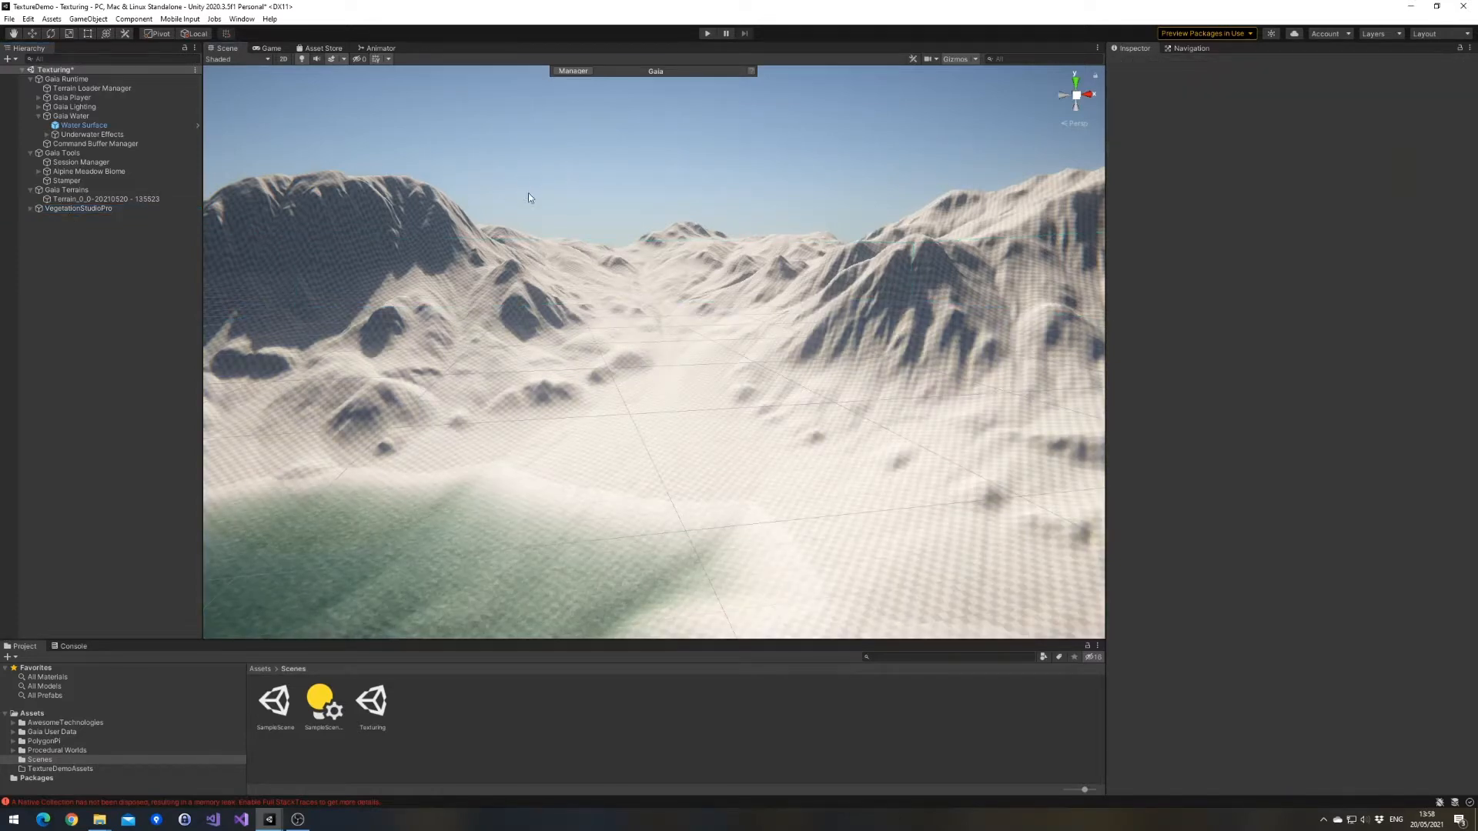
Replace the terrain's texture layers with sand first, then the remaining seven layers.
{"action": "left_click", "coordinate": [106, 199]}
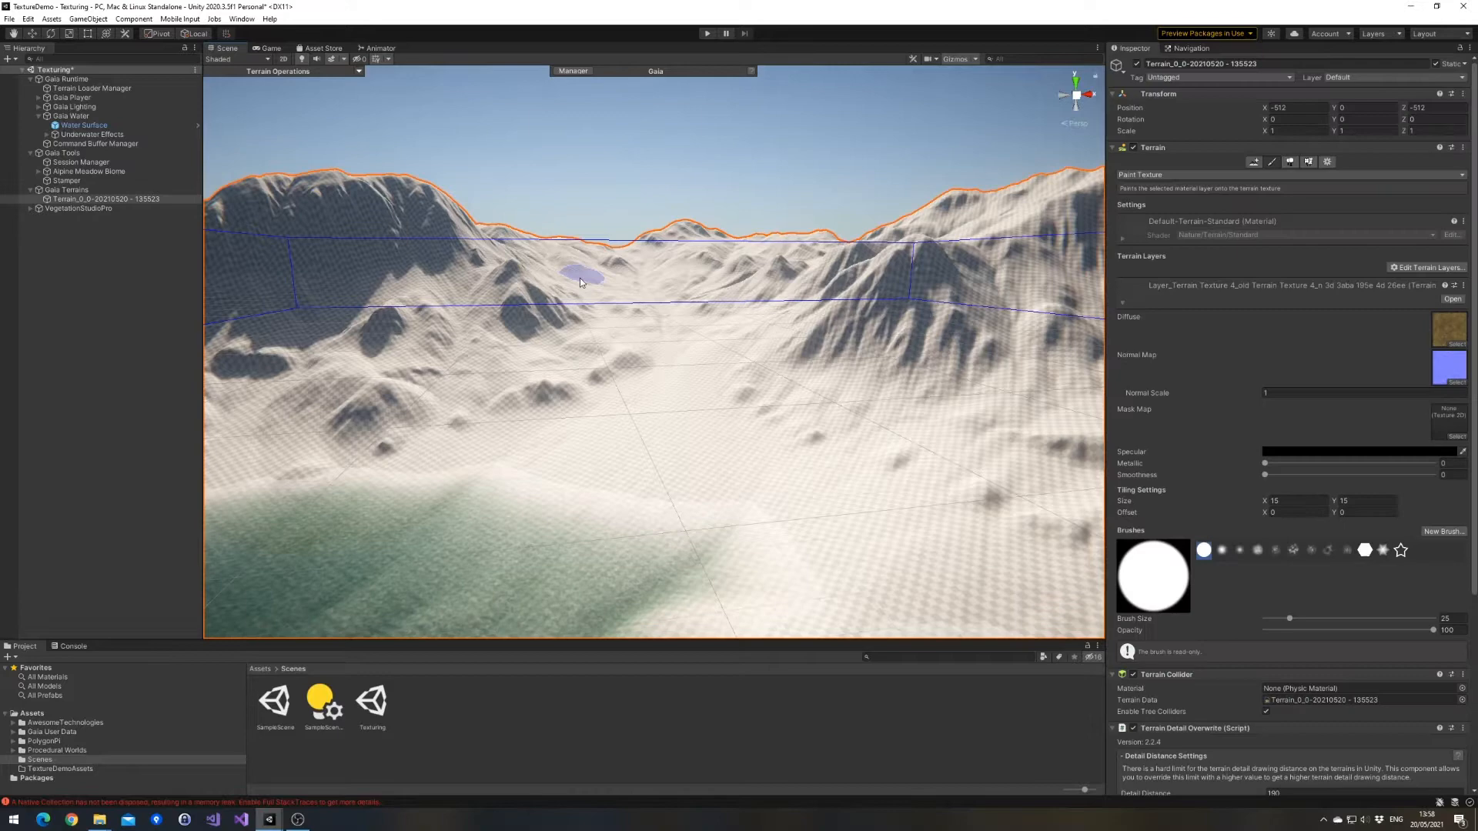
{"action": "mouse_move", "coordinate": [1272, 161]}
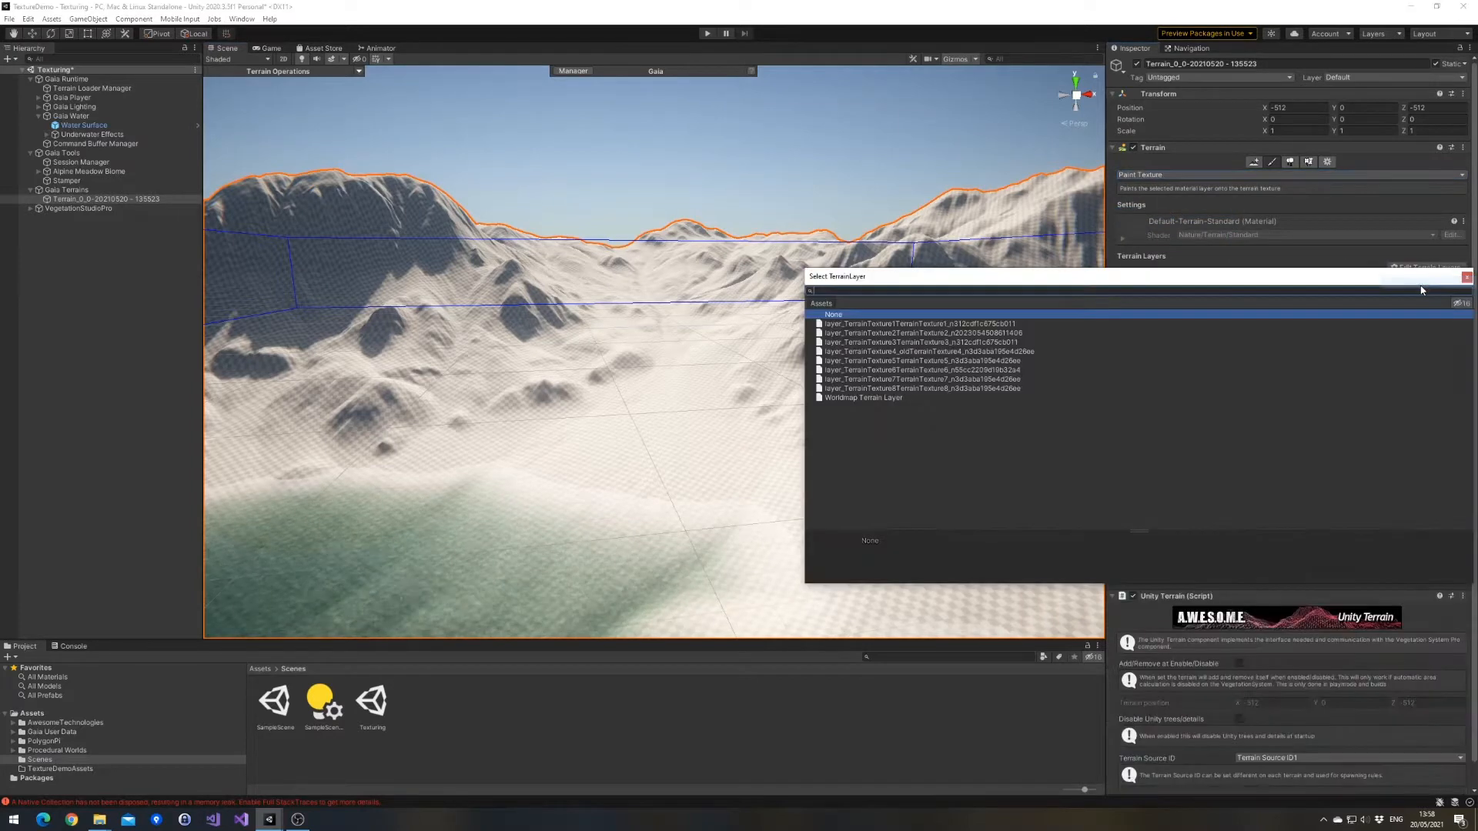
{"action": "left_click", "coordinate": [915, 324]}
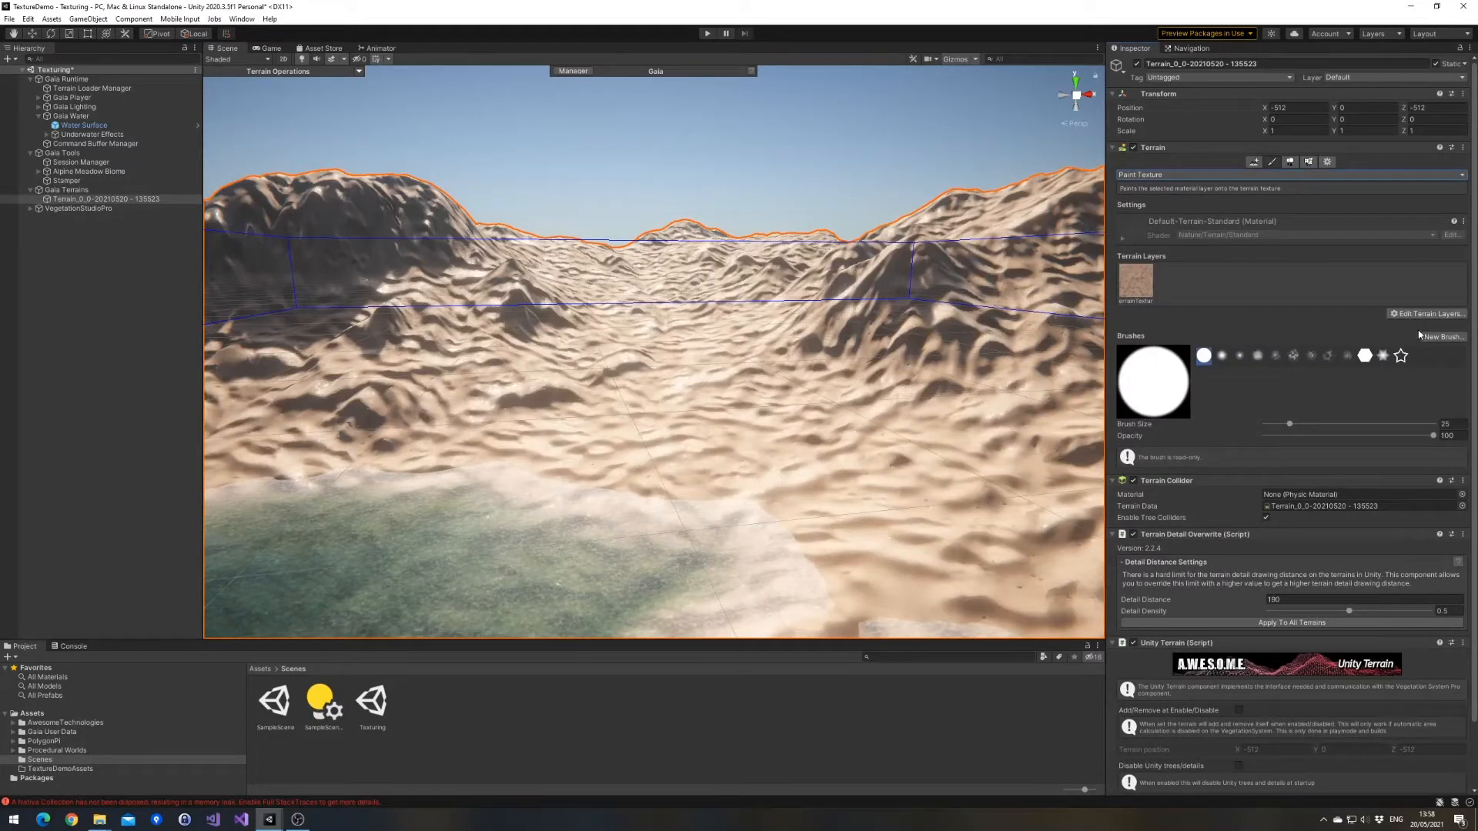
{"action": "mouse_move", "coordinate": [1428, 313]}
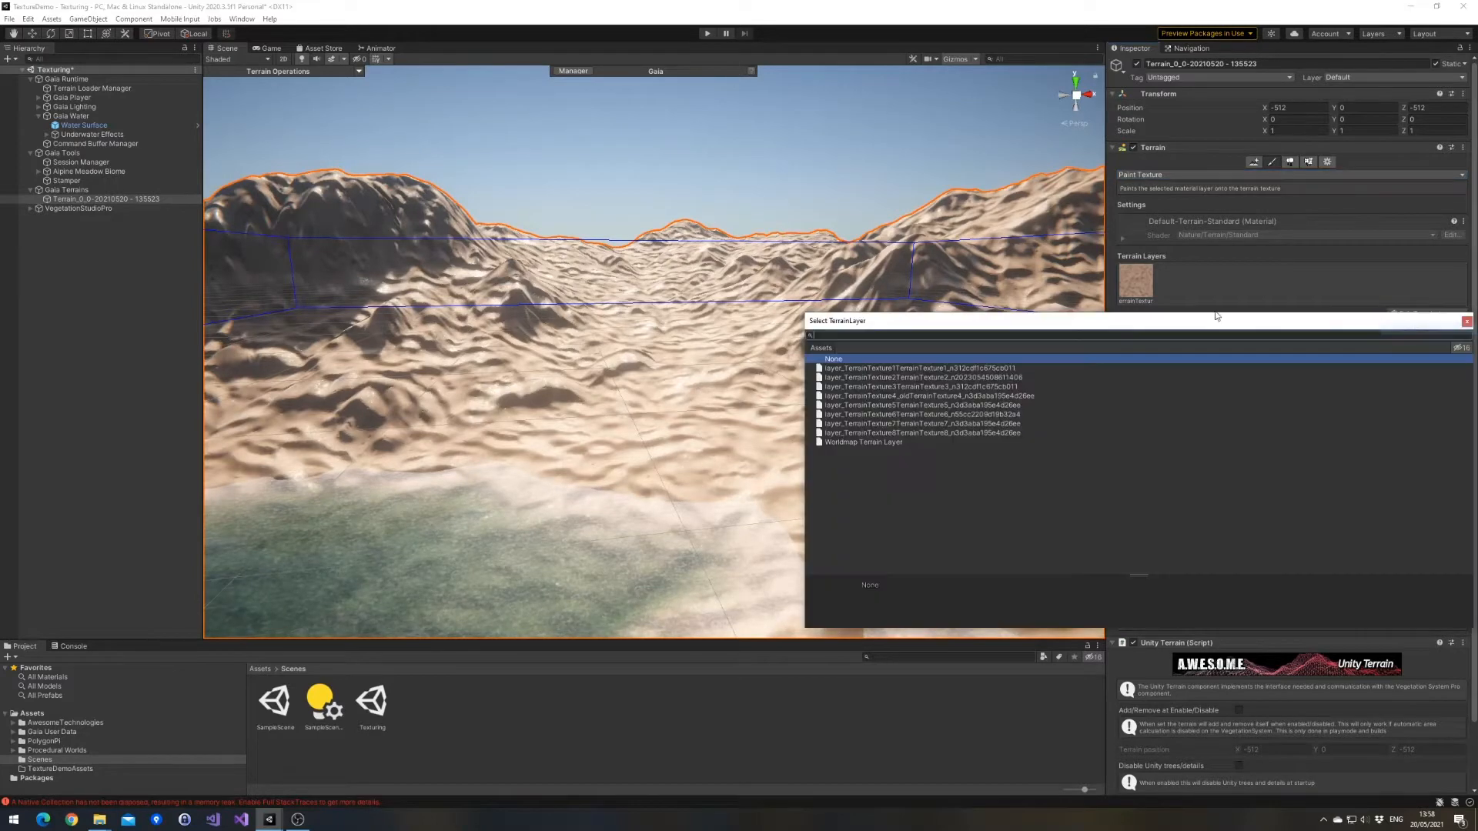
{"action": "left_click", "coordinate": [924, 377]}
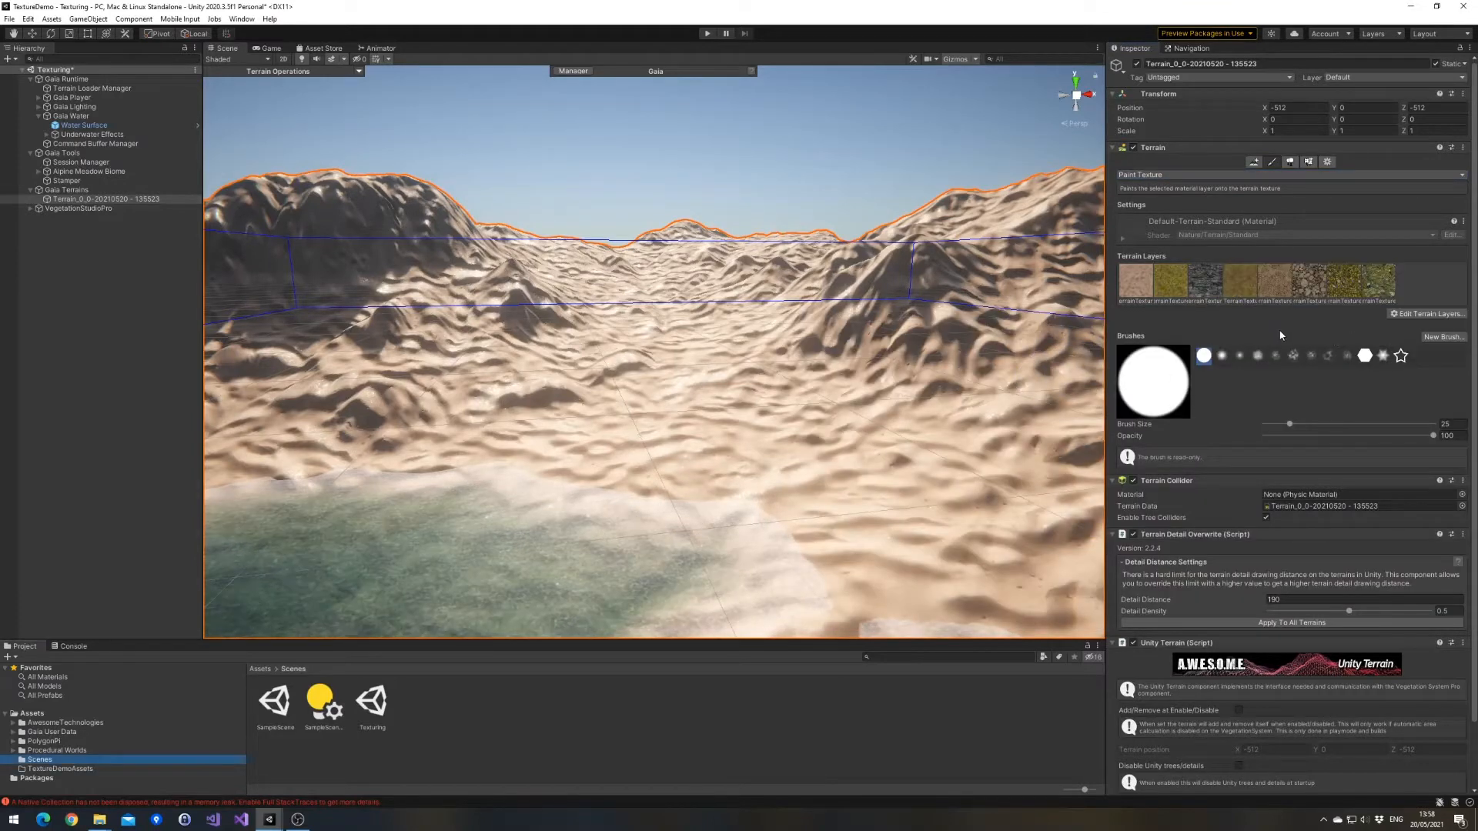
{"action": "left_click", "coordinate": [330, 415]}
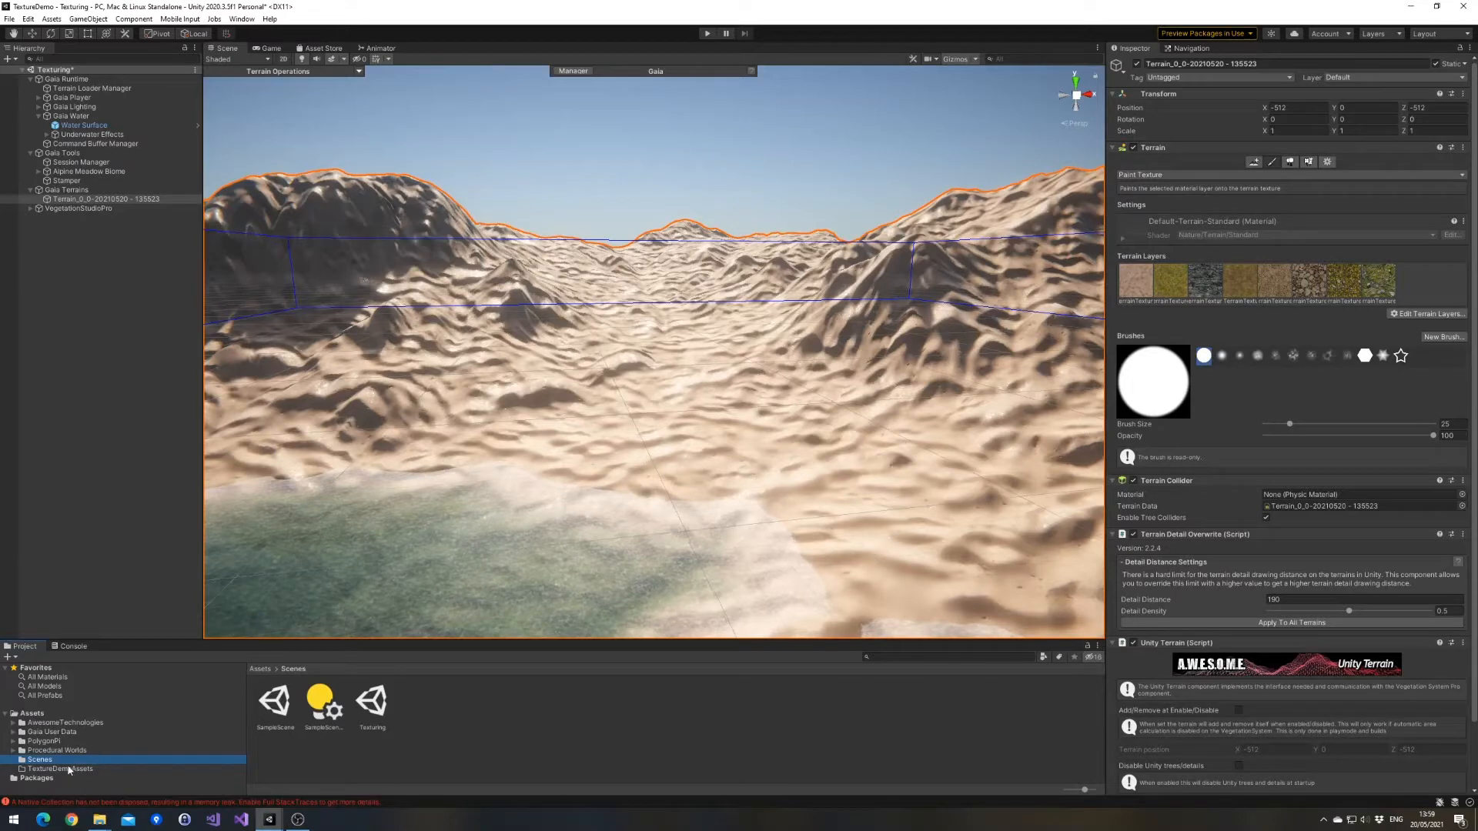
Create an 8 terrain texture Biome package named GrassBiome in TextureDemoAssets.
{"action": "right_click", "coordinate": [58, 768]}
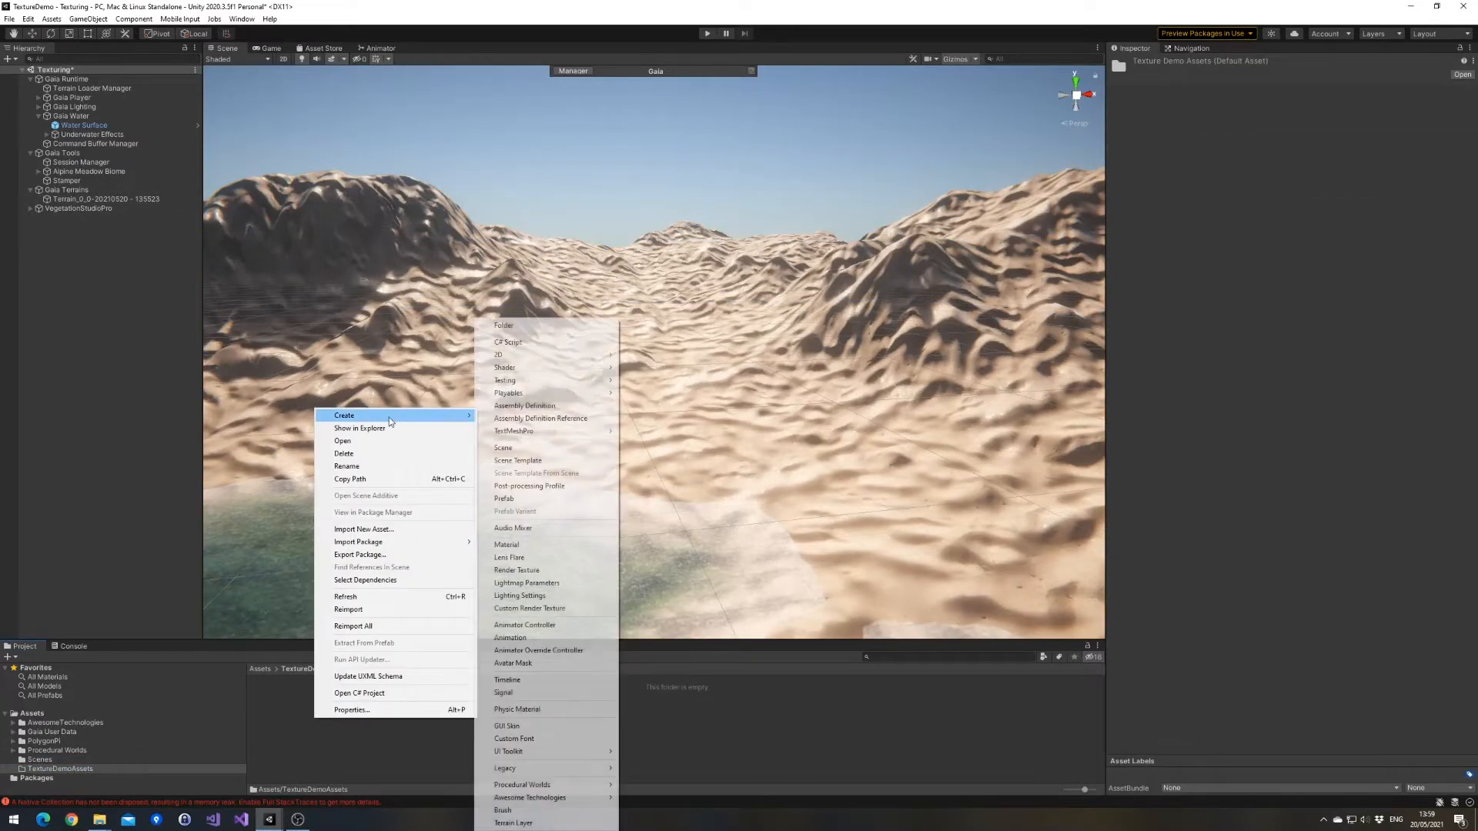
{"action": "mouse_move", "coordinate": [529, 797]}
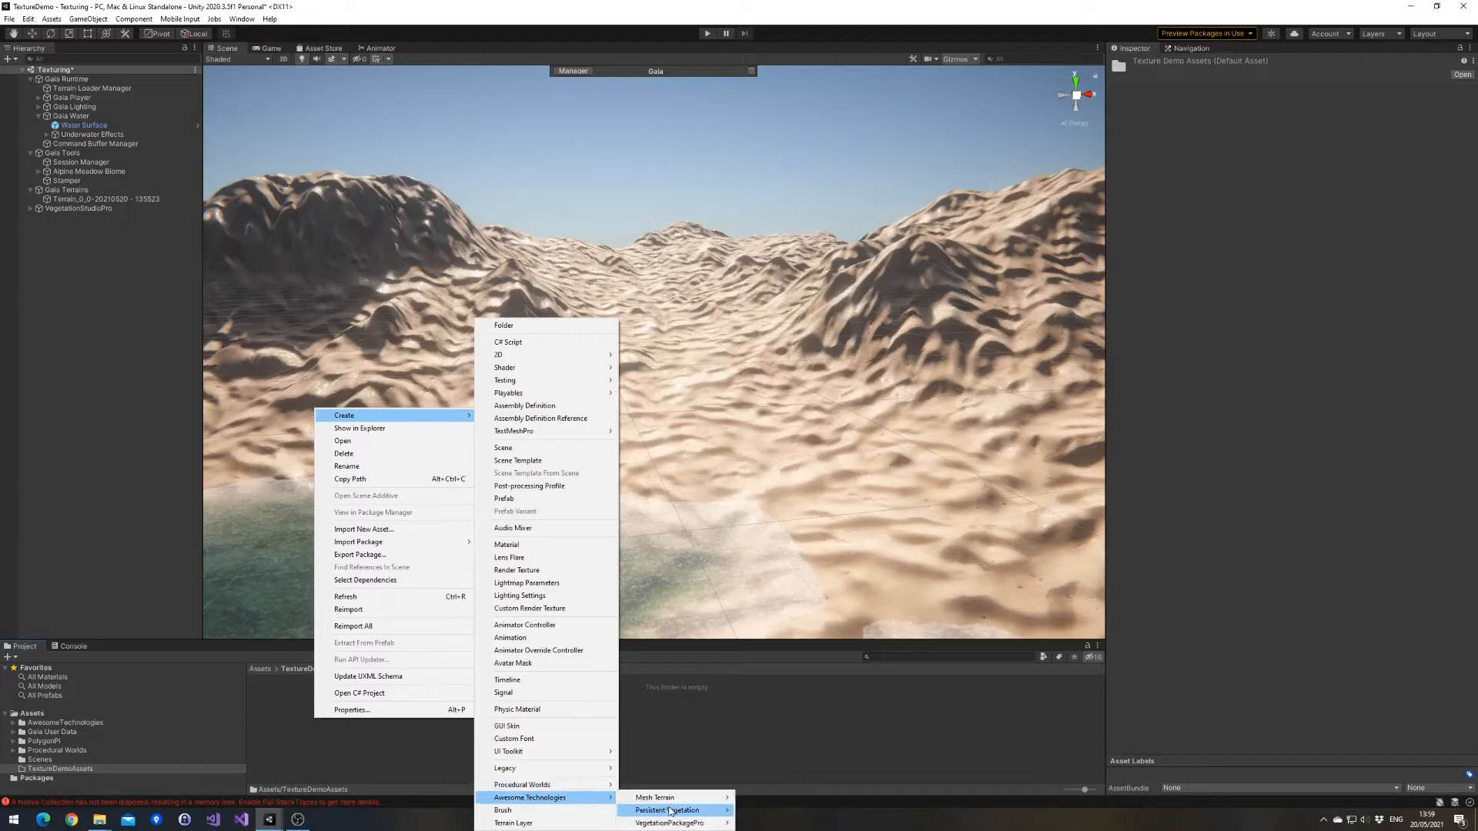
{"action": "mouse_move", "coordinate": [669, 823]}
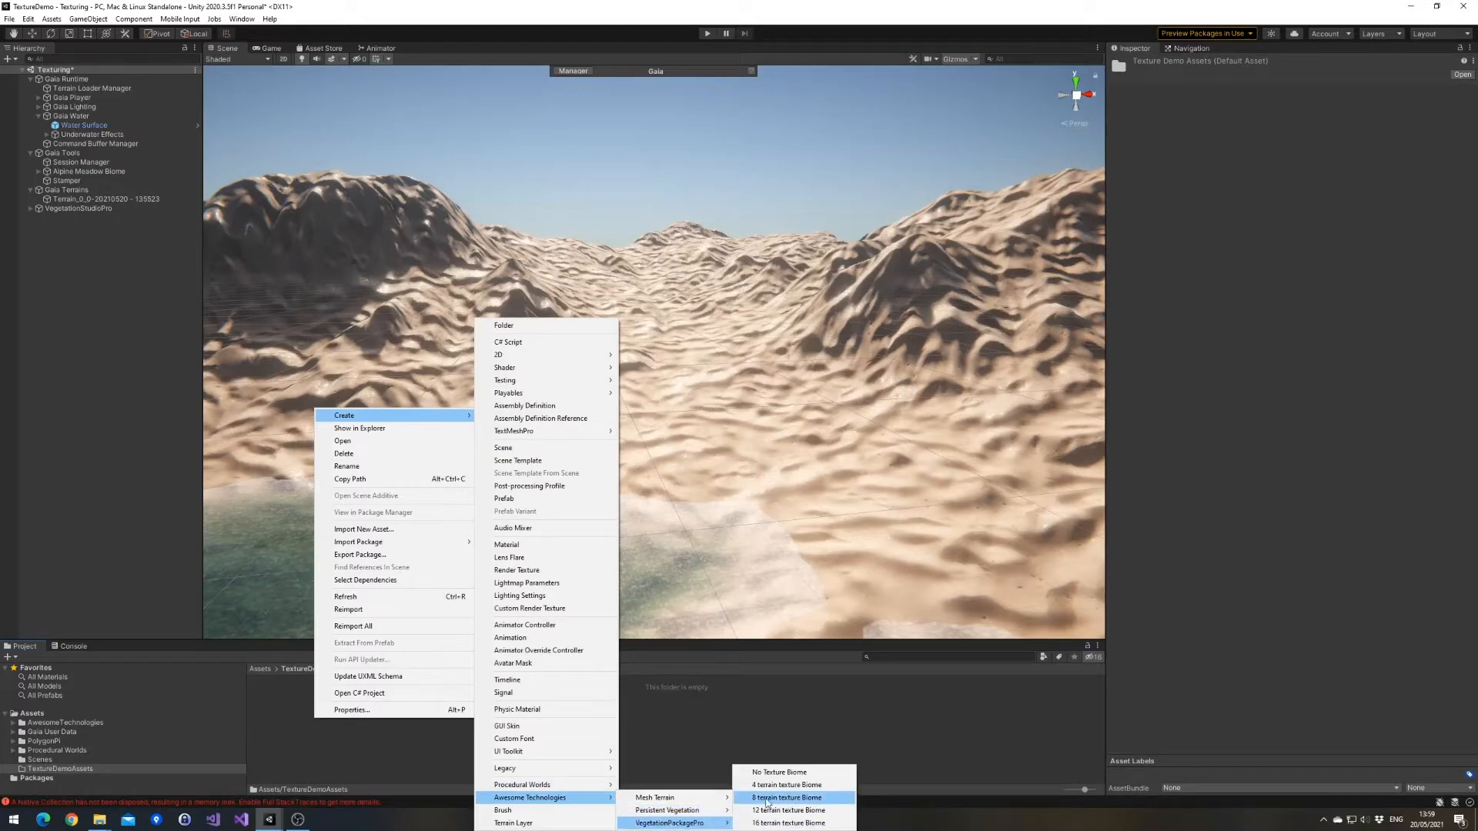
{"action": "left_click", "coordinate": [785, 798]}
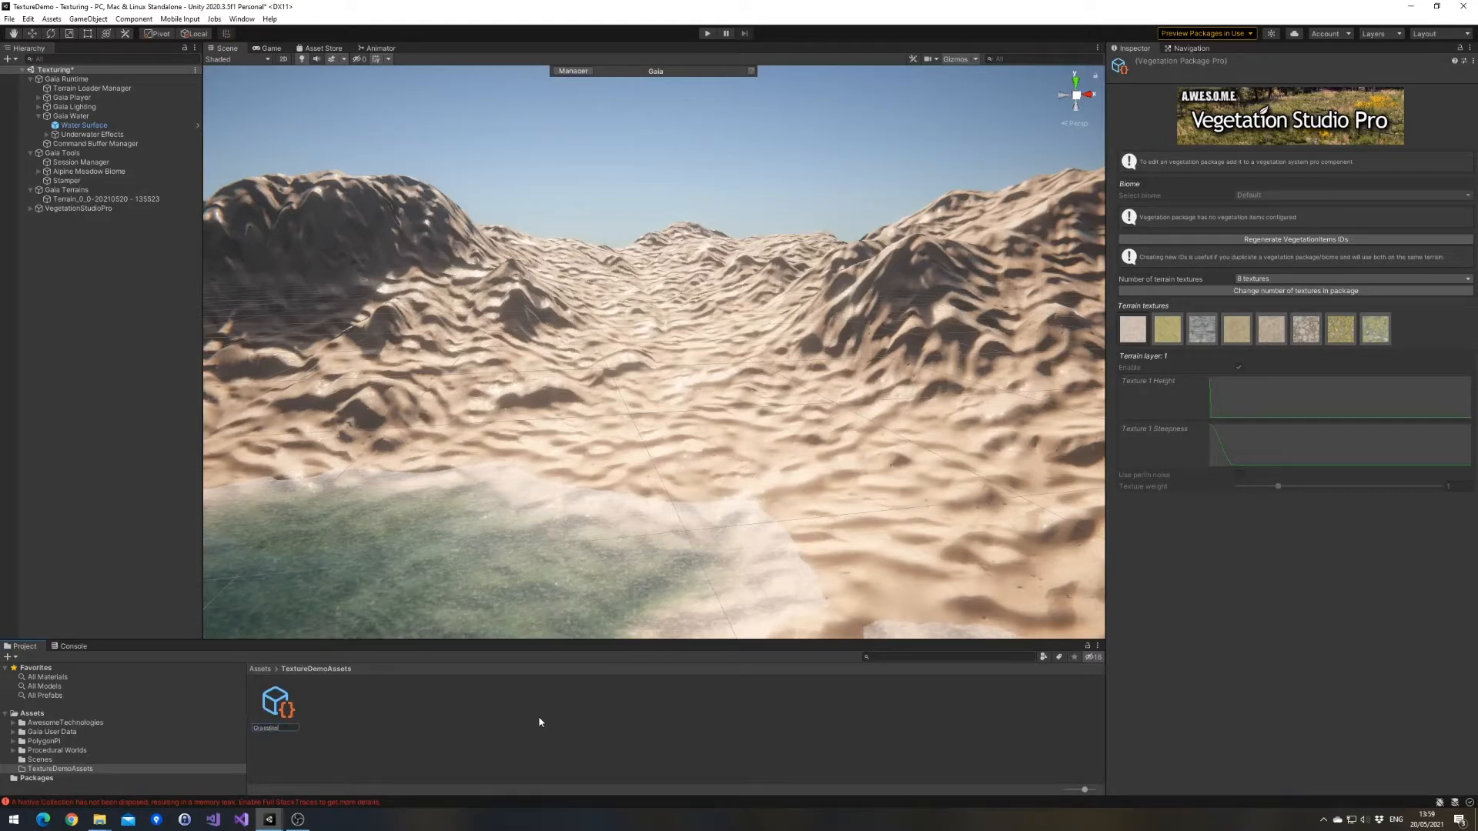
{"action": "left_click", "coordinate": [275, 702]}
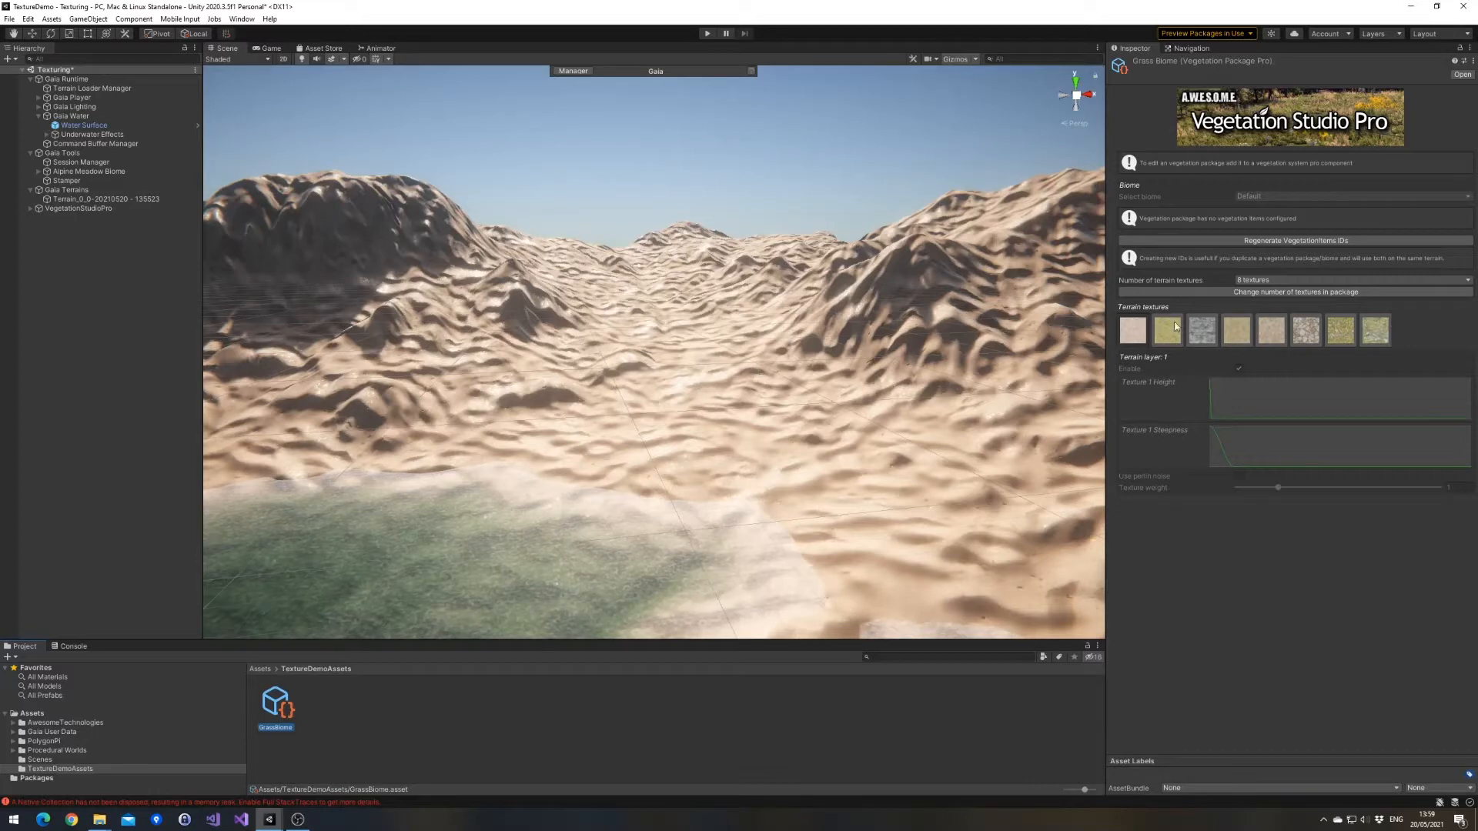
{"action": "mouse_move", "coordinate": [1172, 414]}
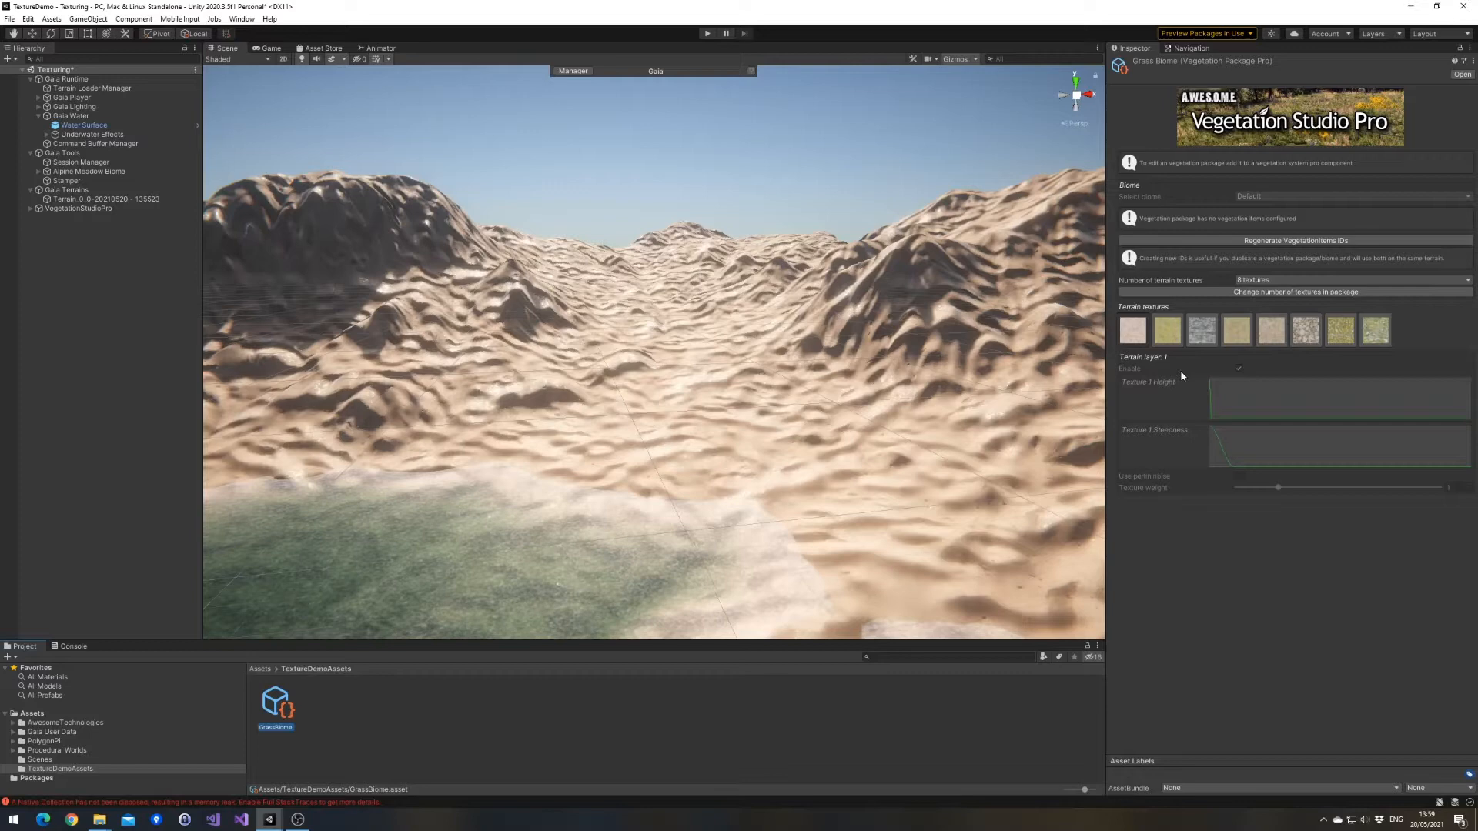
{"action": "left_click", "coordinate": [79, 207]}
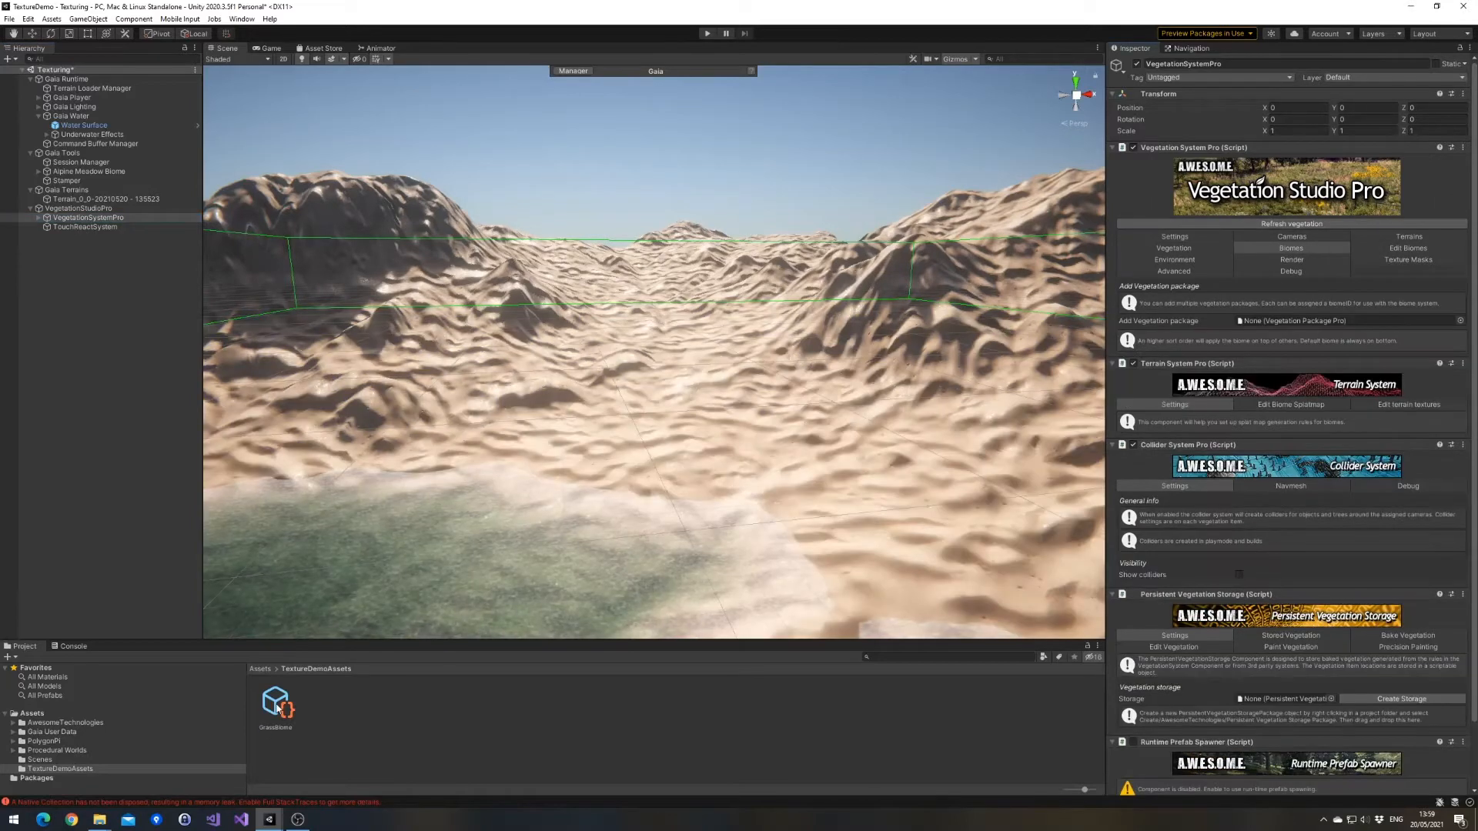
Add GrassBiome to VegetationSystemPro's Biomes and check the Water Surface sea level of 25.
{"action": "left_click", "coordinate": [1348, 320]}
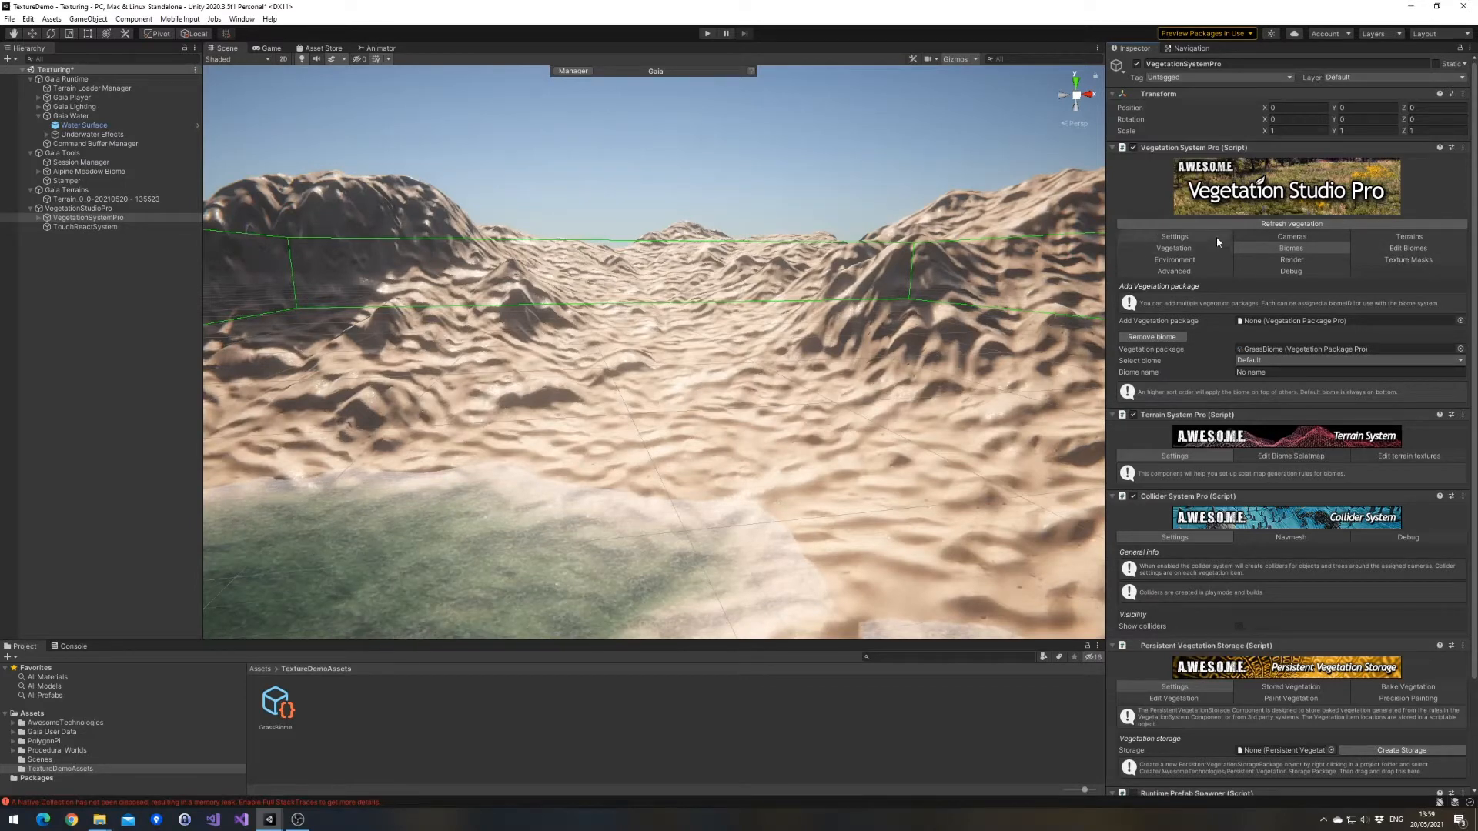
{"action": "left_click", "coordinate": [1173, 236]}
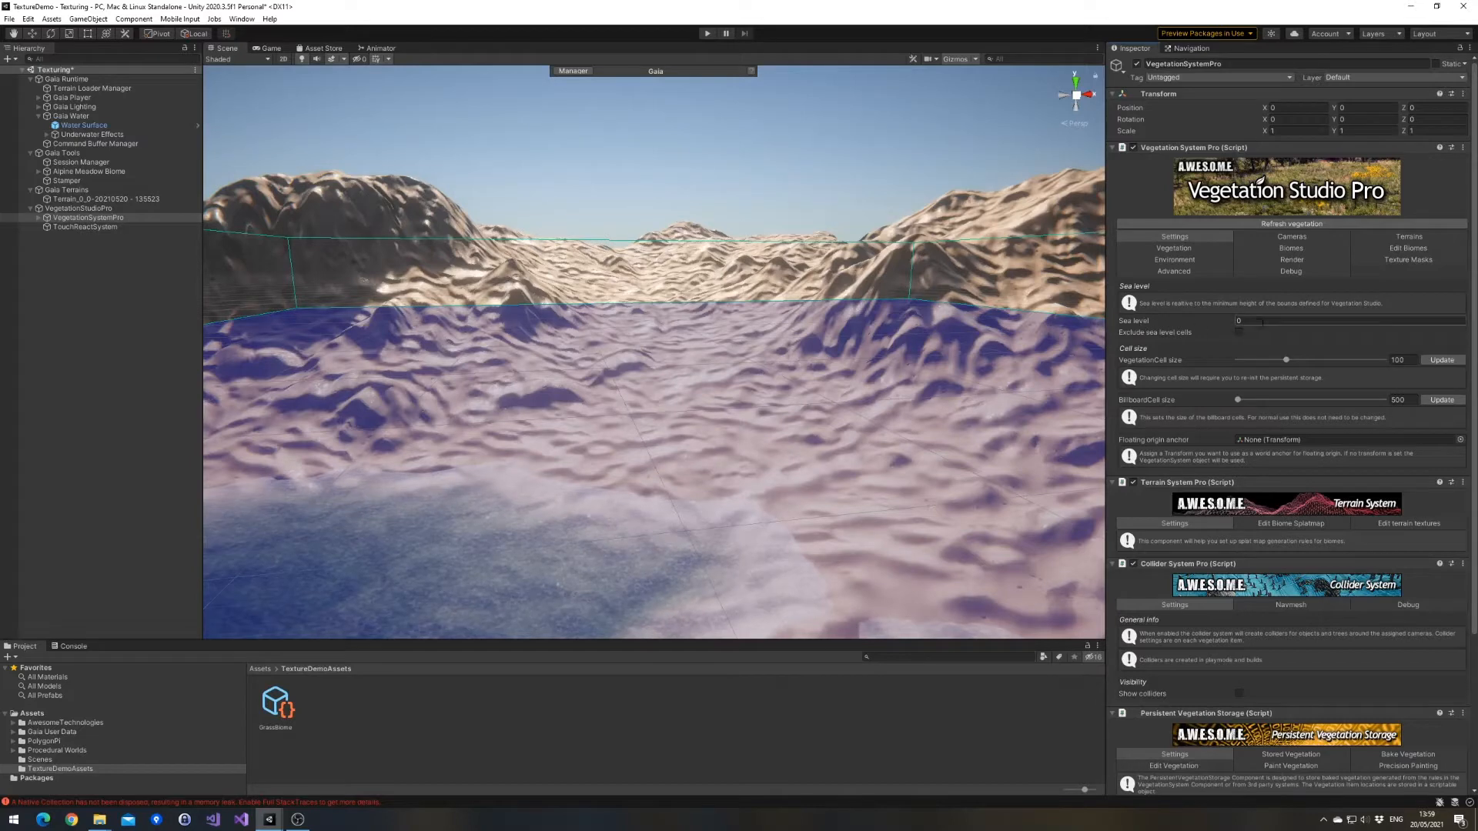
{"action": "left_click", "coordinate": [84, 125]}
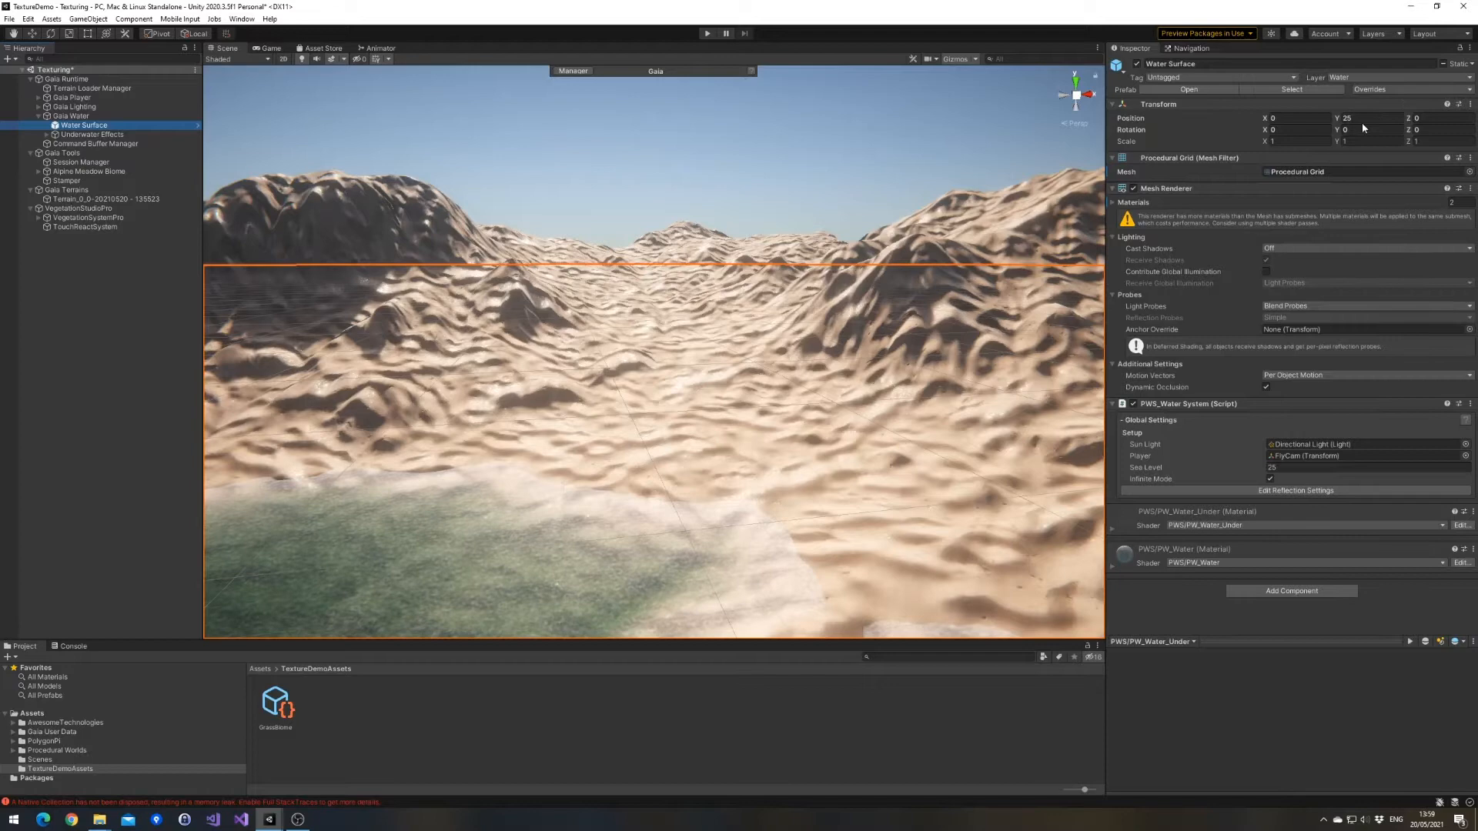
Match the Vegetation System sea level to the water's 25 and refresh the biome textures.
{"action": "left_click", "coordinate": [88, 218]}
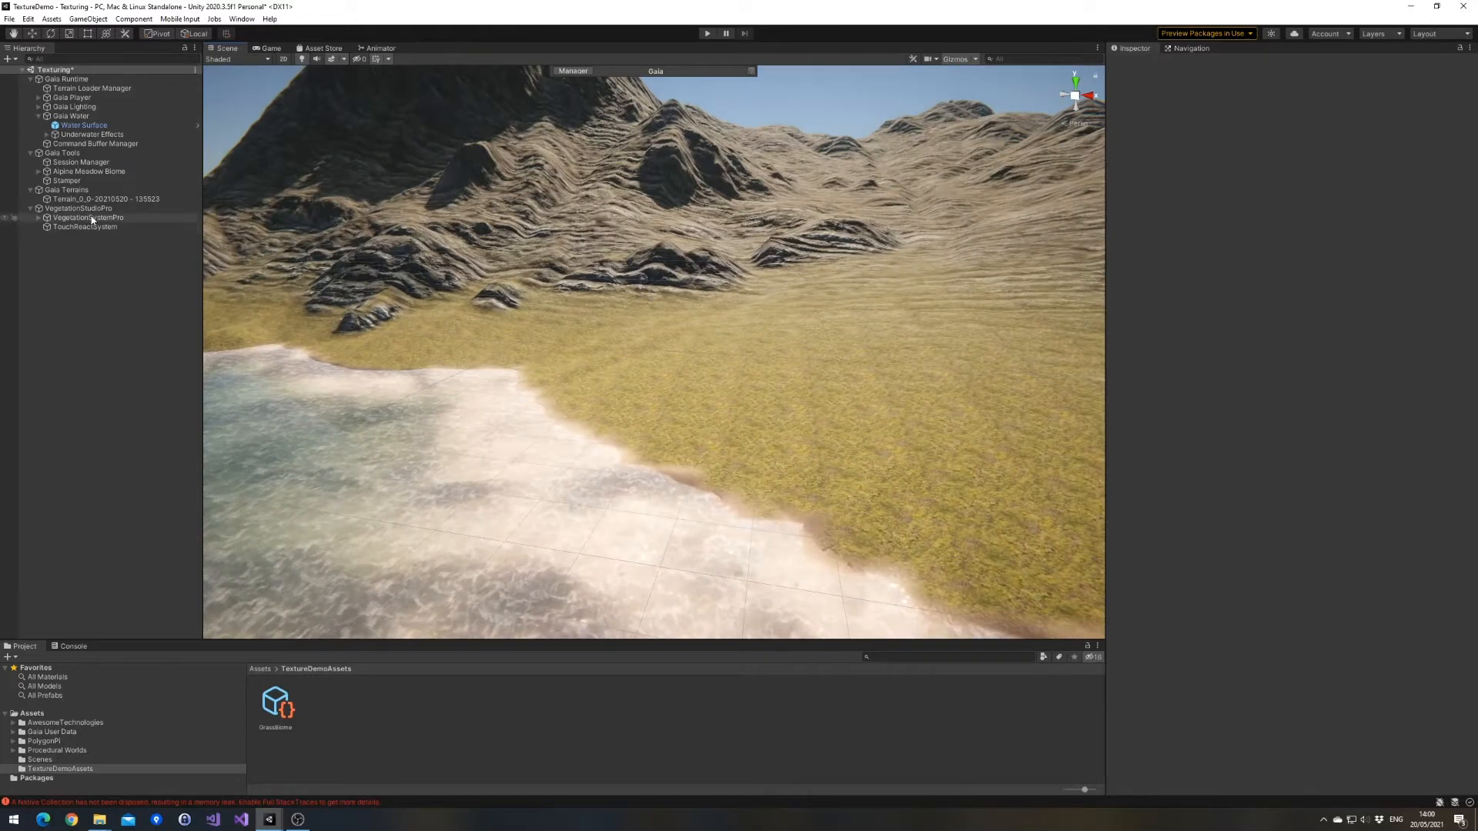
Select VegetationSystemPro and scroll to Terrain System Pro's Edit Biome Splatmap texture list.
{"action": "left_click", "coordinate": [88, 217]}
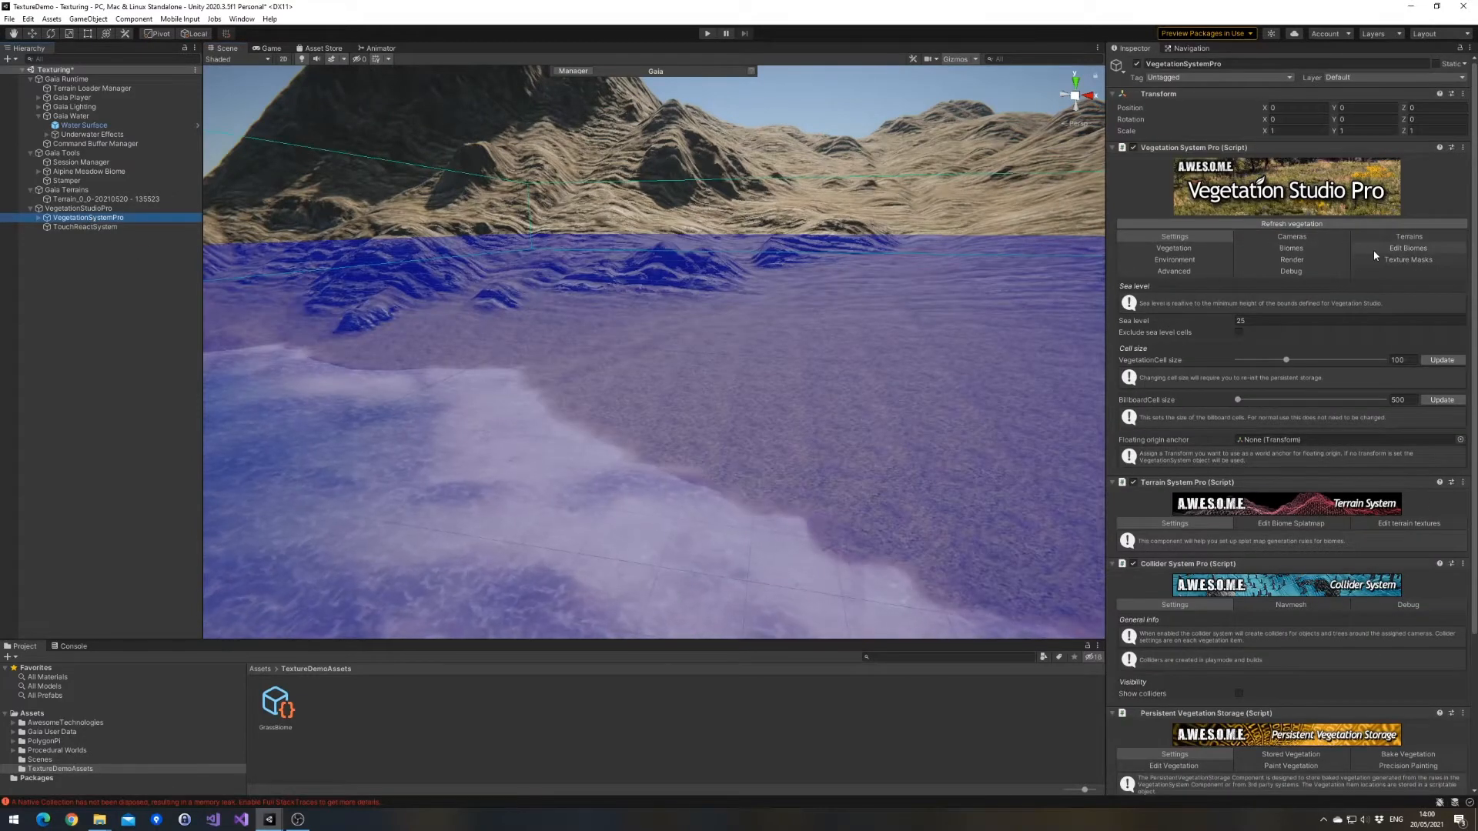
{"action": "left_click", "coordinate": [1407, 248]}
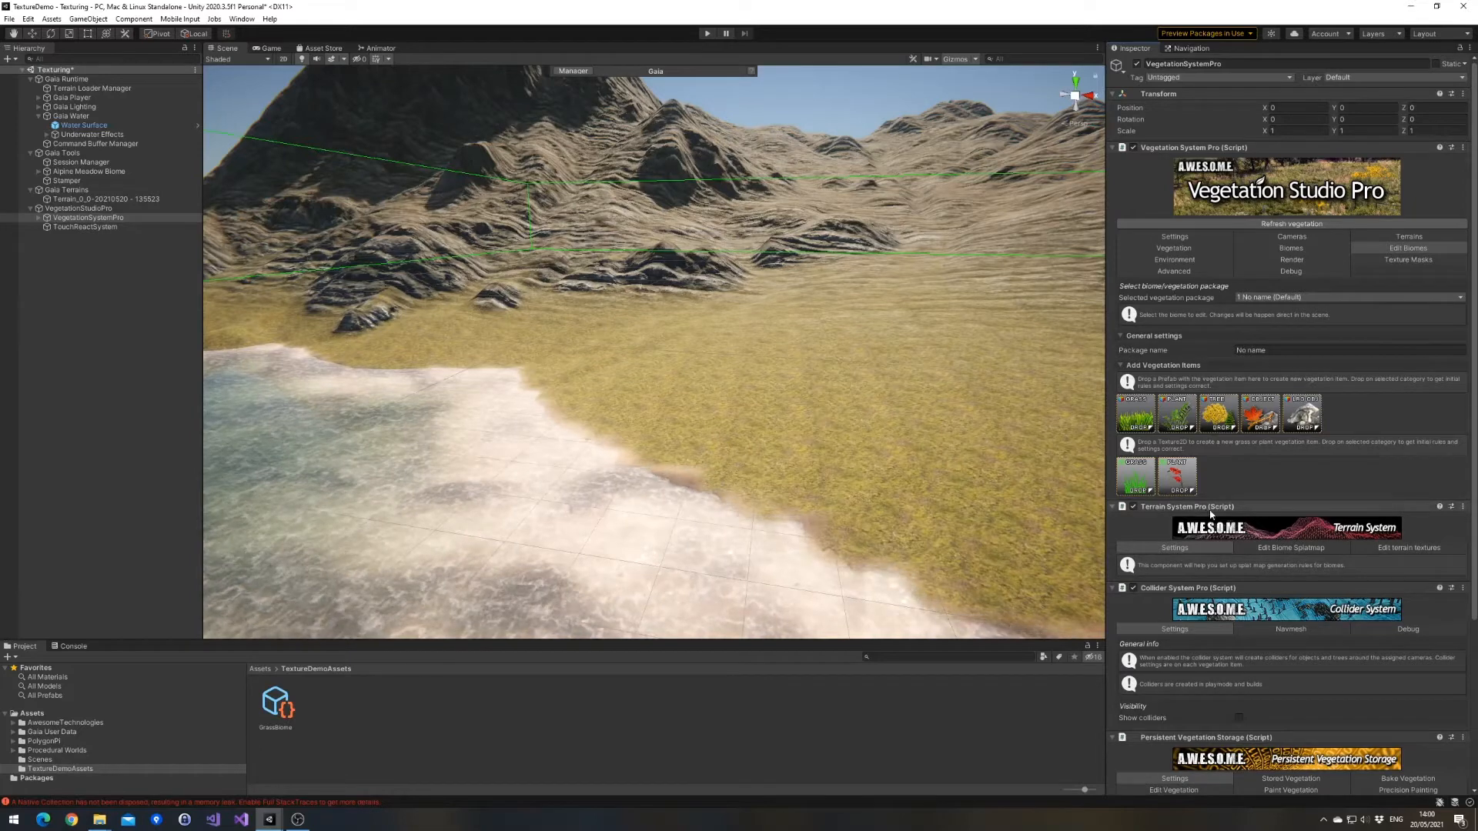
{"action": "scroll", "scroll_direction": "down", "scroll_amount": 3}
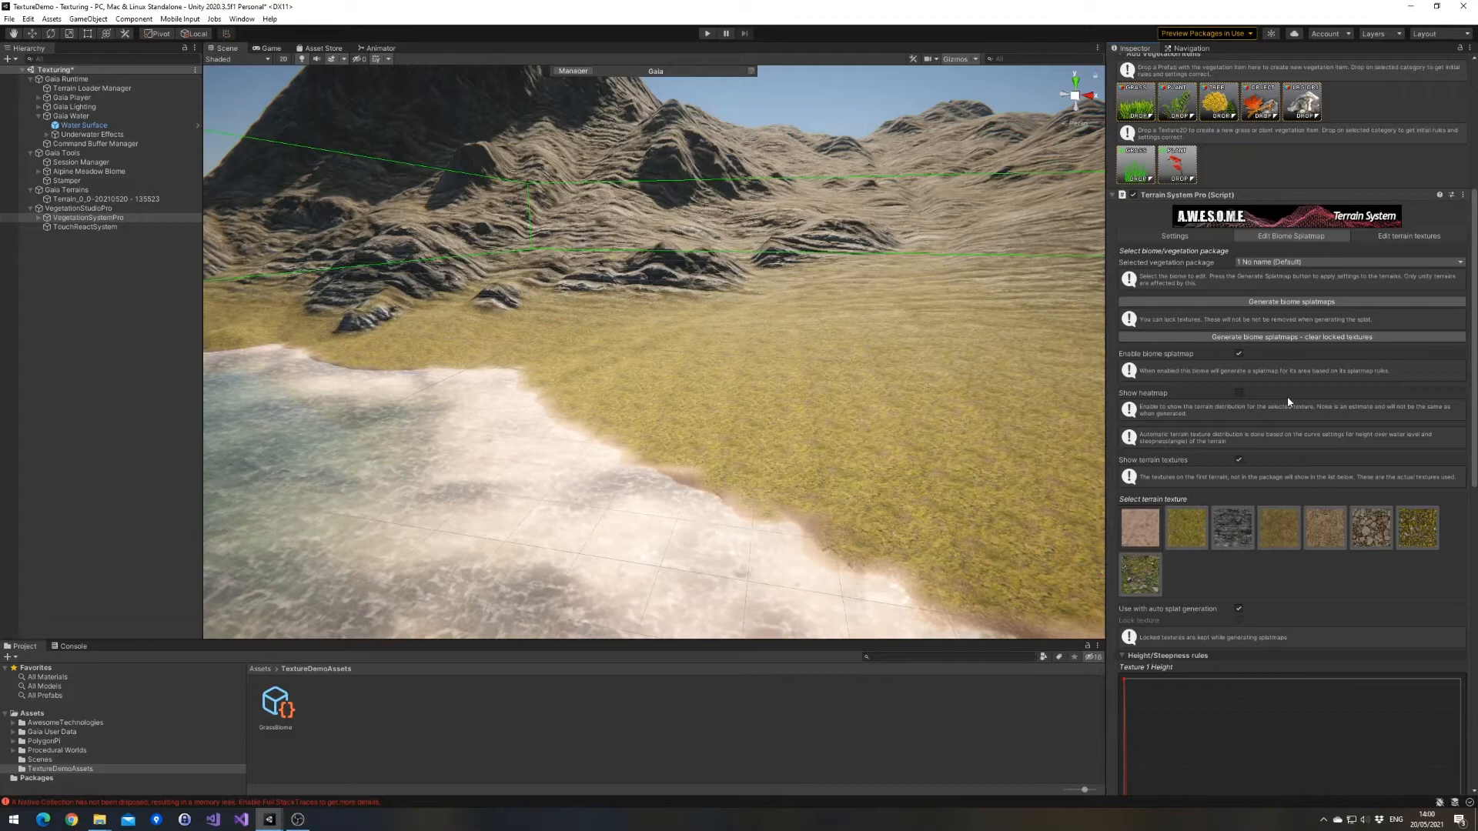
{"action": "scroll", "scroll_direction": "down", "scroll_amount": 3}
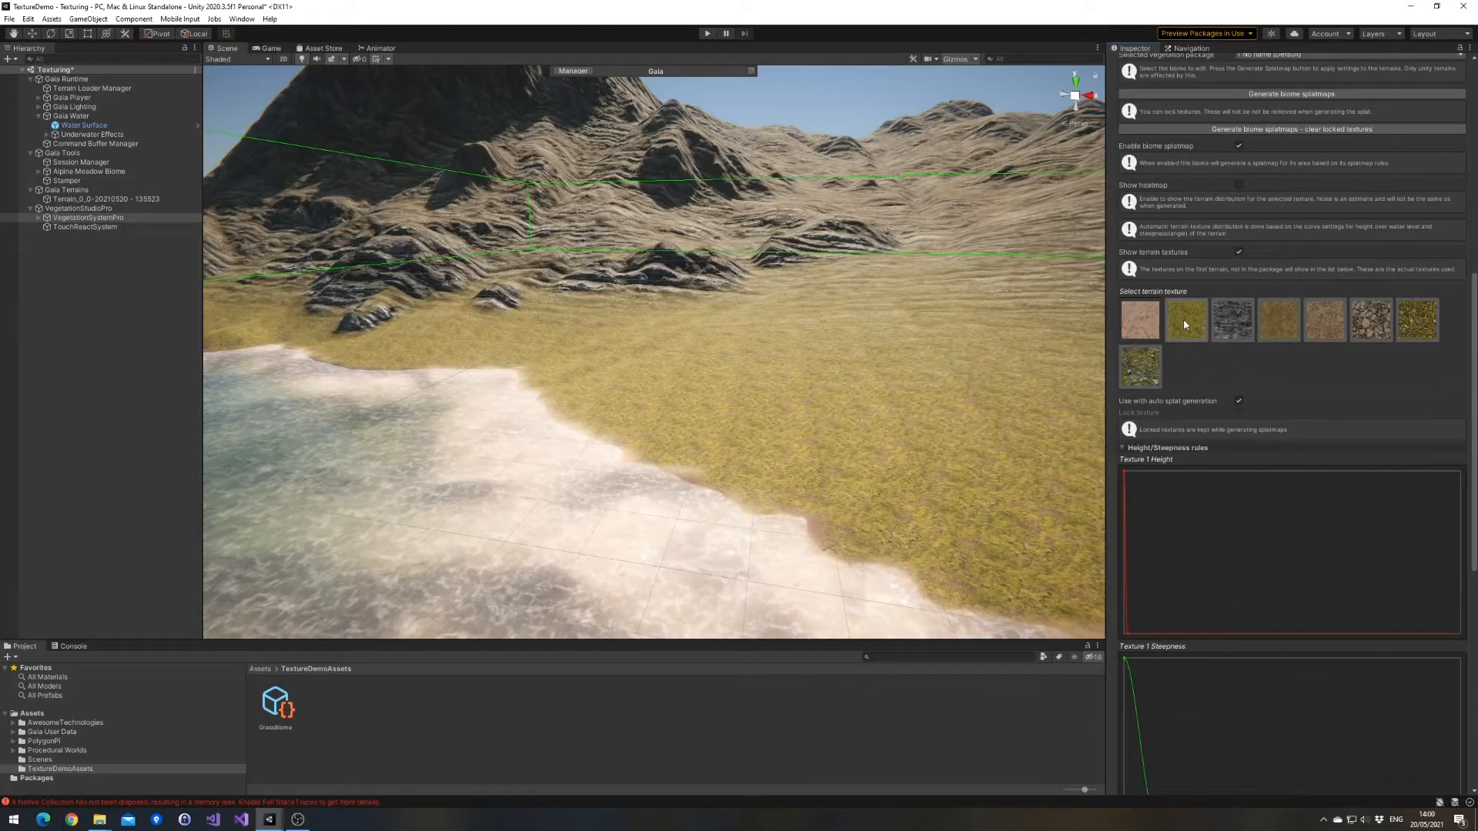
Untick 'Use with auto splat generation' on several biome textures, leaving the island all sand.
{"action": "left_click", "coordinate": [1186, 319]}
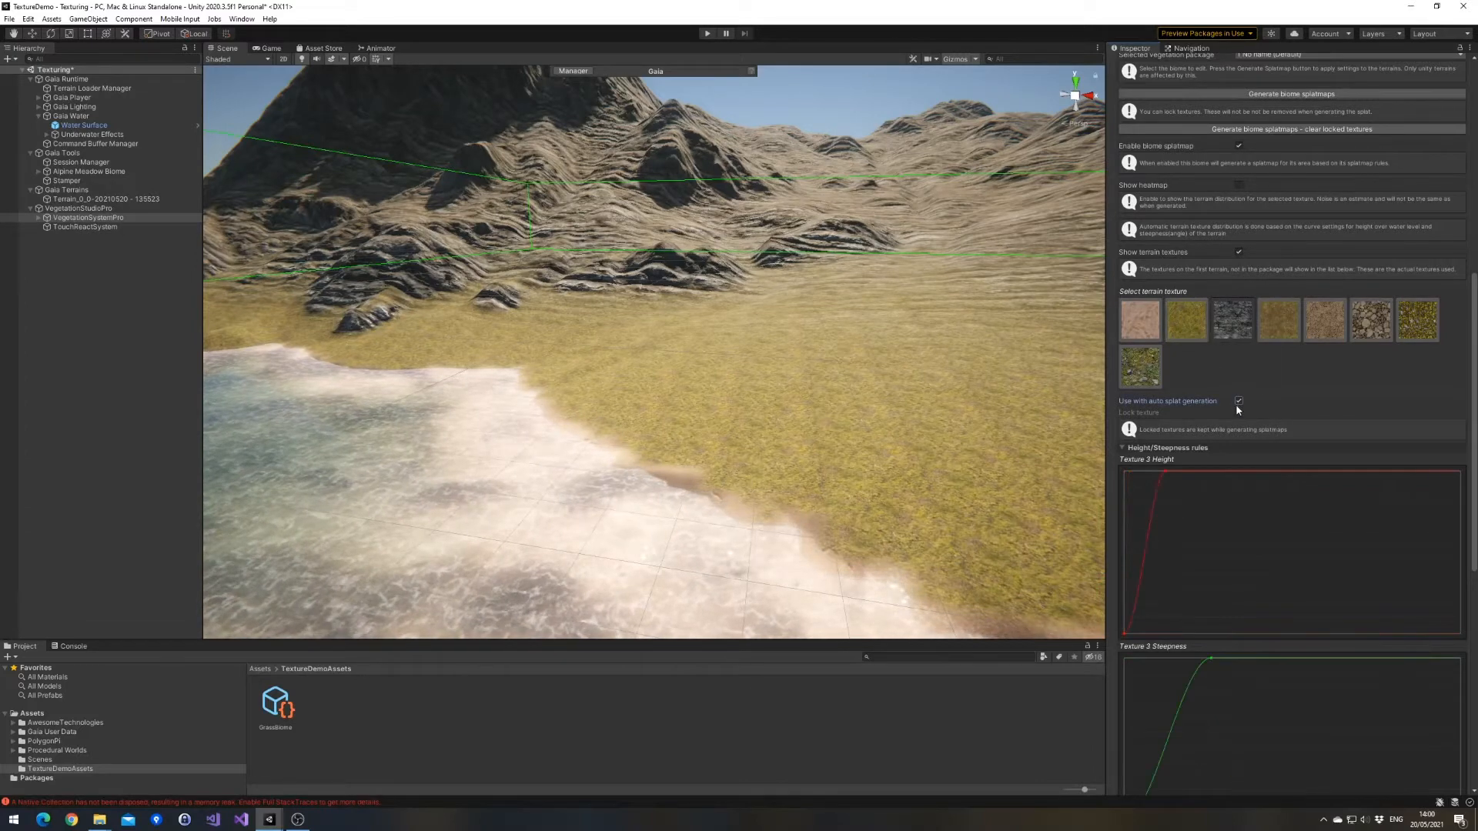
{"action": "left_click", "coordinate": [1416, 319]}
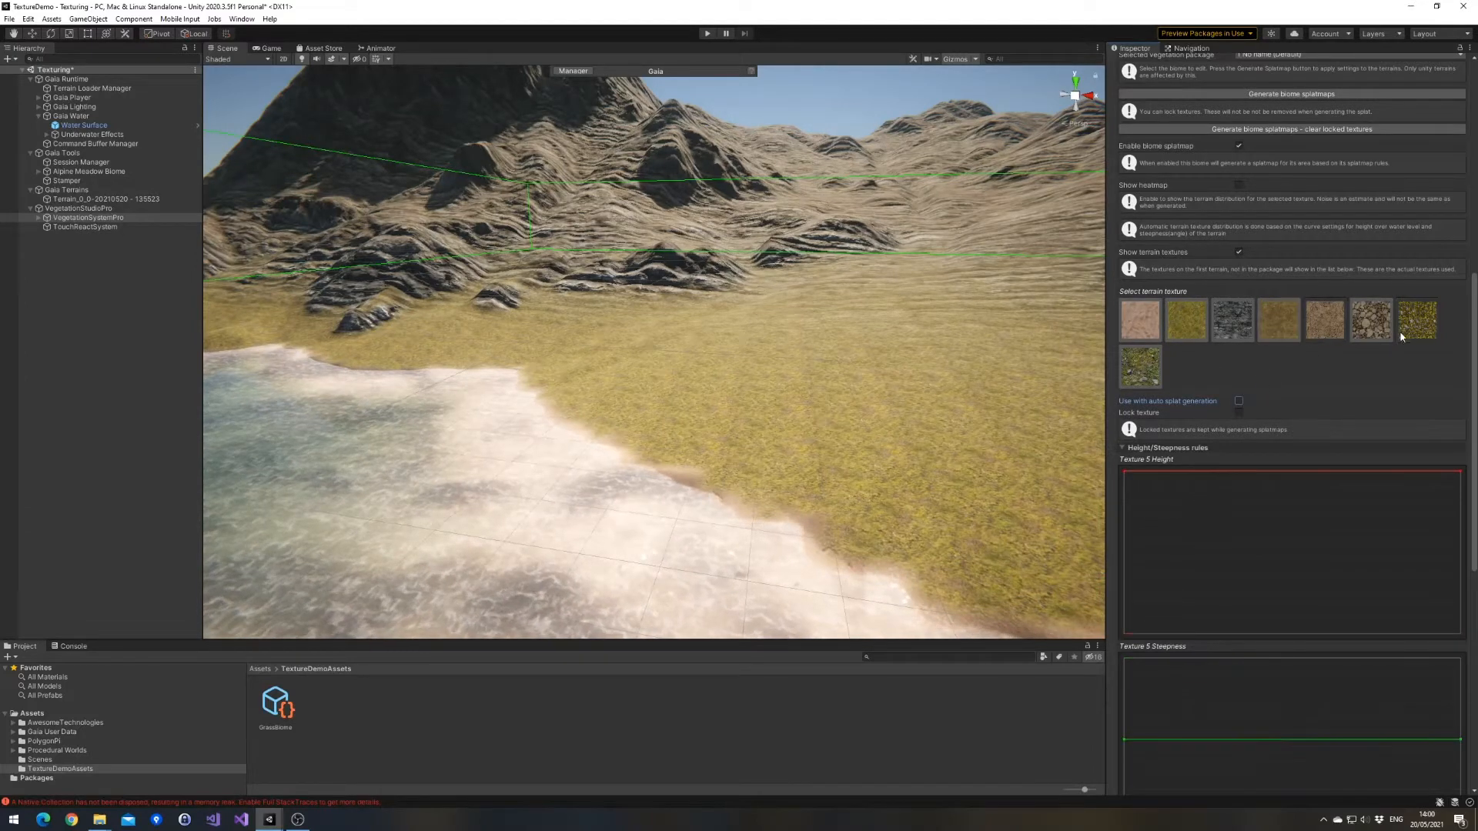
{"action": "left_click", "coordinate": [1417, 319]}
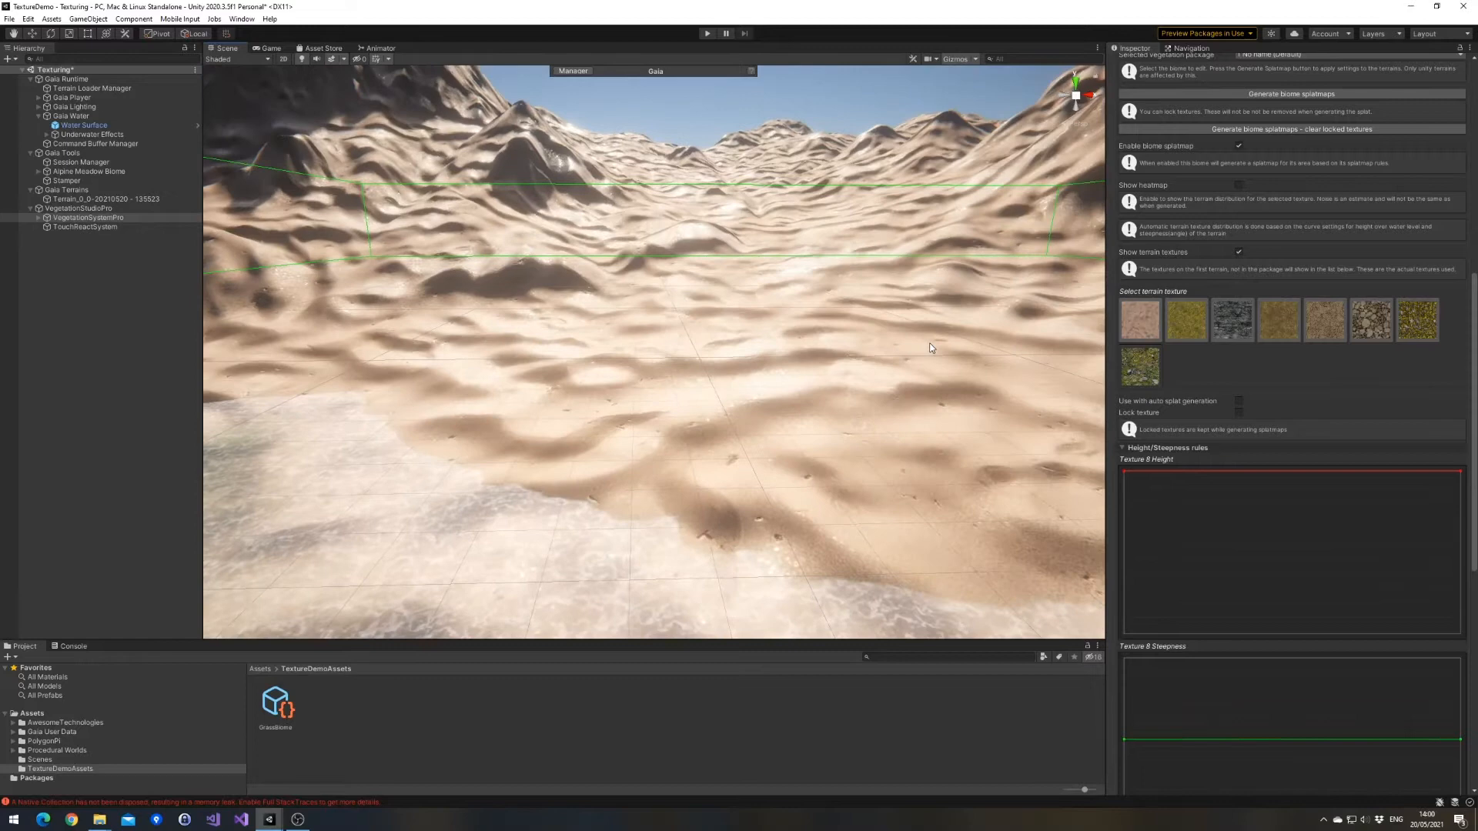
{"action": "scroll", "scroll_direction": "down", "scroll_amount": 3}
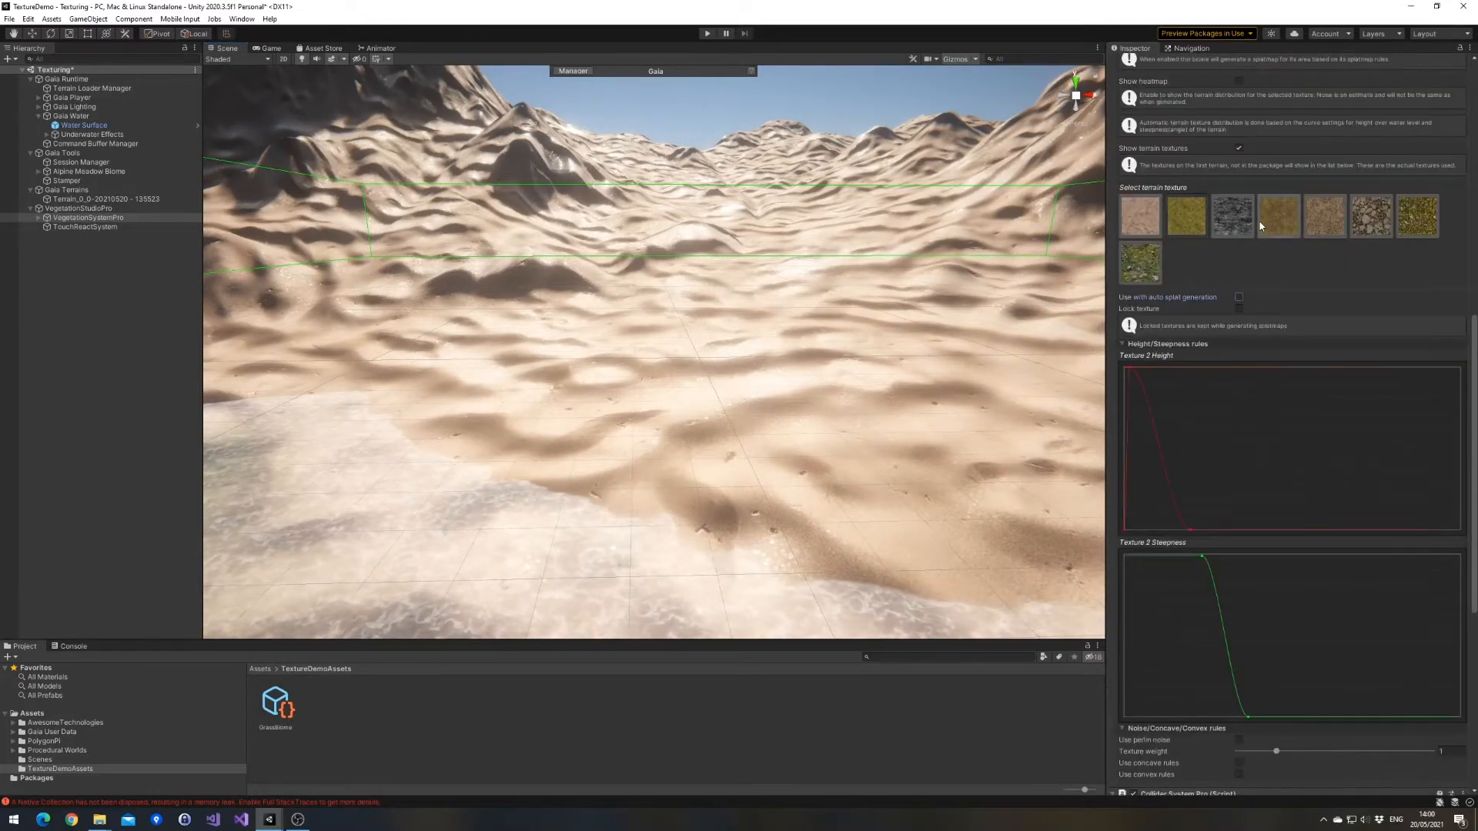
{"action": "left_click", "coordinate": [1139, 214]}
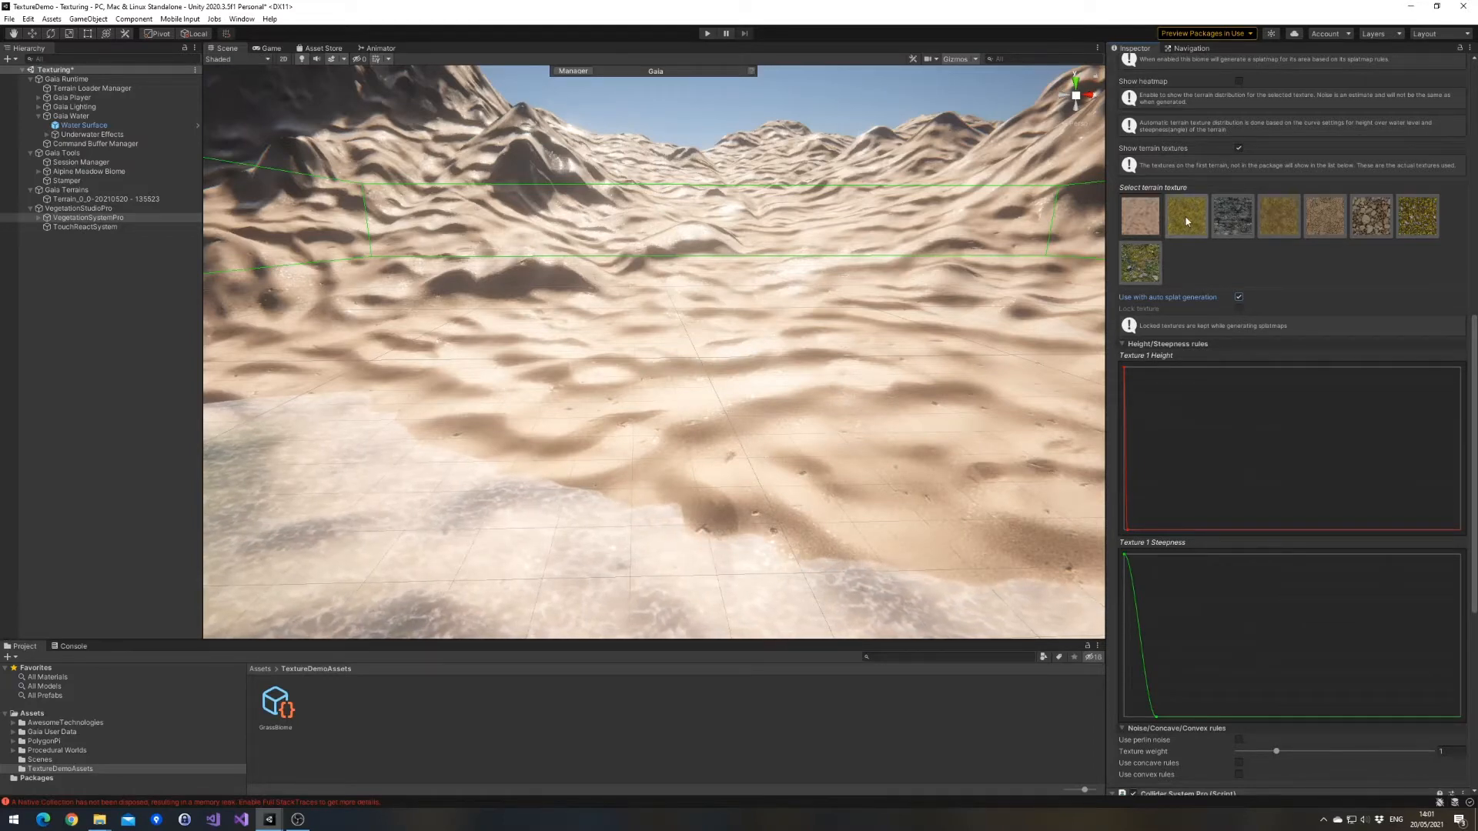
Delete height curve keys from the first and second textures' Height/Steepness curves.
{"action": "left_click", "coordinate": [1186, 216]}
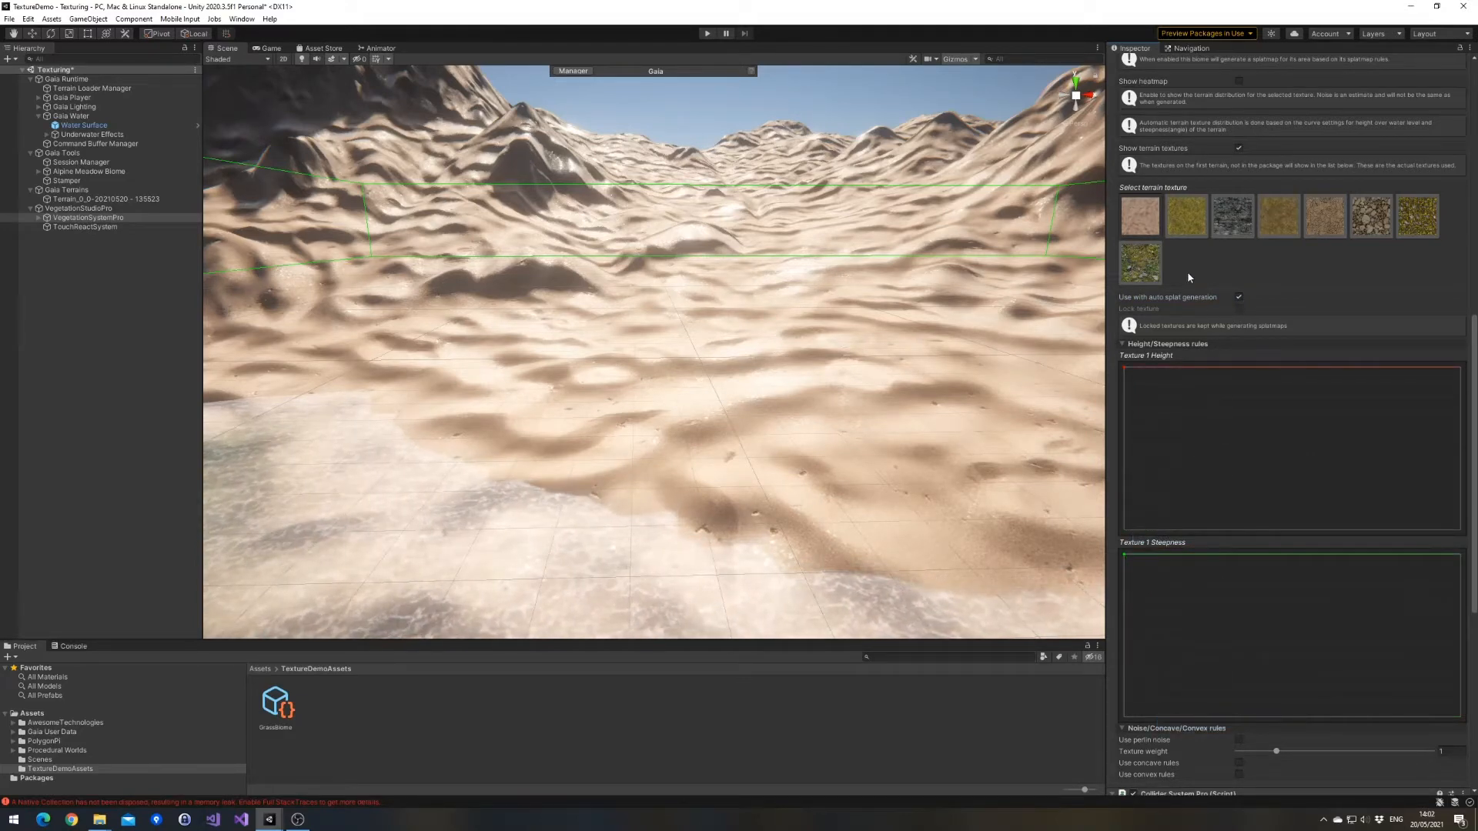
{"action": "left_click", "coordinate": [1184, 214]}
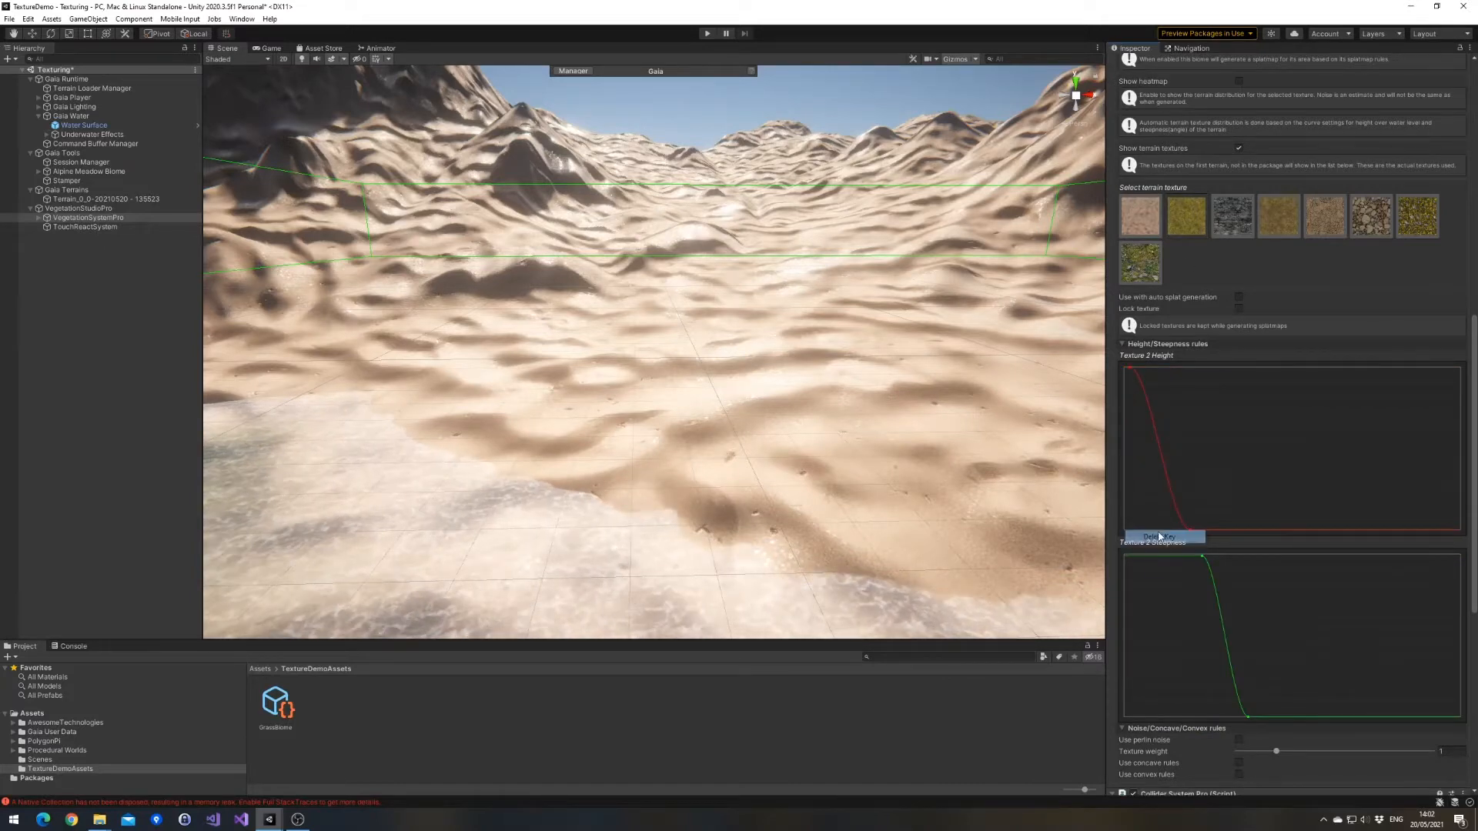
{"action": "left_click", "coordinate": [1163, 536]}
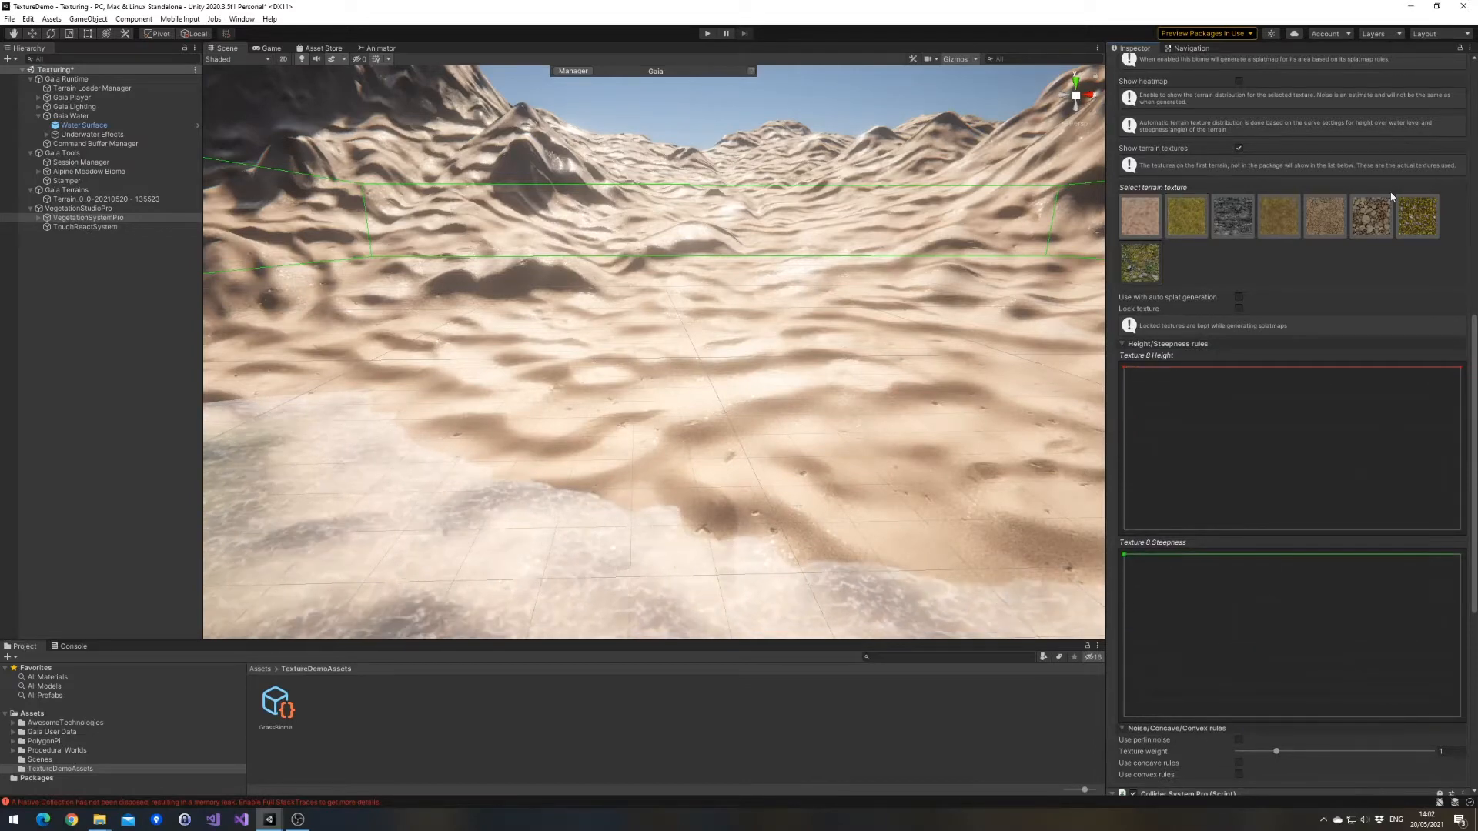
Set Texture 1's height key near 0.25 m, Texture 2's at 2.99 m with auto splat enabled.
{"action": "left_click", "coordinate": [1138, 214]}
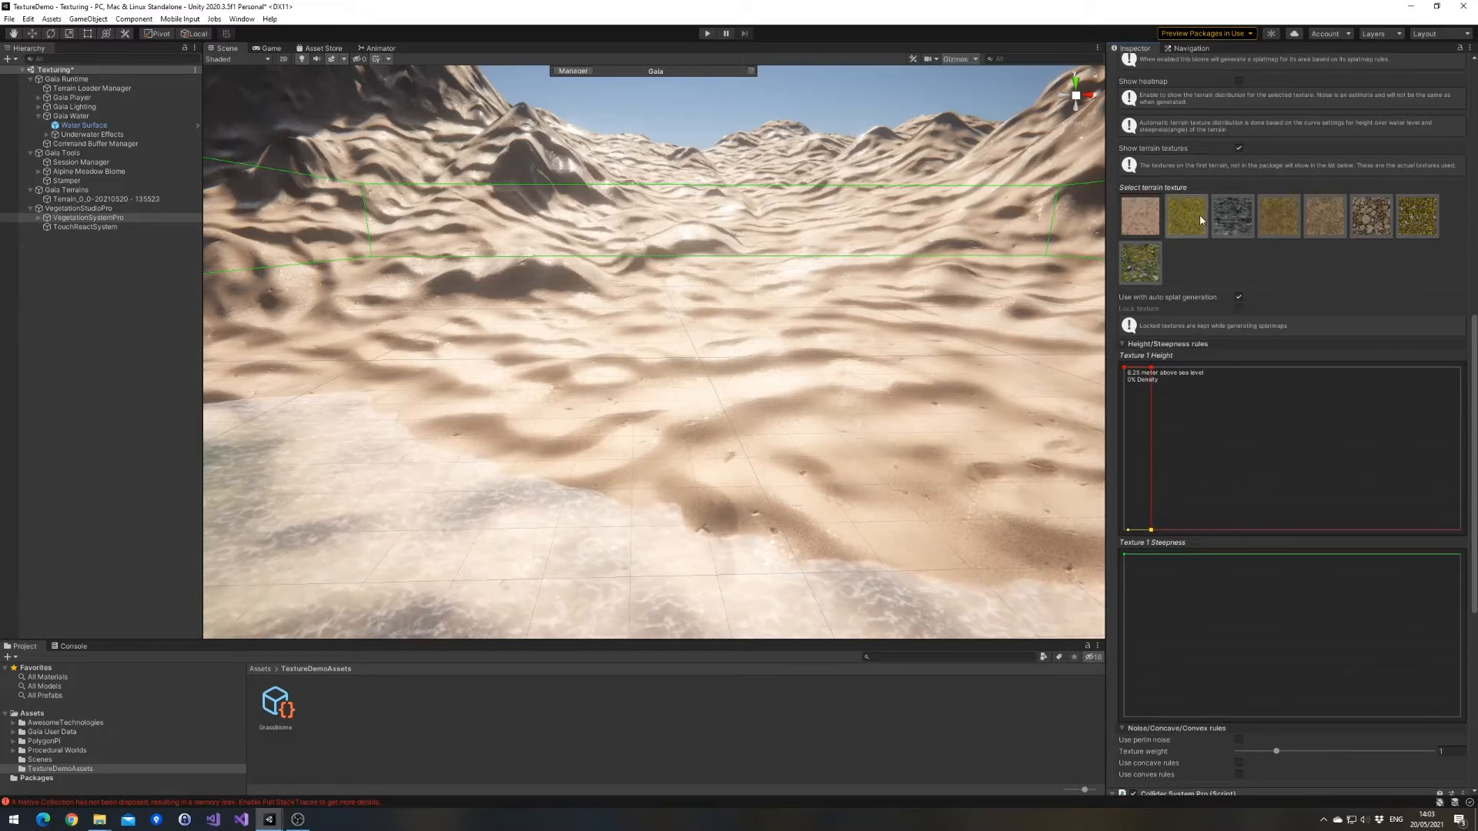
{"action": "left_click", "coordinate": [1185, 216]}
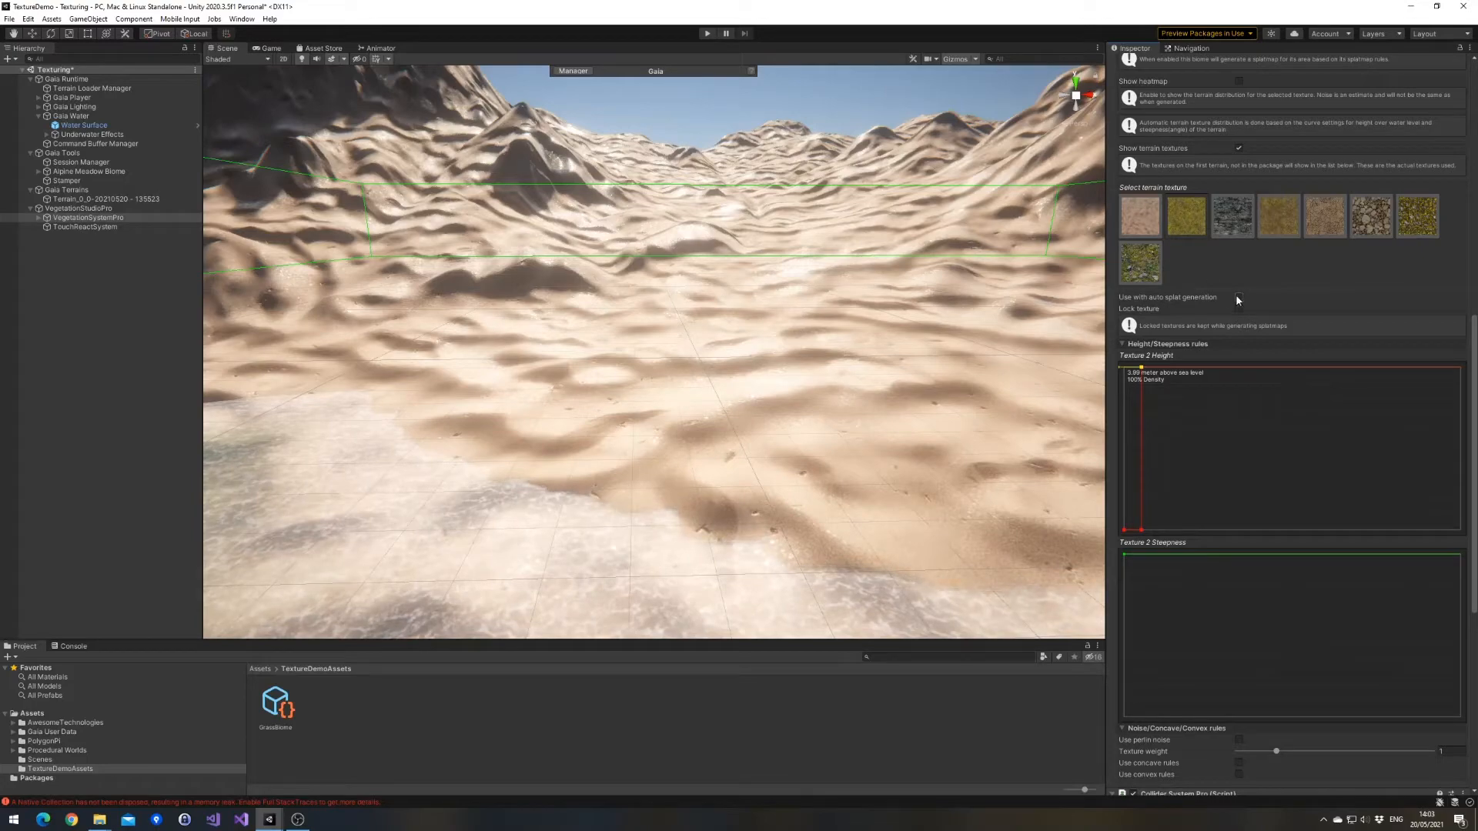
{"action": "left_click", "coordinate": [1237, 295]}
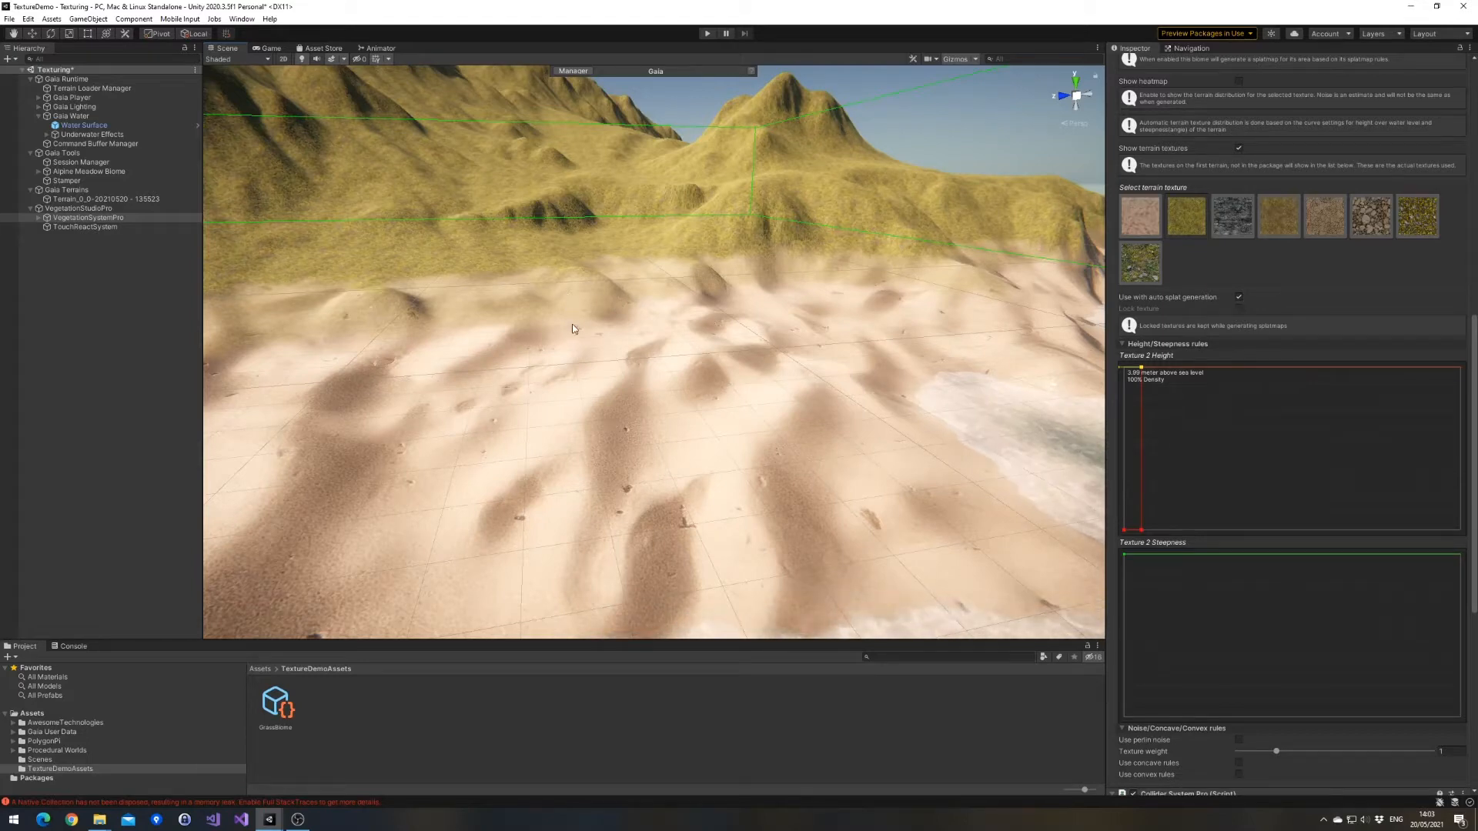
Enable auto splat on Texture 7 and set its height curve key around 2.45 m.
{"action": "left_click_drag", "start_coordinate": [571, 329], "coordinate": [488, 274]}
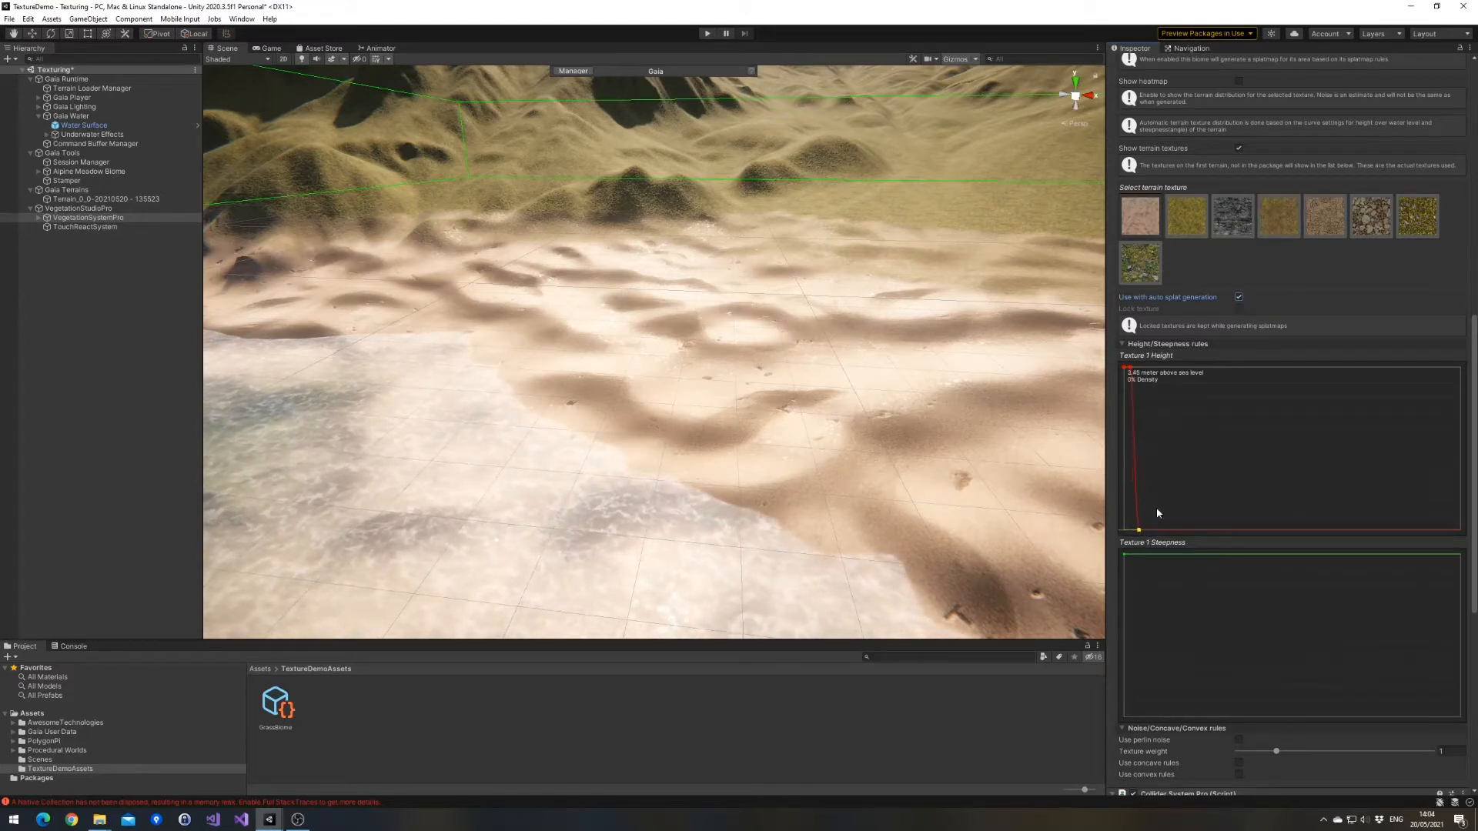
{"action": "left_click", "coordinate": [1185, 215]}
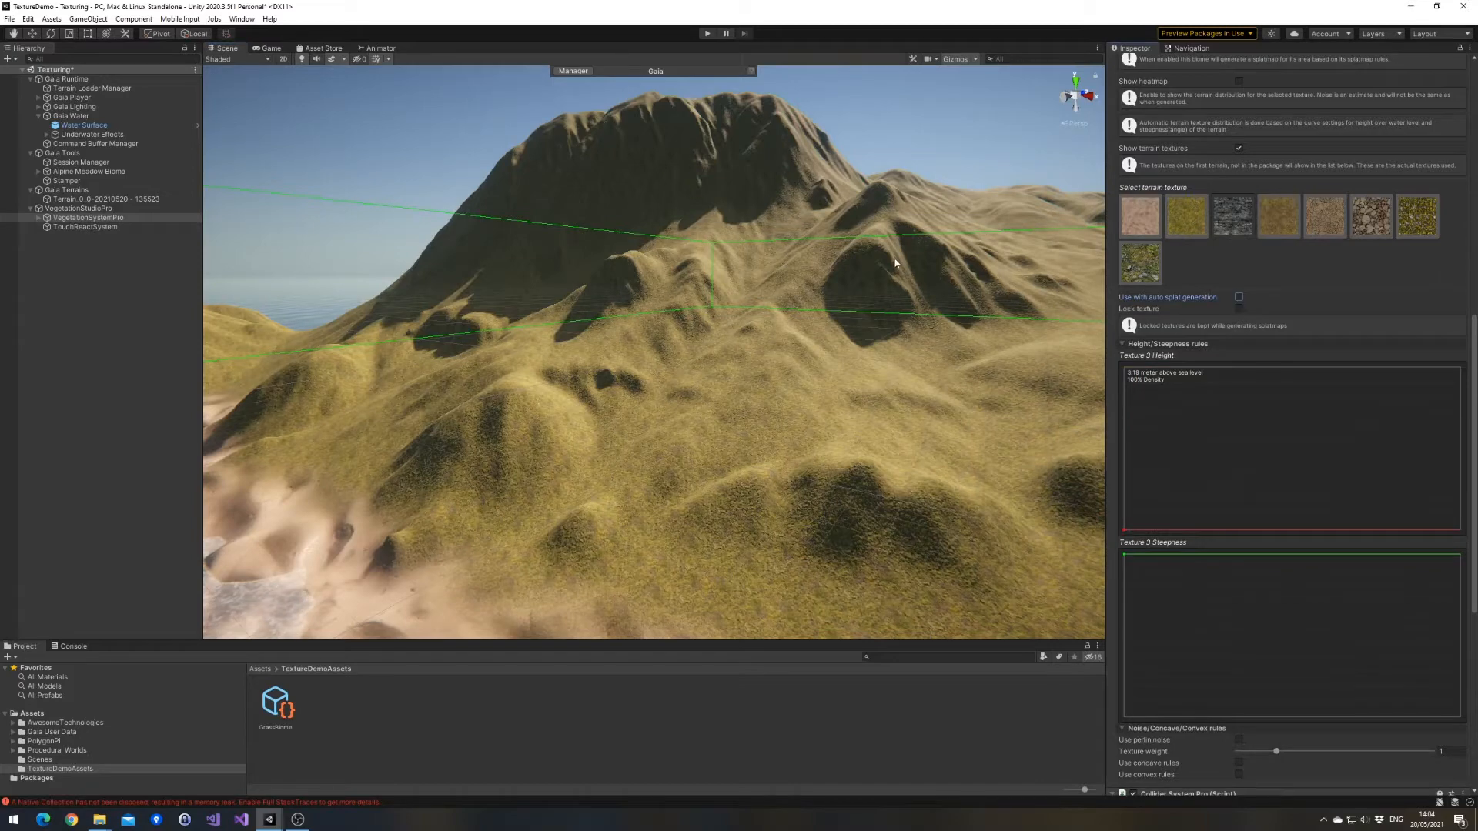
{"action": "mouse_move", "coordinate": [688, 269]}
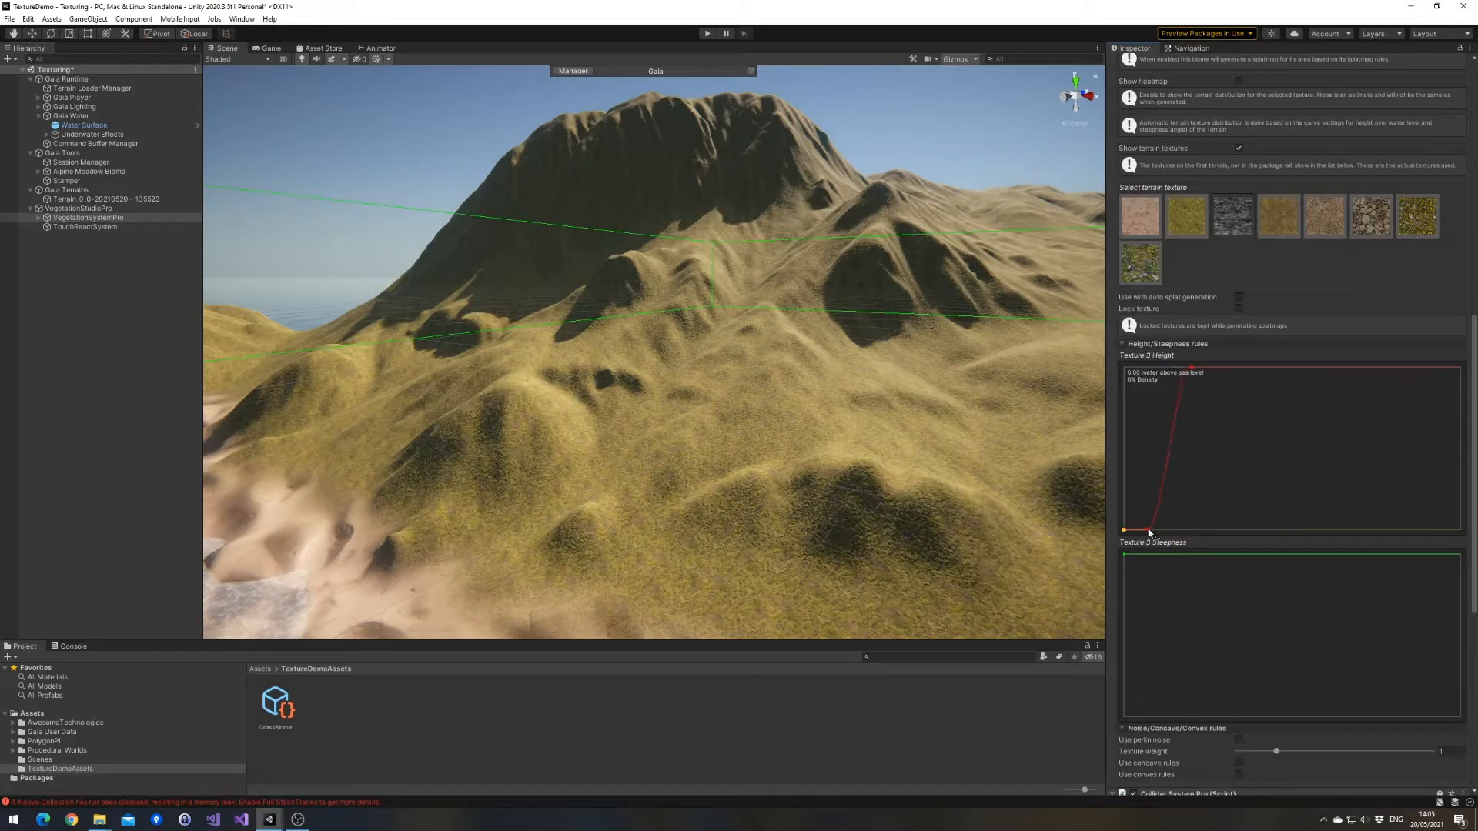
Give rock Texture 3 a 10.40 m height key and 27.20° steepness key, with auto splat generation.
{"action": "right_click", "coordinate": [1150, 533]}
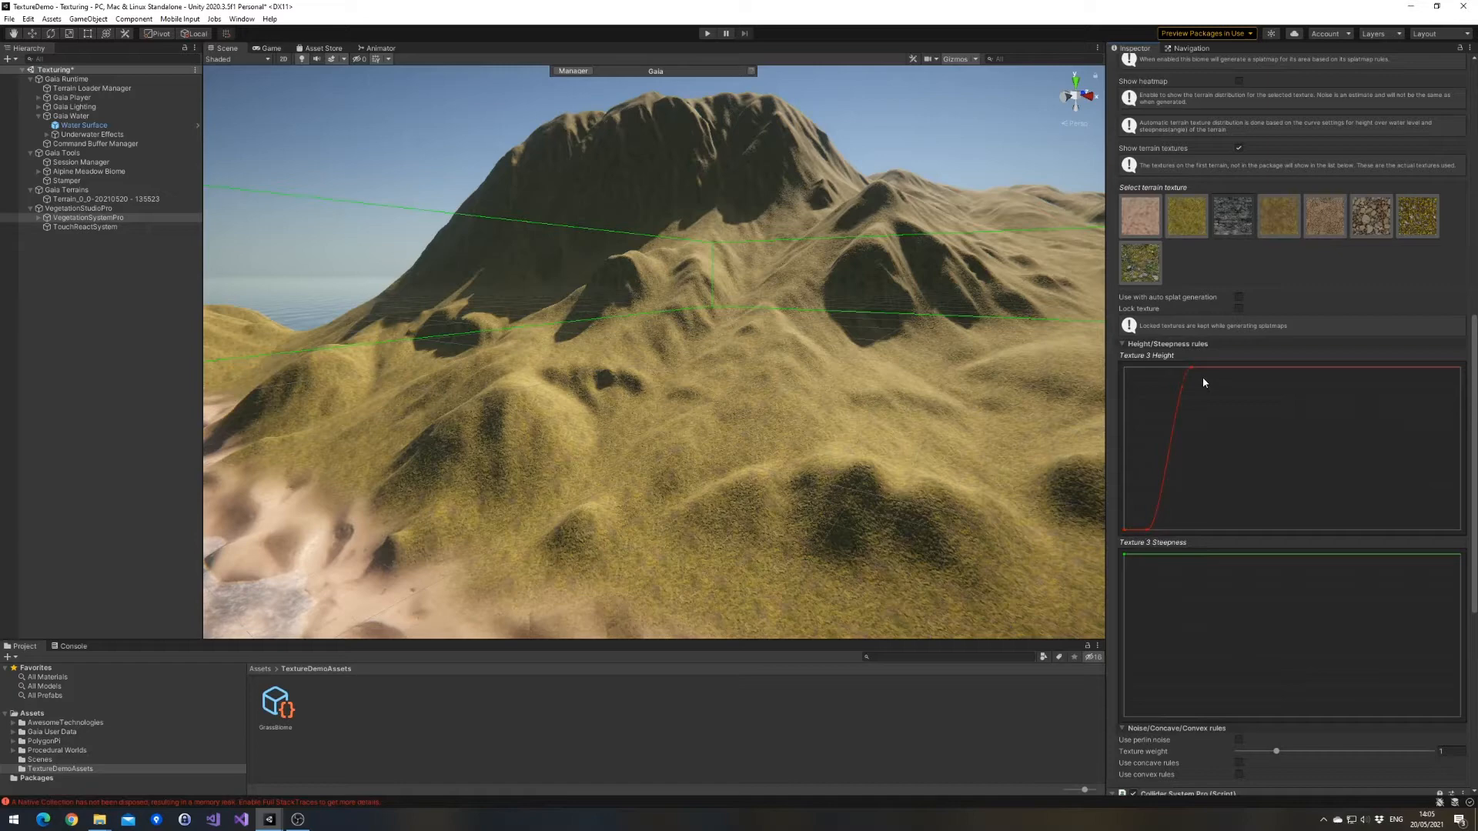
{"action": "mouse_move", "coordinate": [1189, 369]}
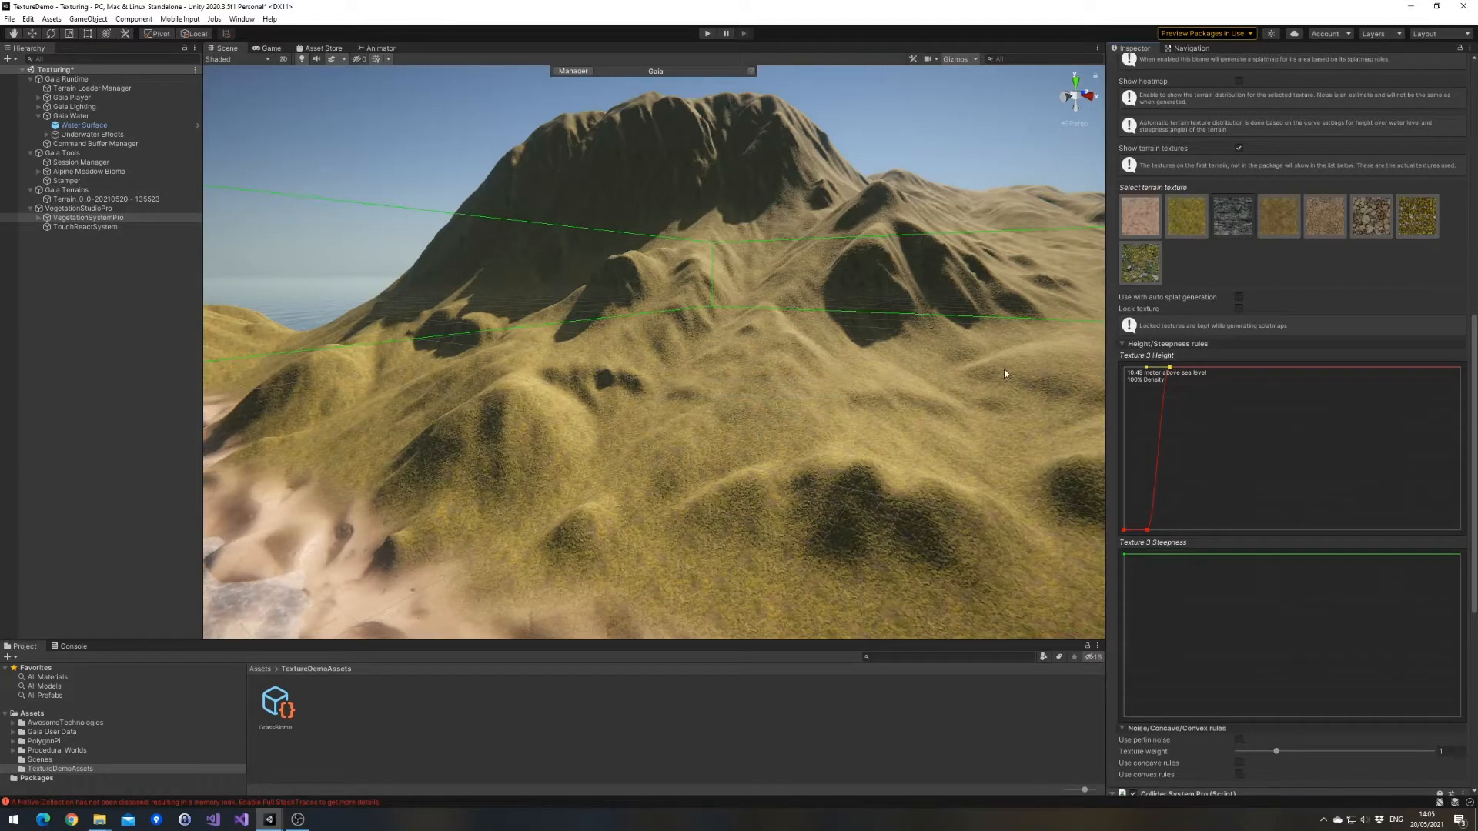
{"action": "left_click", "coordinate": [1239, 298]}
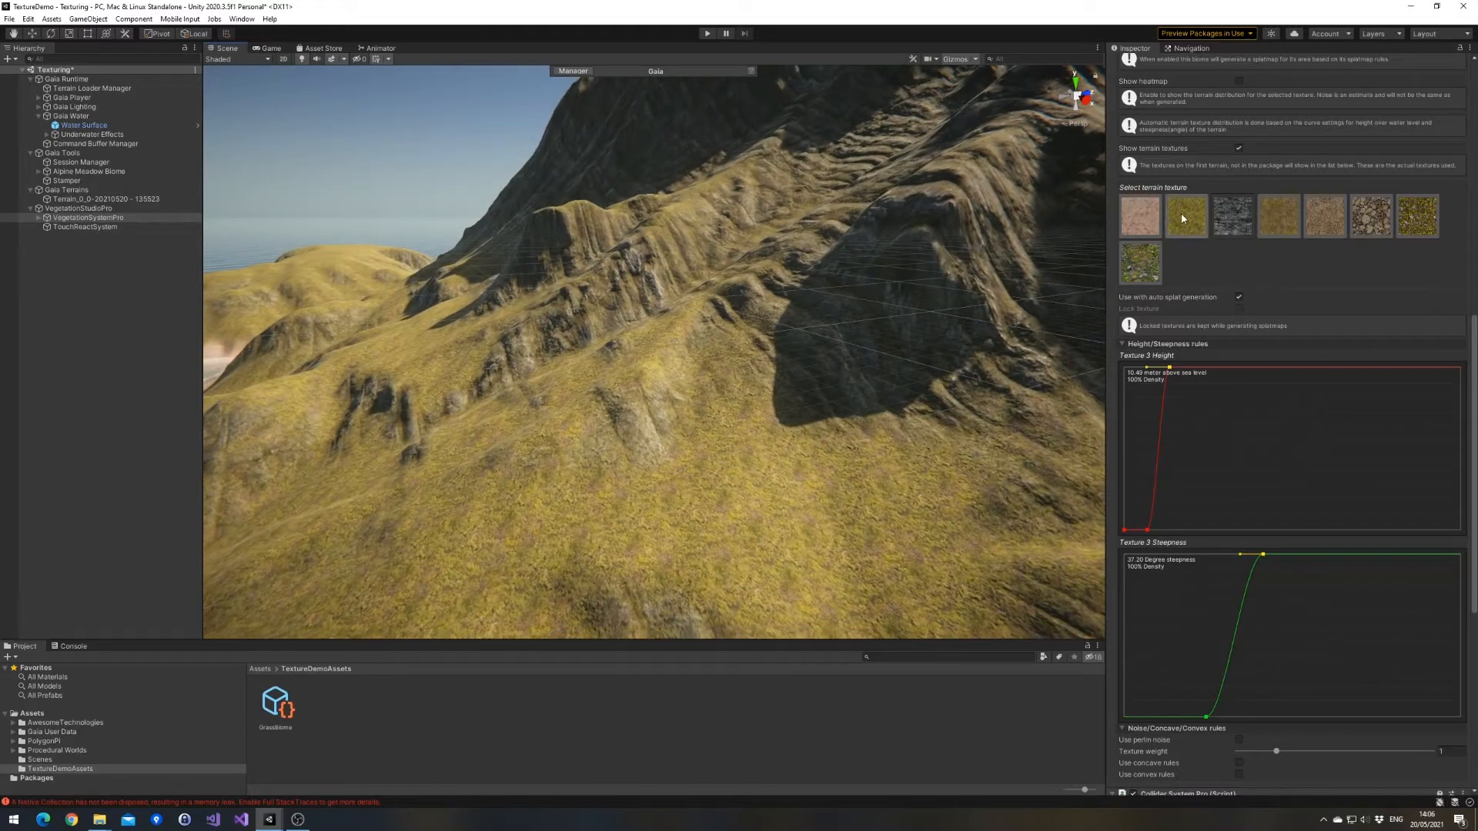
Drop grass Texture 2 to 0% density above 44.77° and show the heatmap.
{"action": "left_click", "coordinate": [1184, 216]}
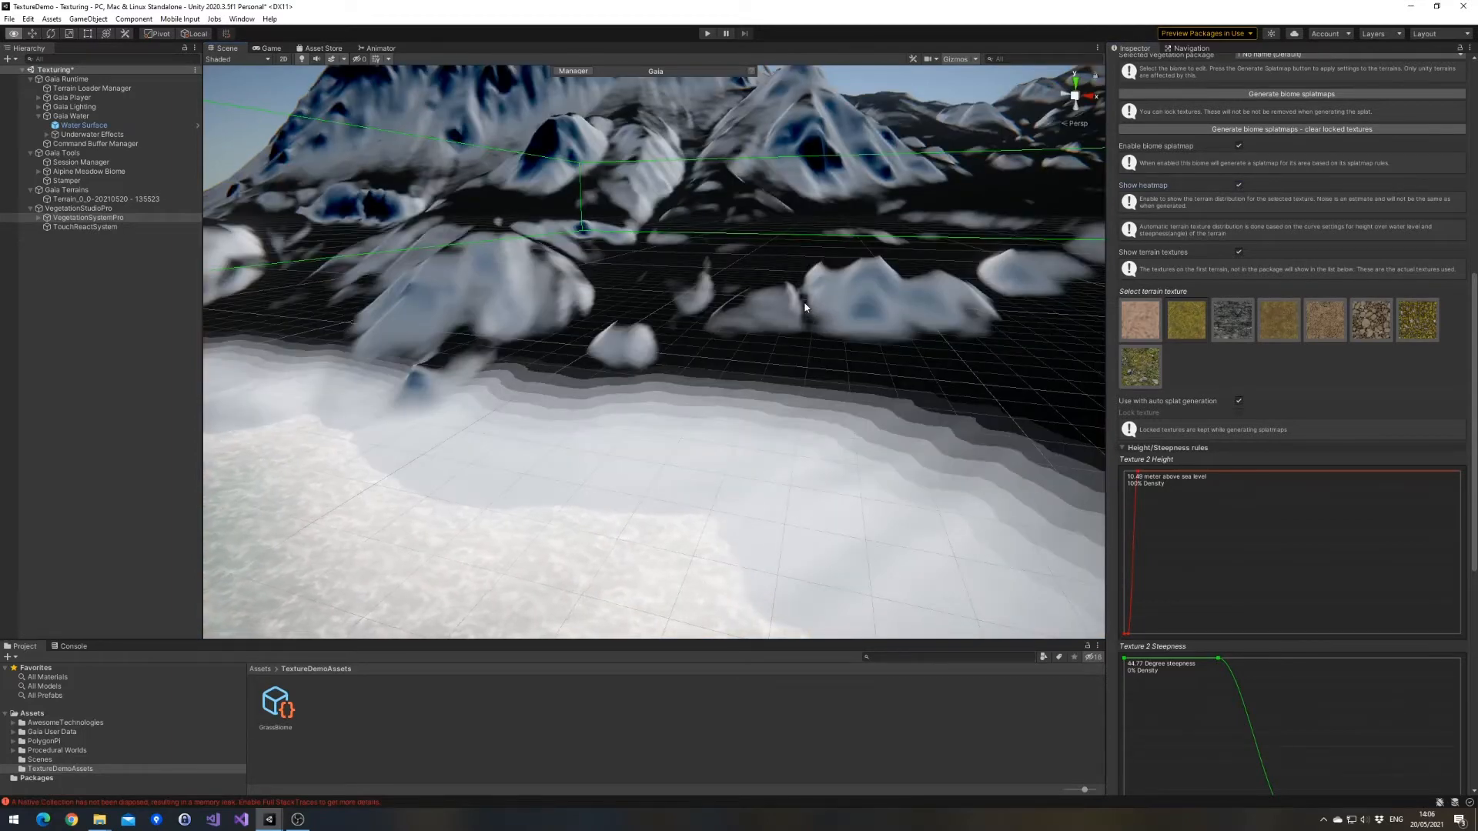
Set rock Texture 3 height key to 2.26 m and steepness key to 48.32°, then hide the heatmap.
{"action": "left_click", "coordinate": [1185, 318]}
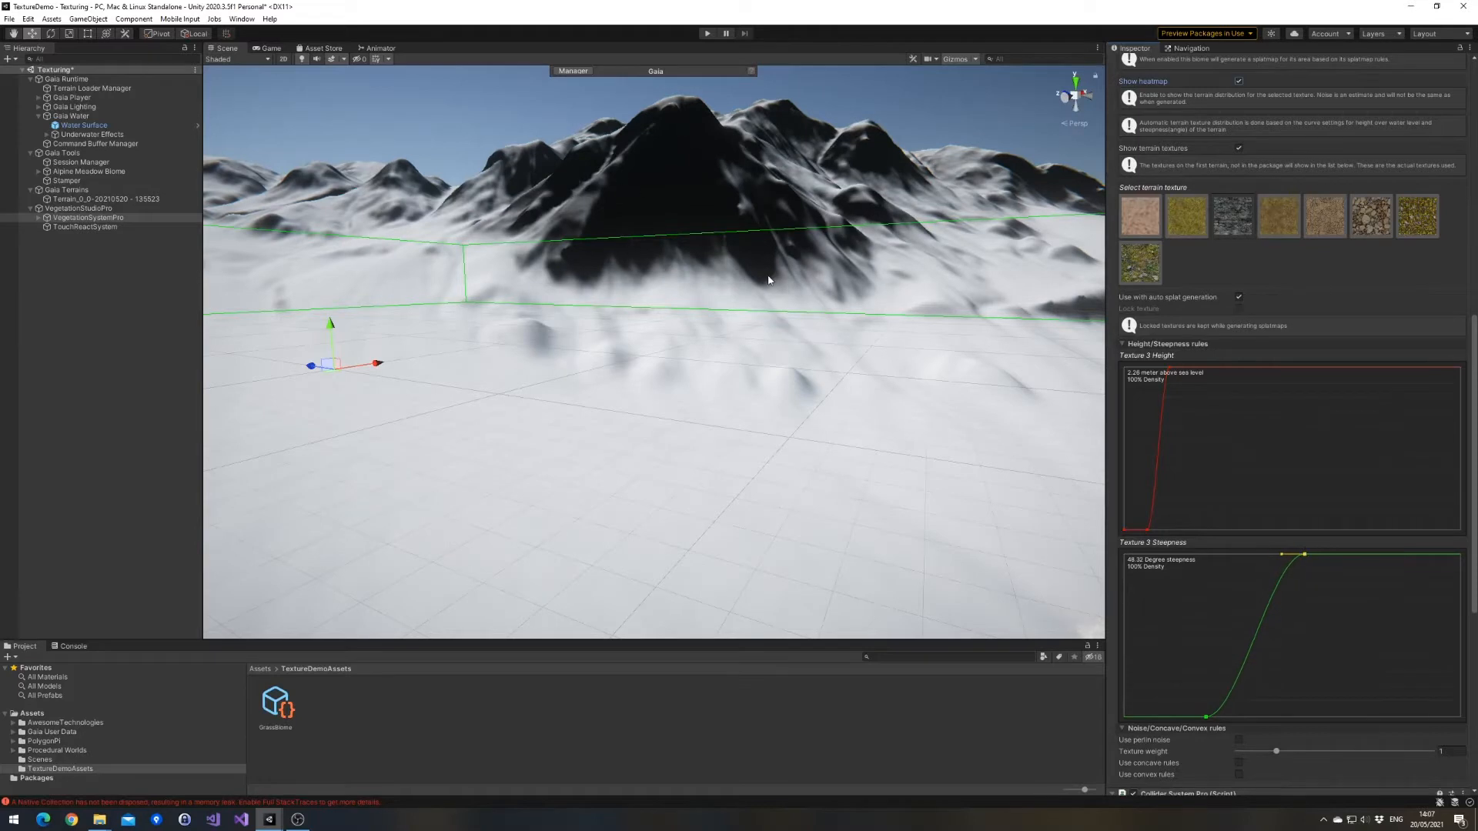
{"action": "mouse_move", "coordinate": [1244, 94]}
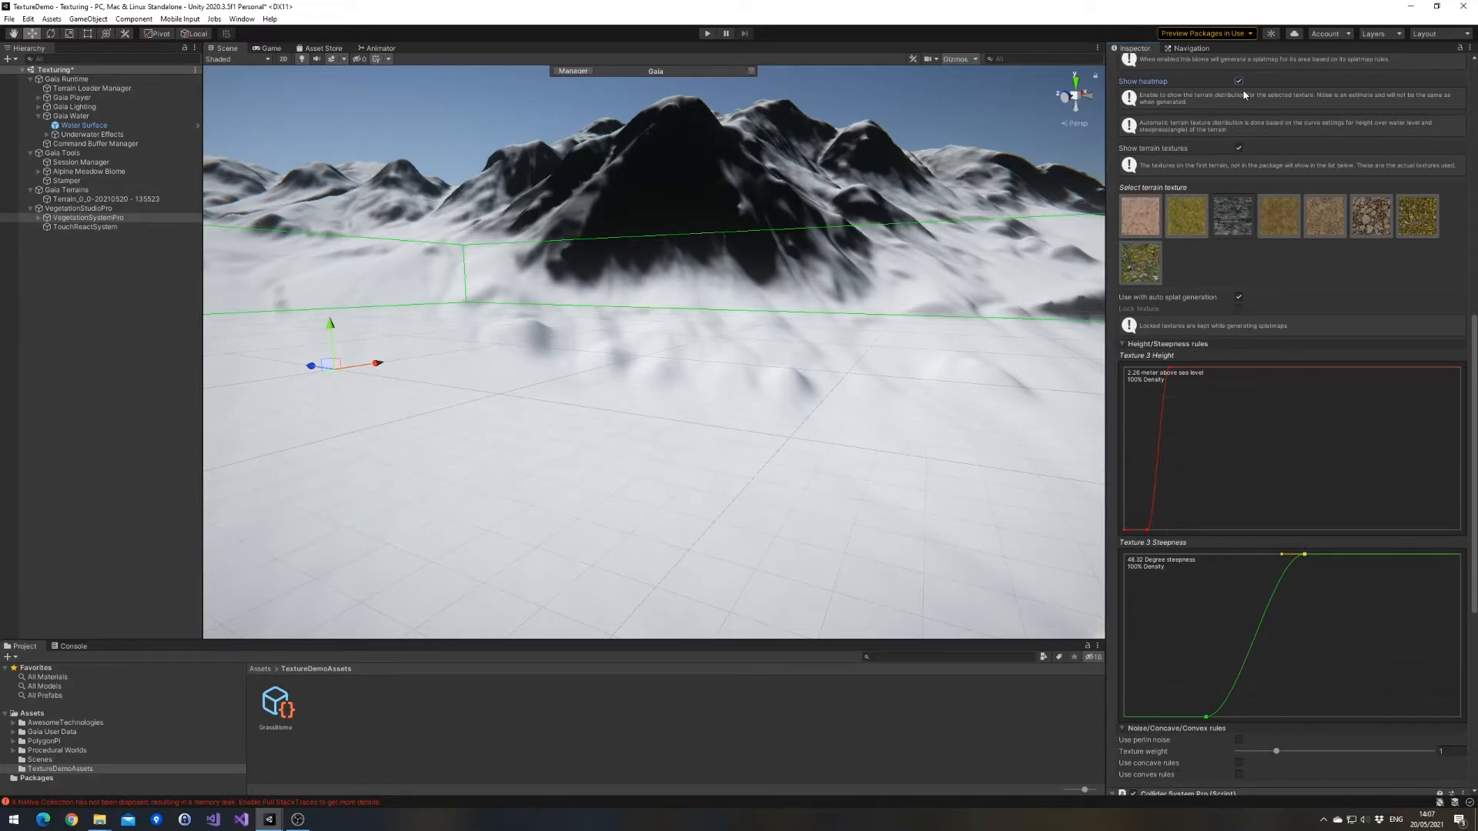
{"action": "left_click", "coordinate": [1238, 81]}
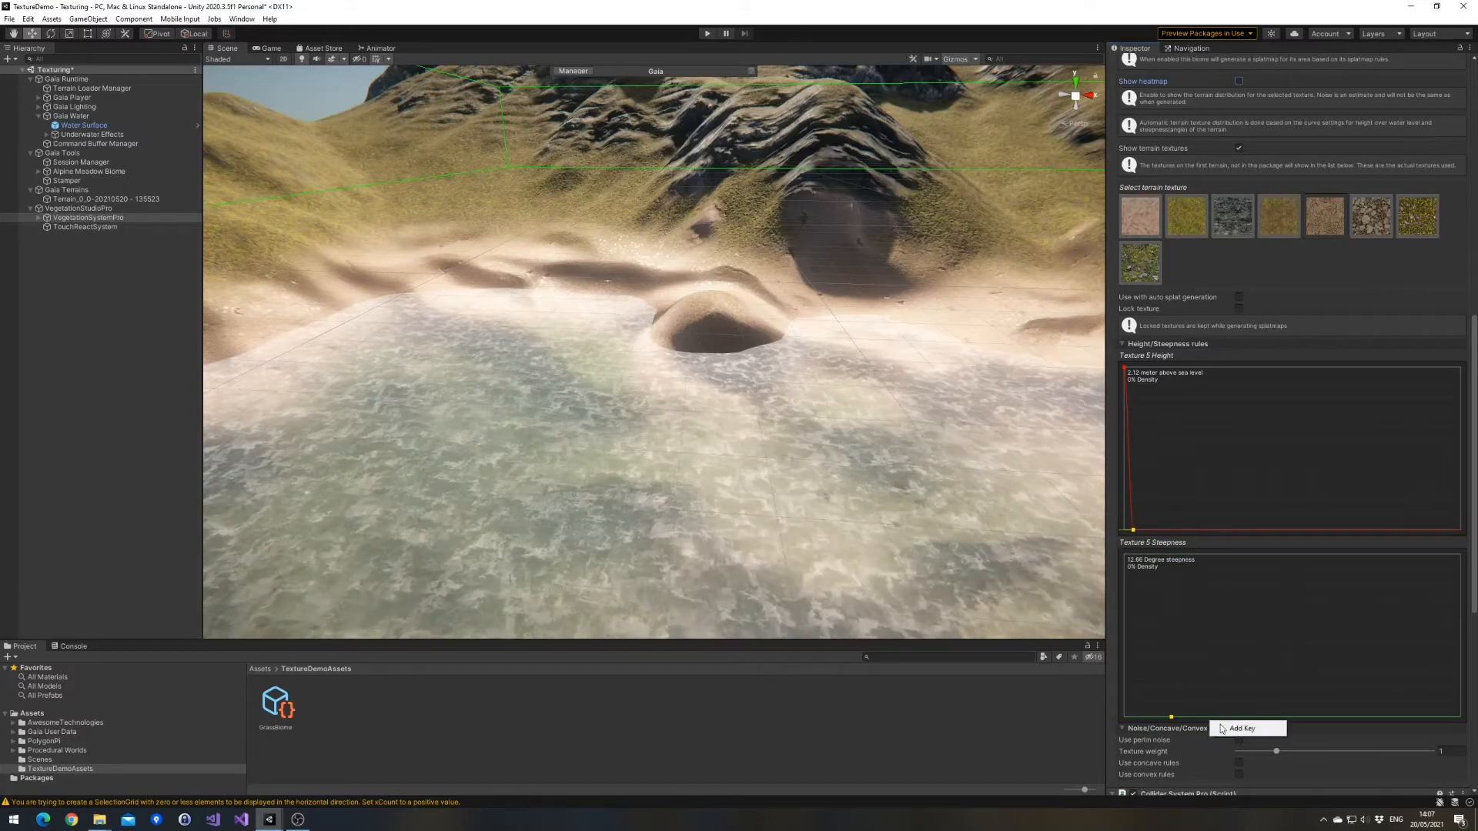
Add a key to Texture 5's steepness curve so sand reaches full density near 29°.
{"action": "left_click", "coordinate": [1241, 728]}
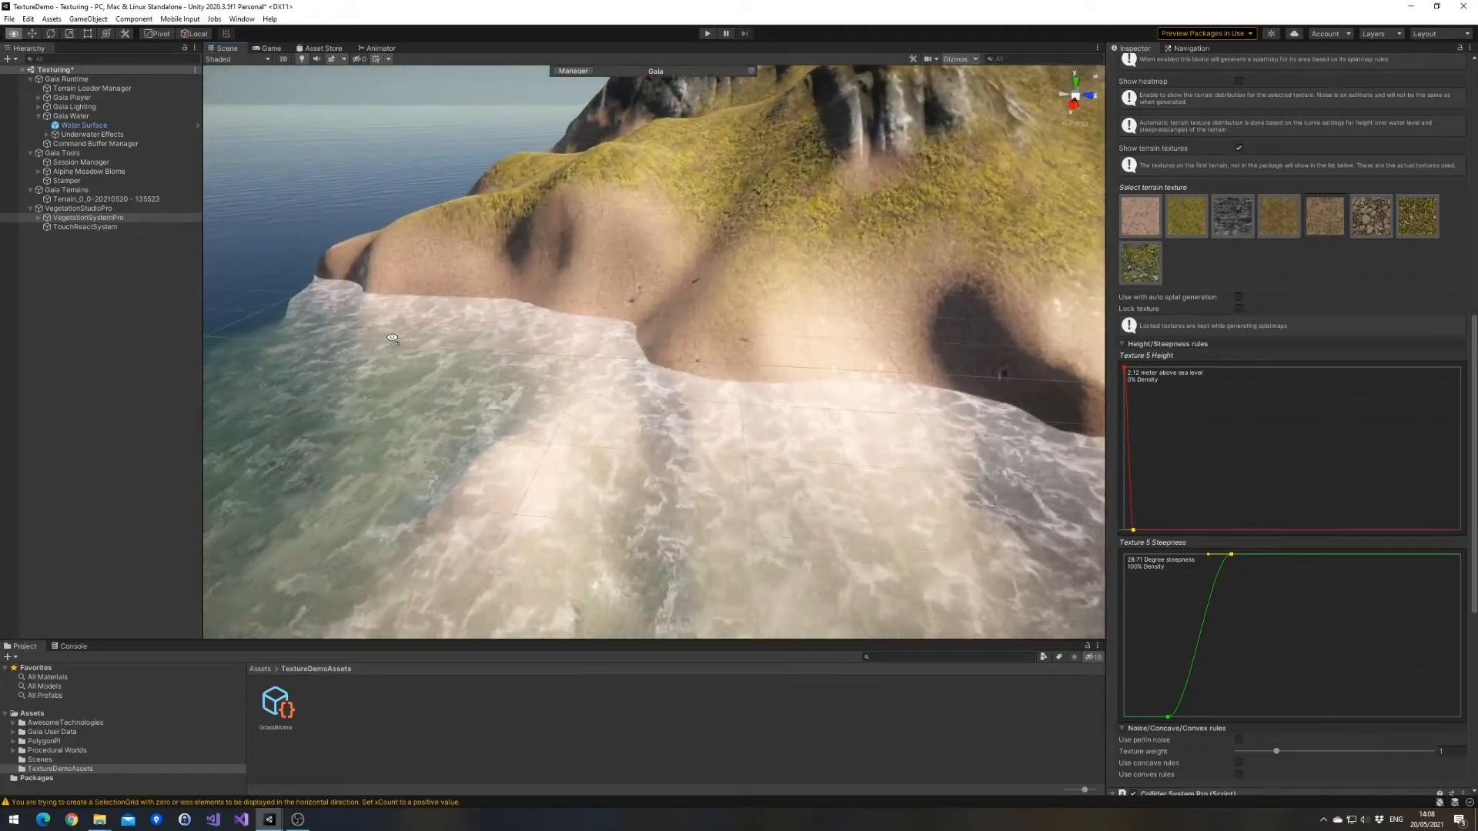
Enable auto splat generation for sand and add a key fading its height curve above sea level.
{"action": "left_click", "coordinate": [1239, 297]}
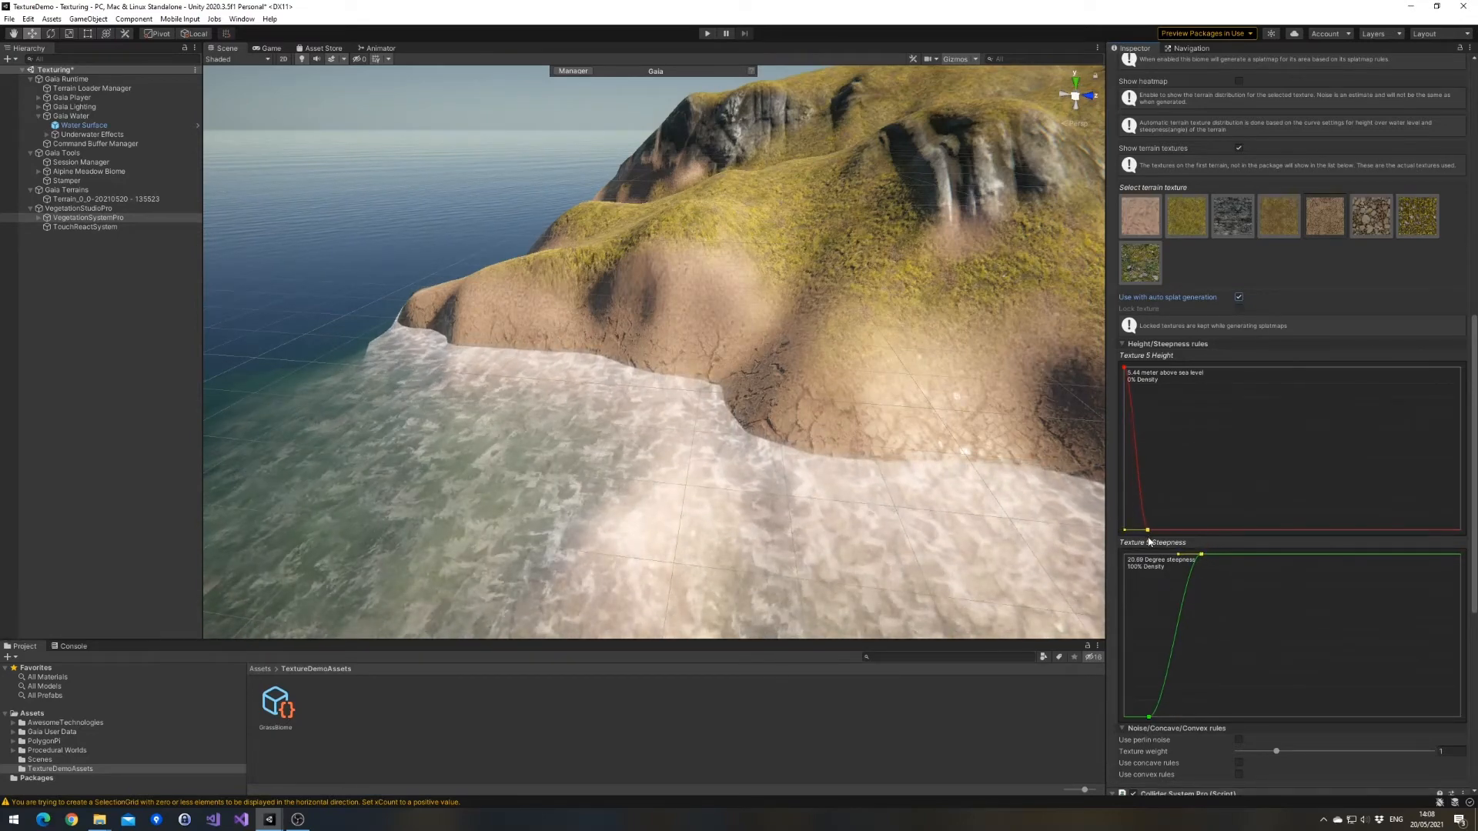
{"action": "right_click", "coordinate": [1148, 539]}
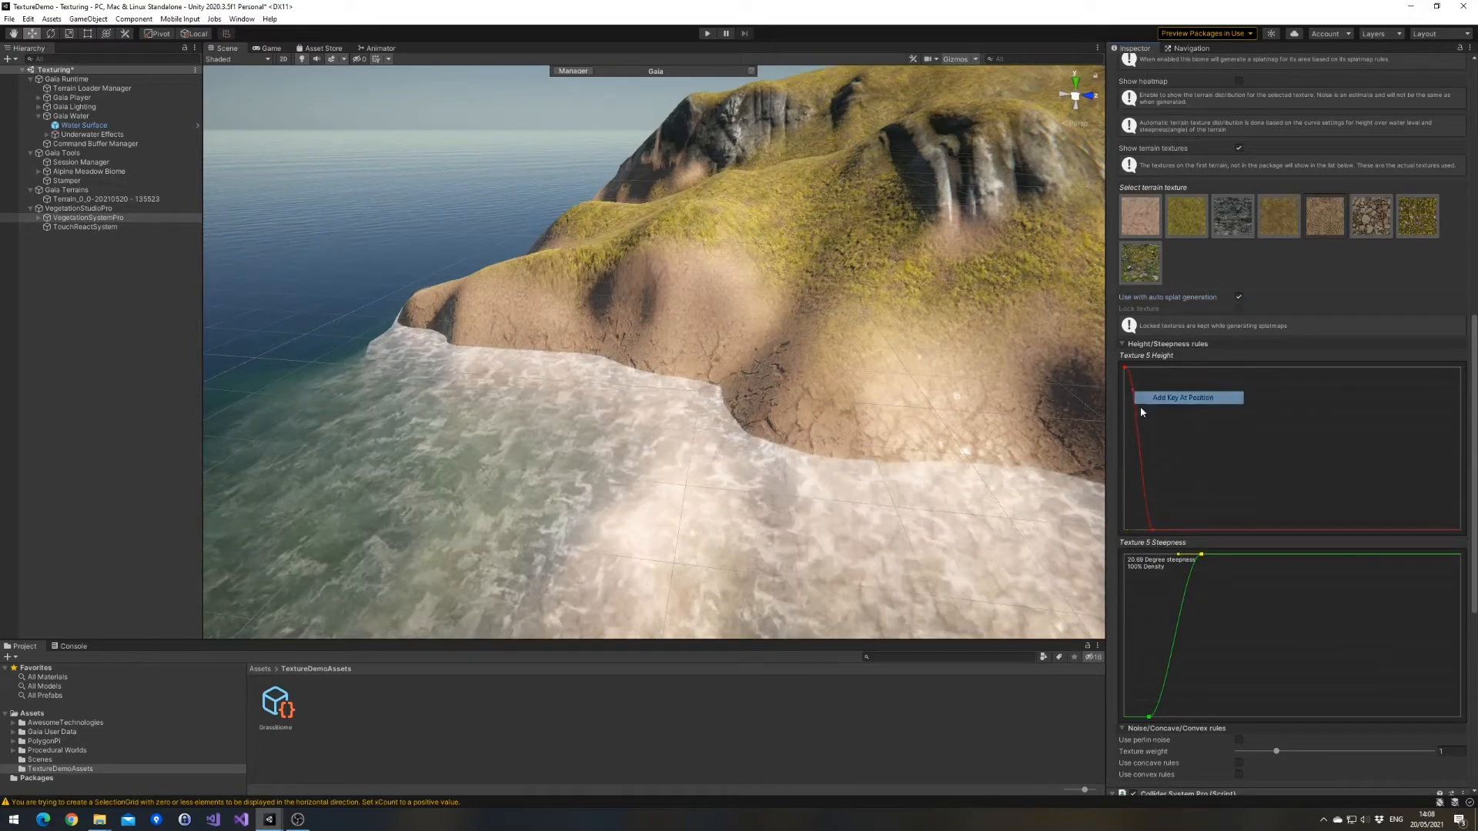
{"action": "left_click", "coordinate": [1188, 397]}
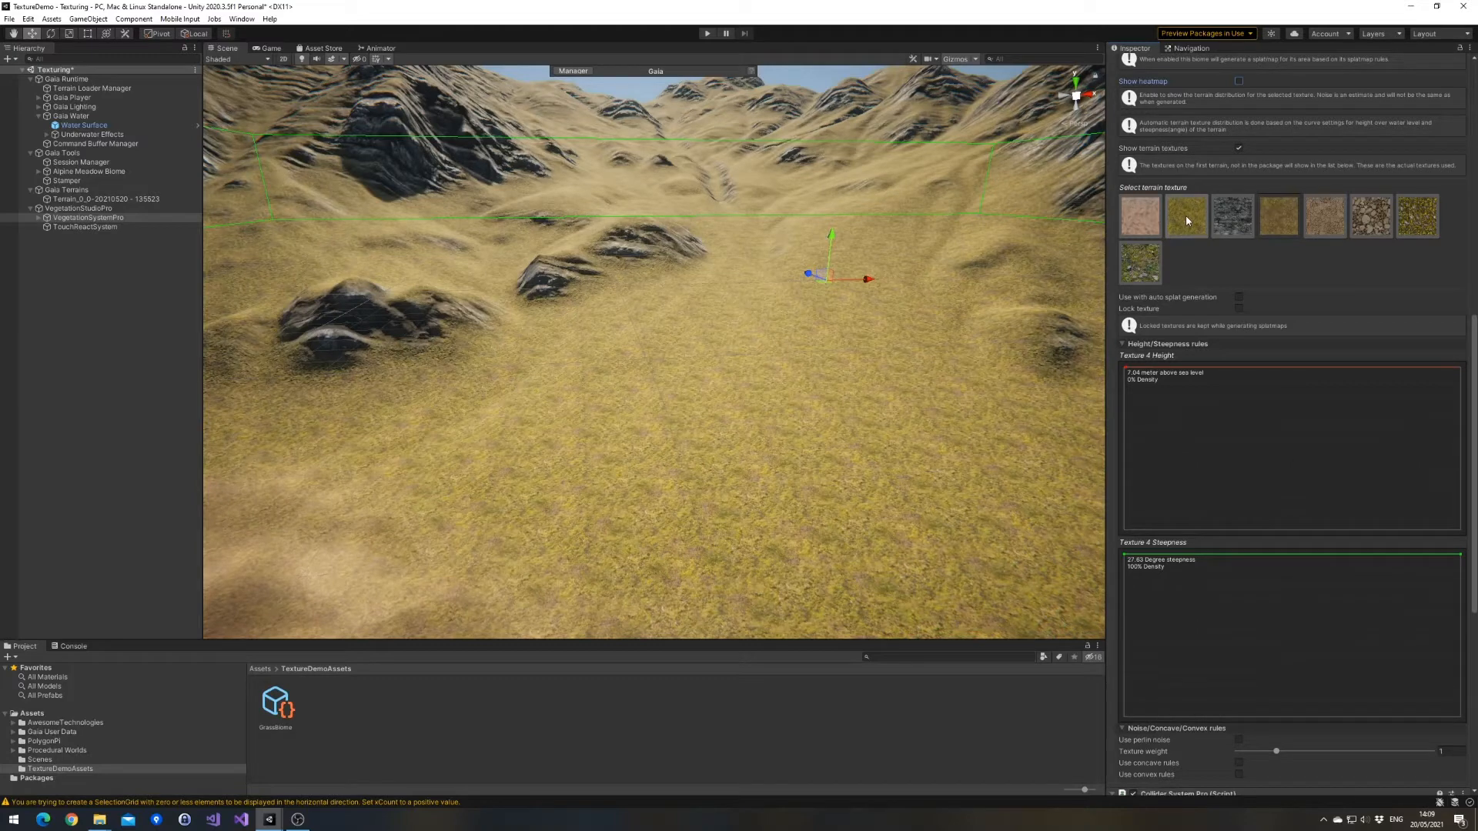
Make Texture 4 grass reach full density above 10.4 m, fade on steep slopes, and feed auto splat.
{"action": "left_click", "coordinate": [1185, 215]}
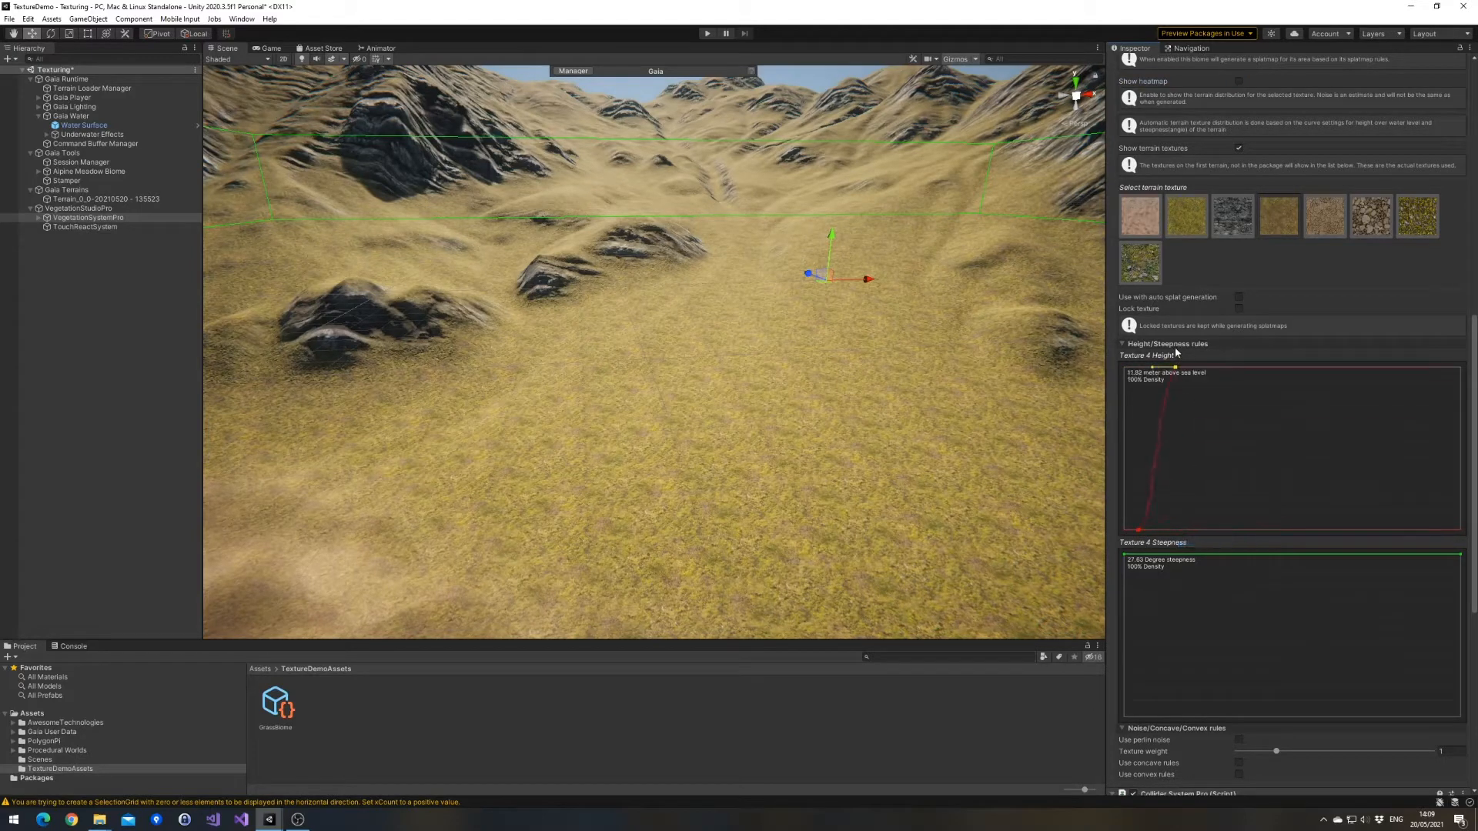
{"action": "left_click", "coordinate": [1278, 215]}
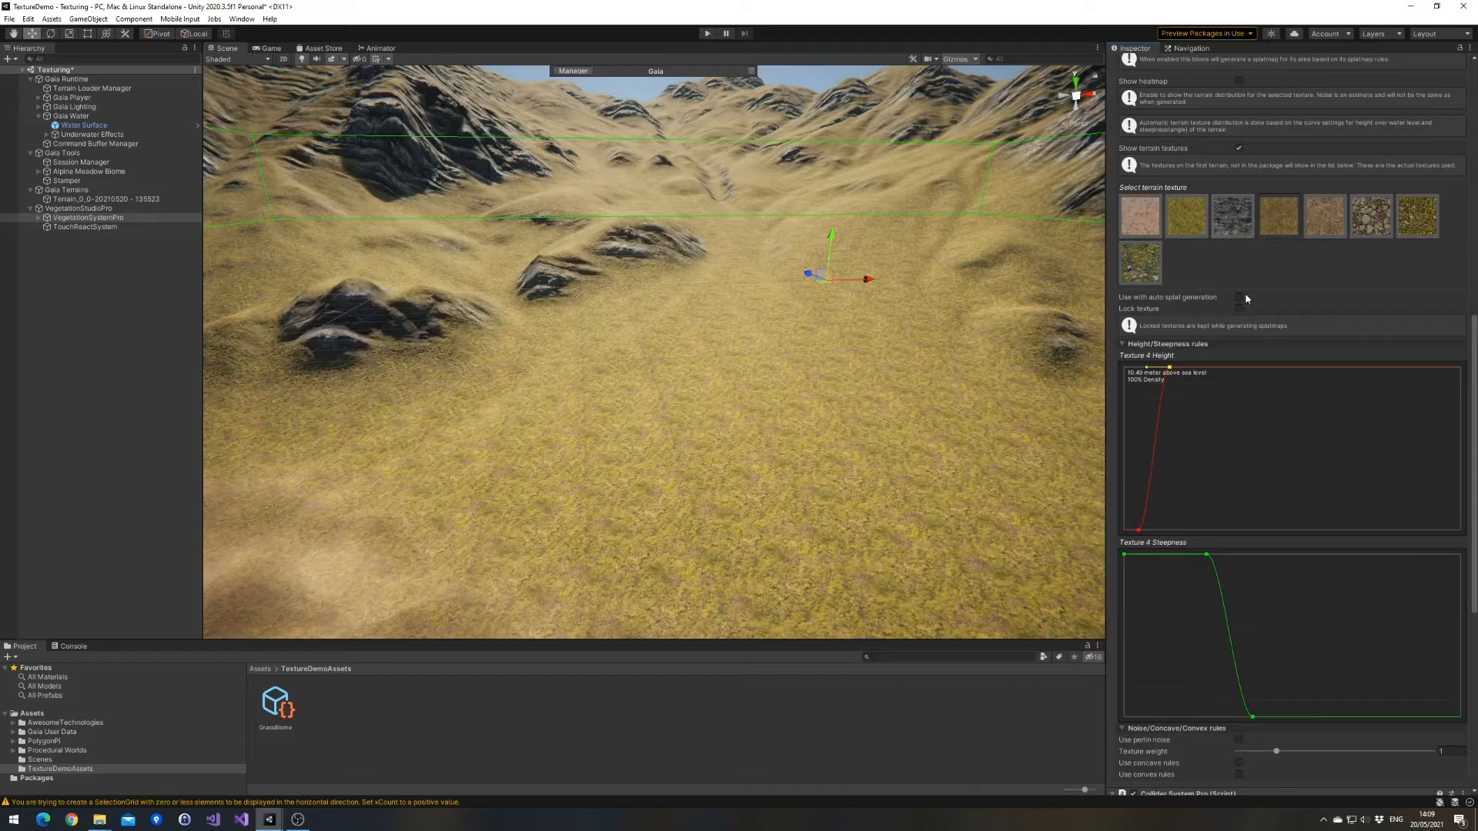
{"action": "left_click", "coordinate": [1238, 297]}
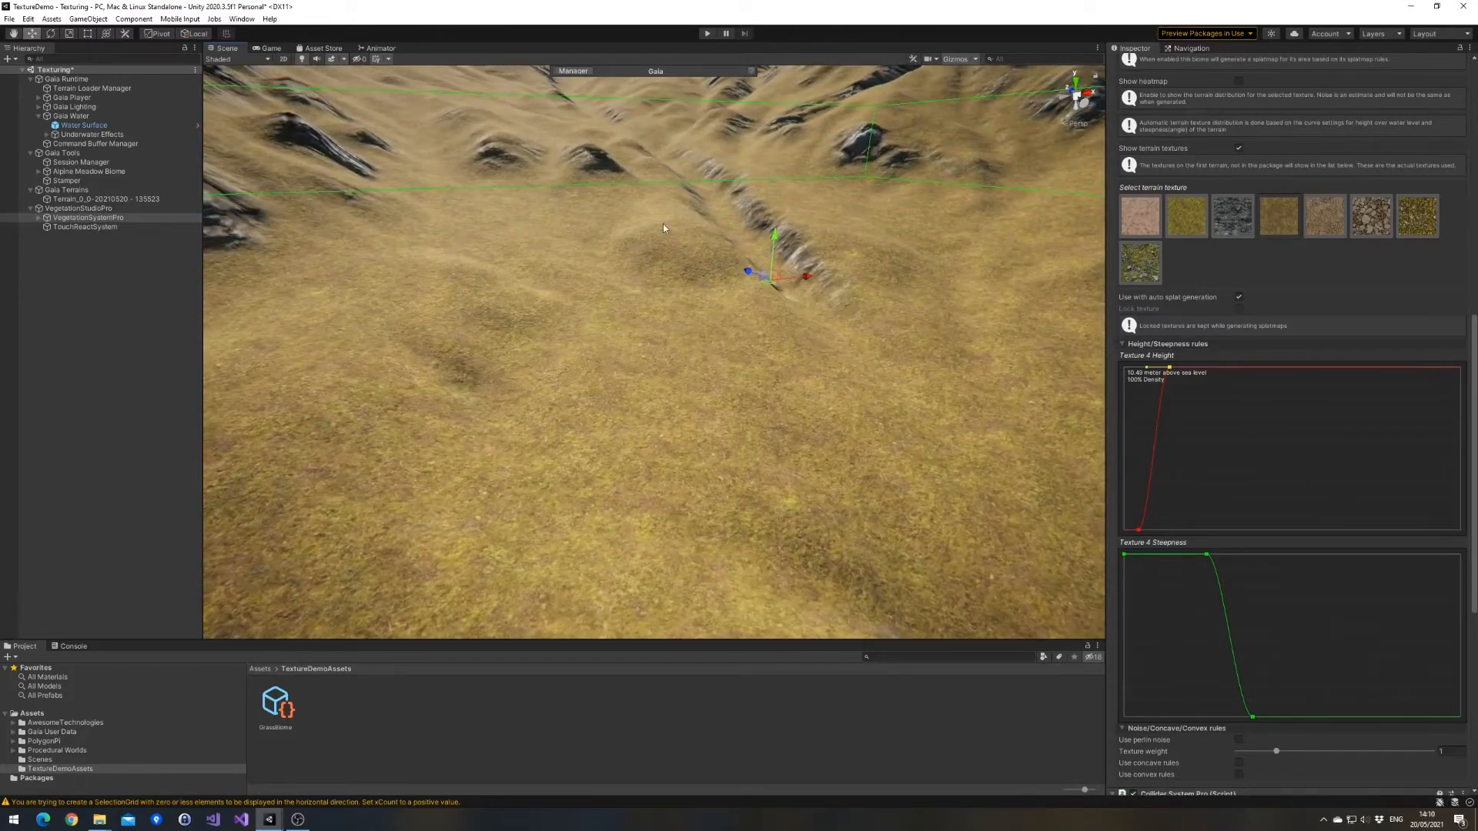
{"action": "left_click", "coordinate": [1279, 215]}
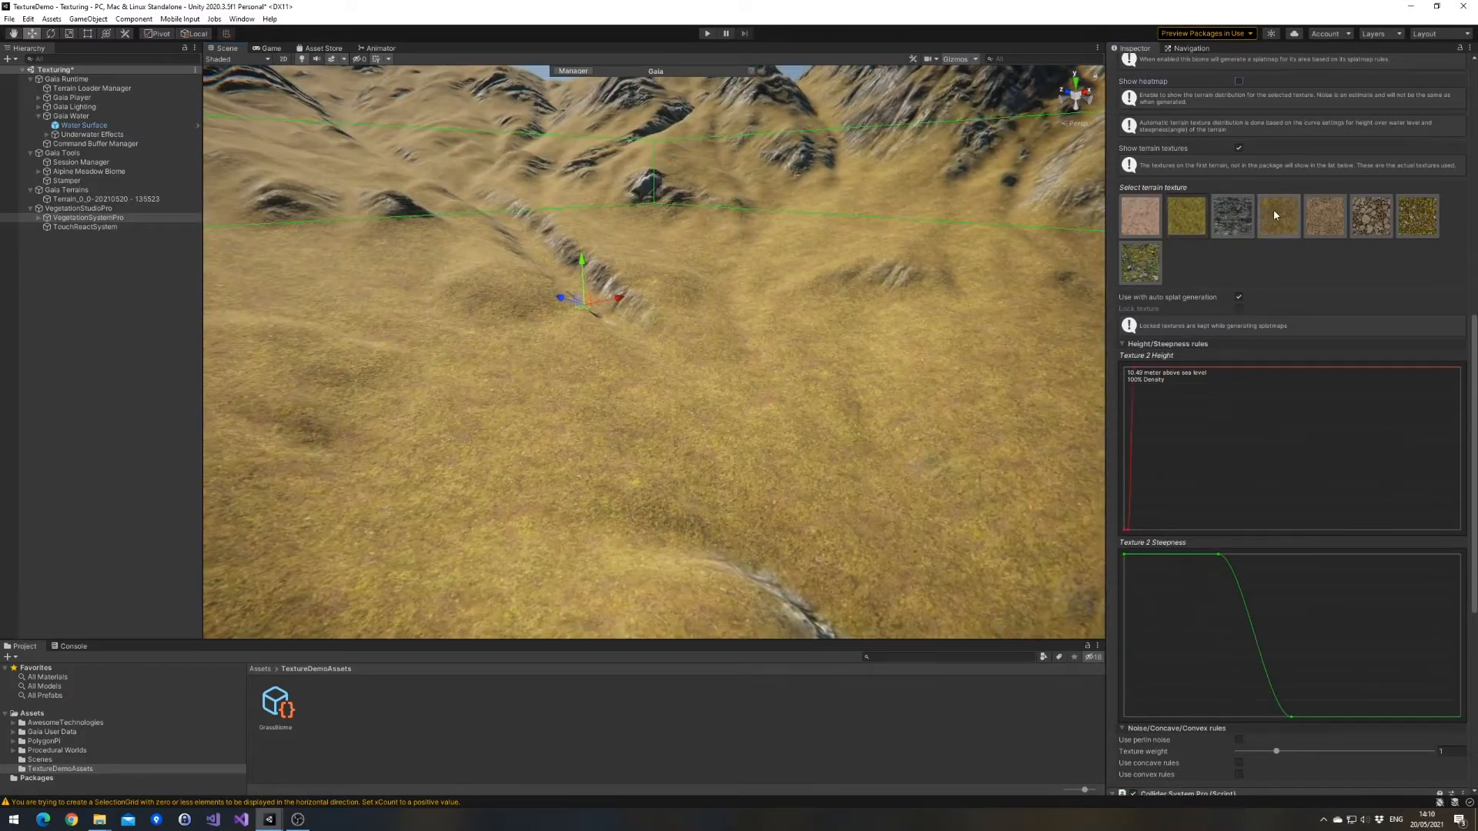
Enable Perlin noise with Inverse noise on grass Texture 4 to scatter its coverage.
{"action": "scroll", "scroll_direction": "down", "scroll_amount": 3}
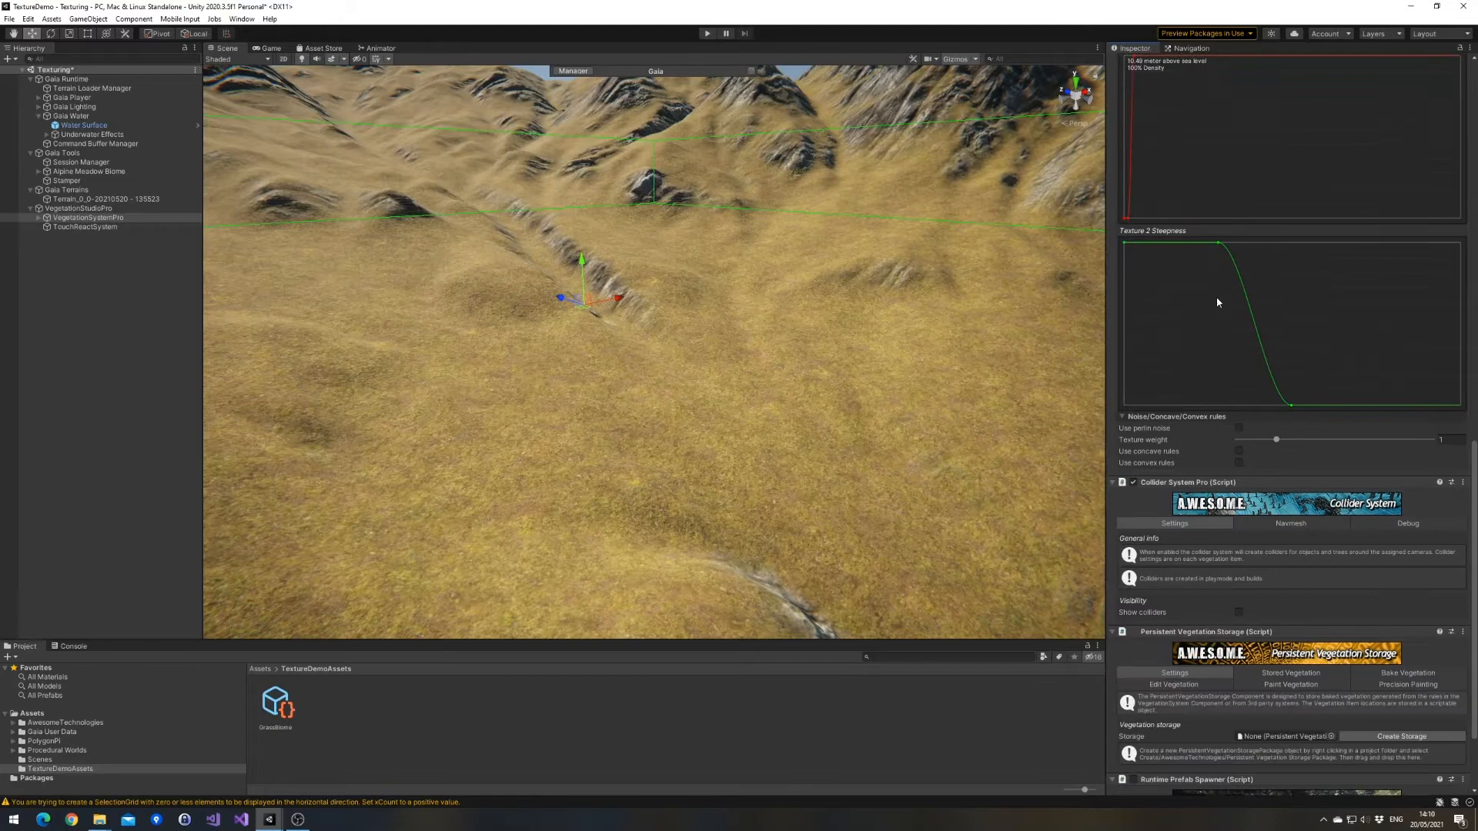
{"action": "mouse_move", "coordinate": [1258, 325]}
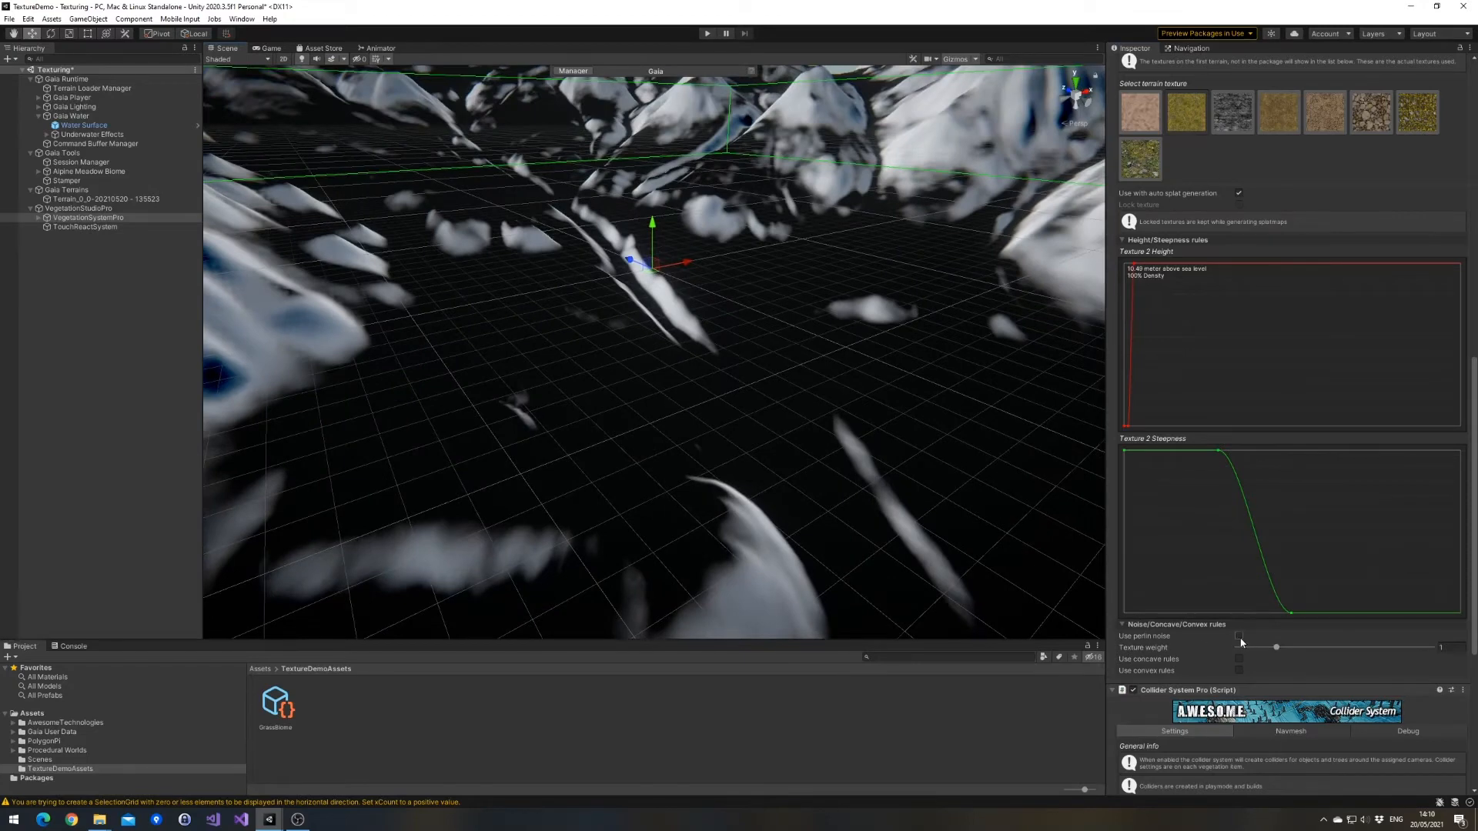
{"action": "left_click", "coordinate": [1239, 637]}
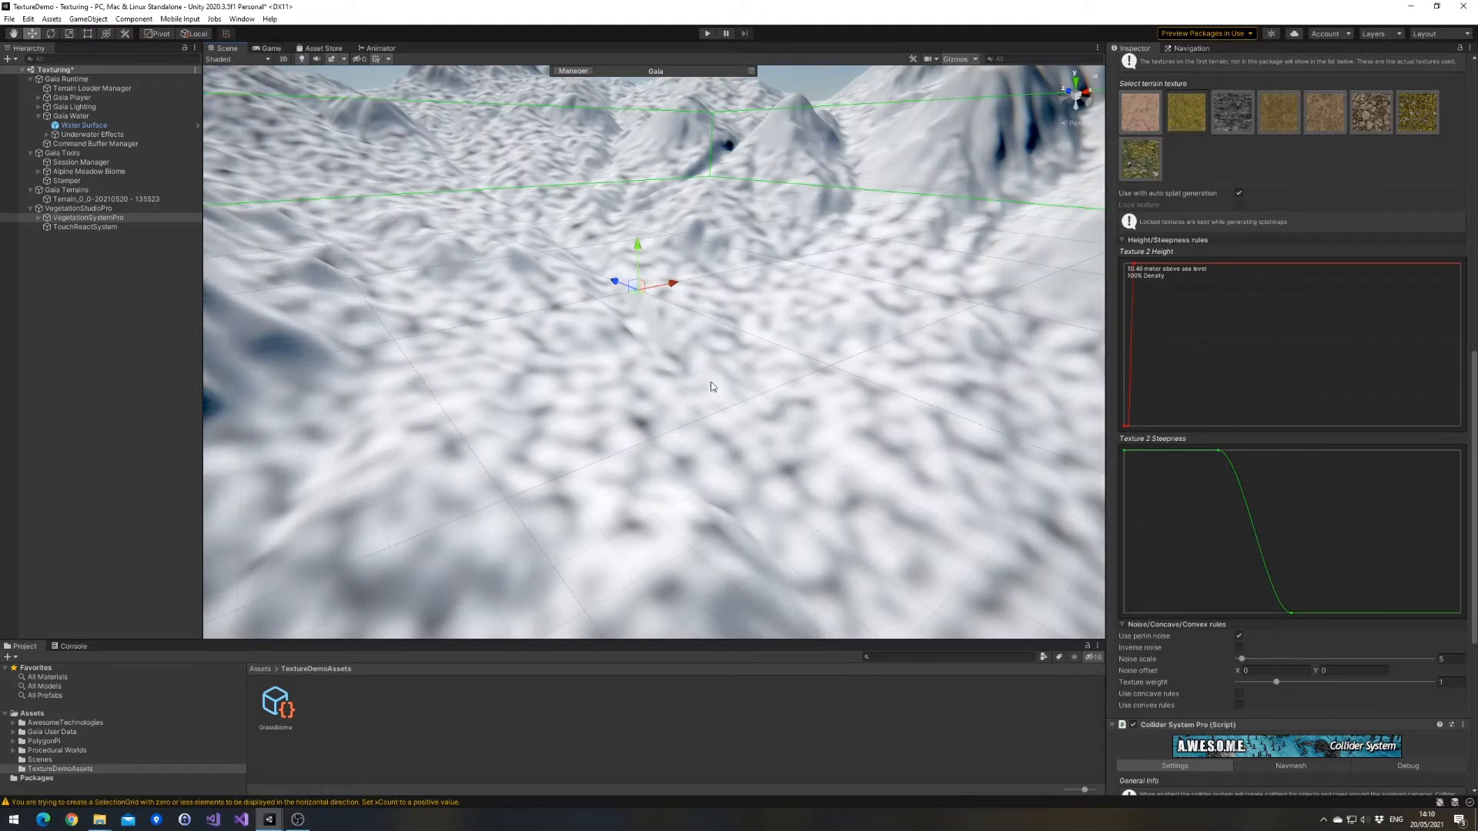
{"action": "left_click", "coordinate": [1277, 113]}
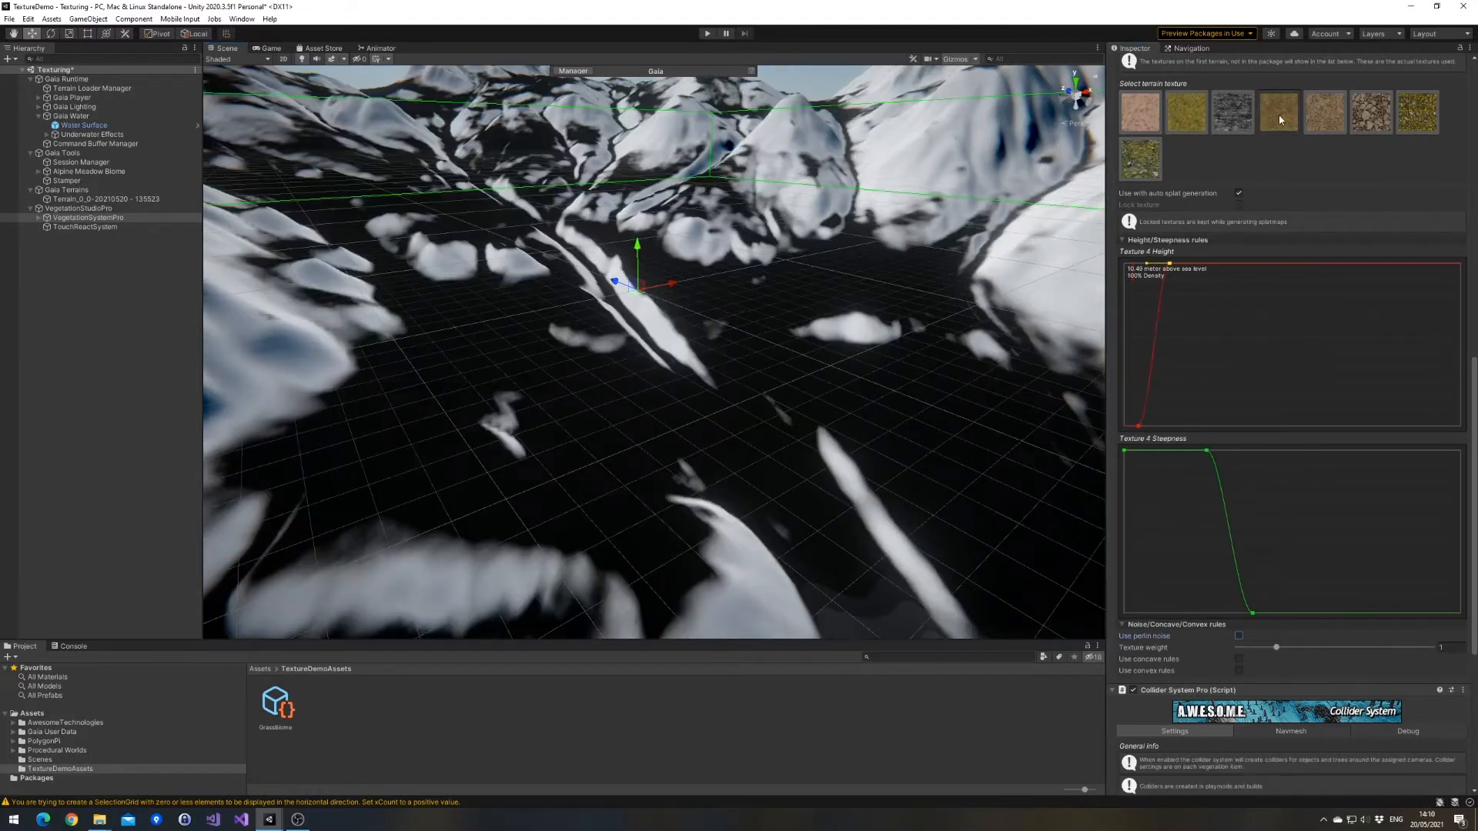
{"action": "left_click", "coordinate": [1239, 635]}
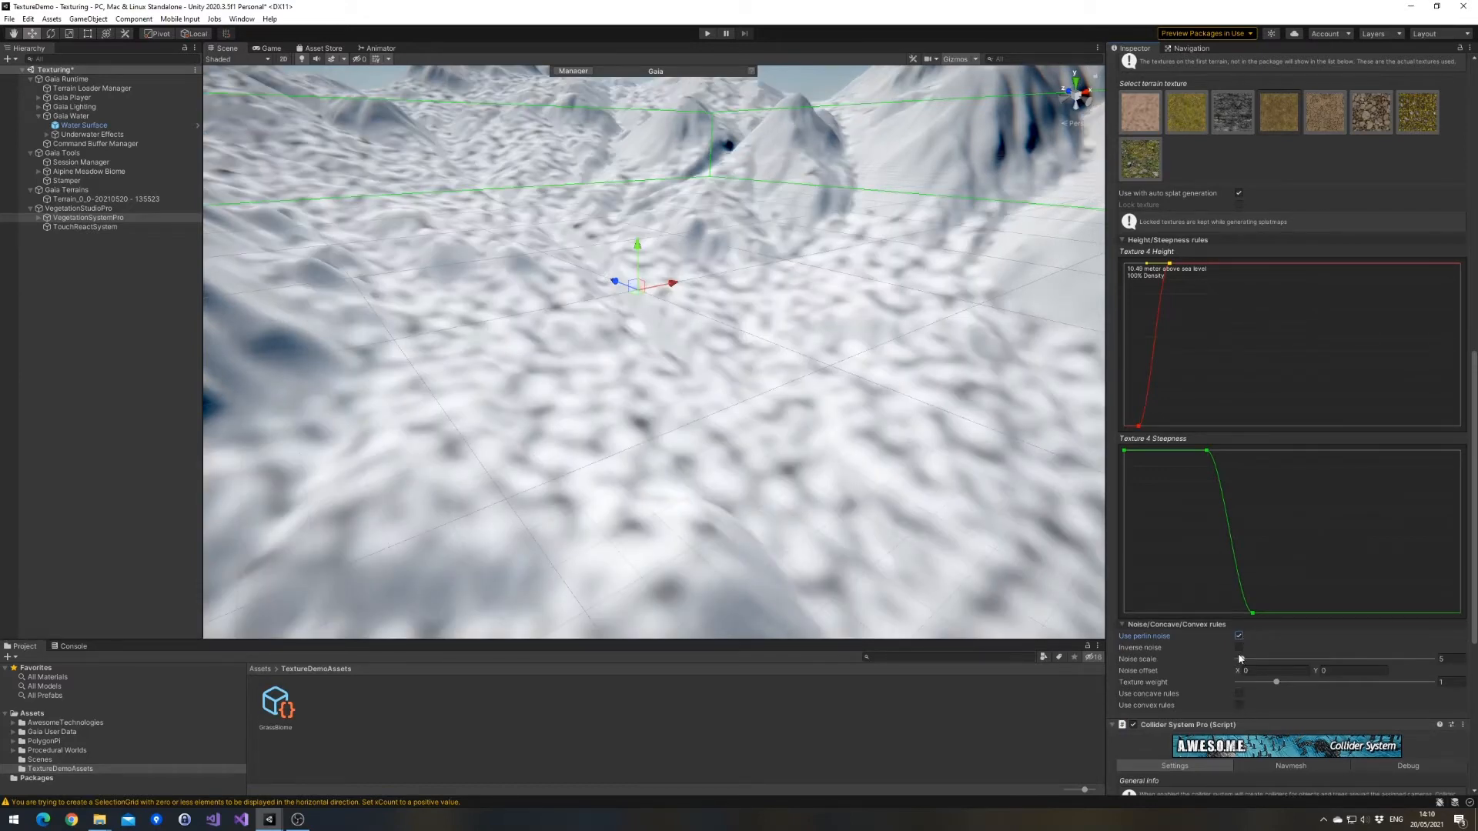
{"action": "left_click", "coordinate": [1238, 647]}
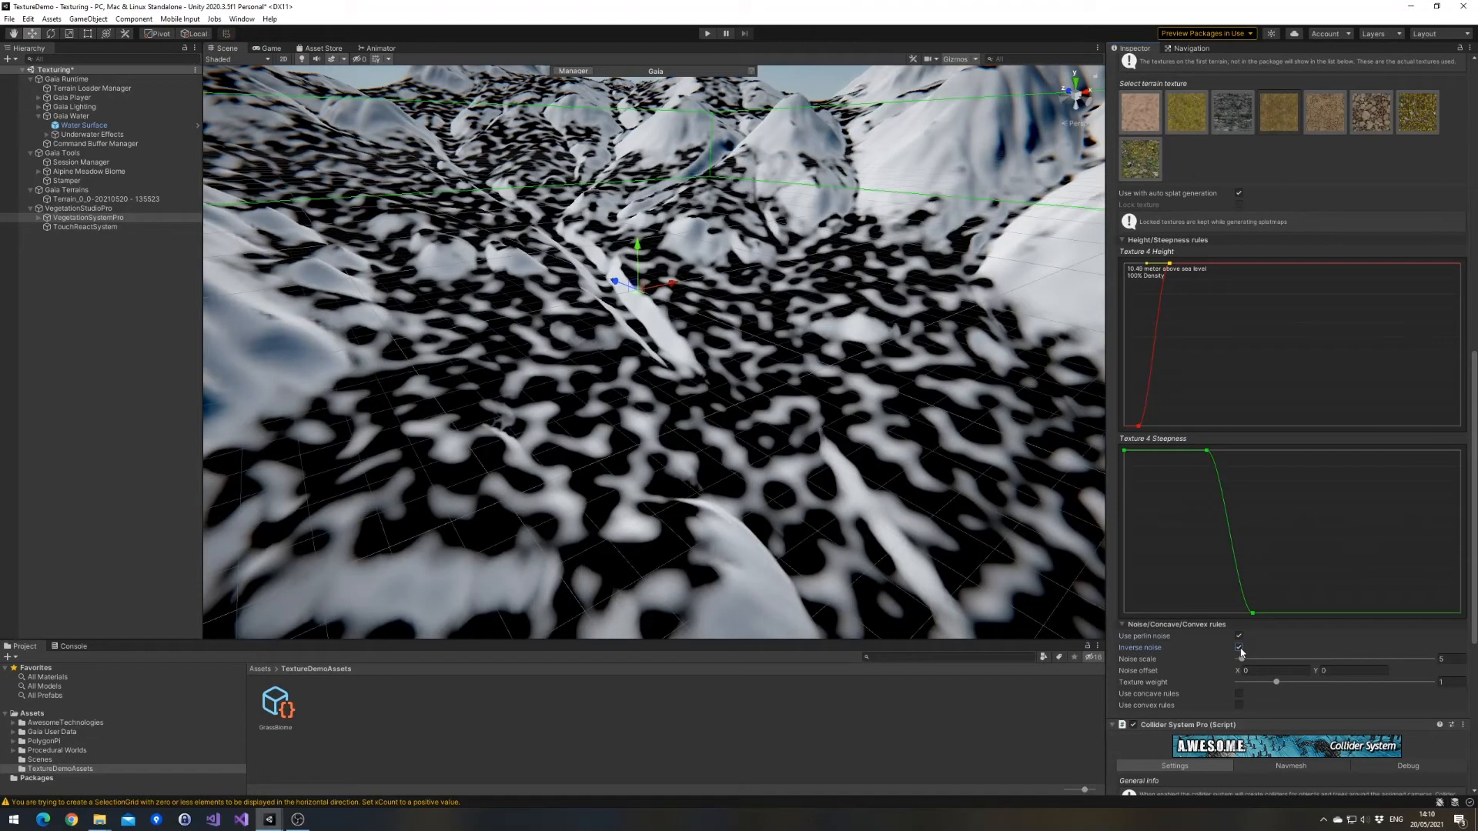
{"action": "left_click", "coordinate": [1239, 647]}
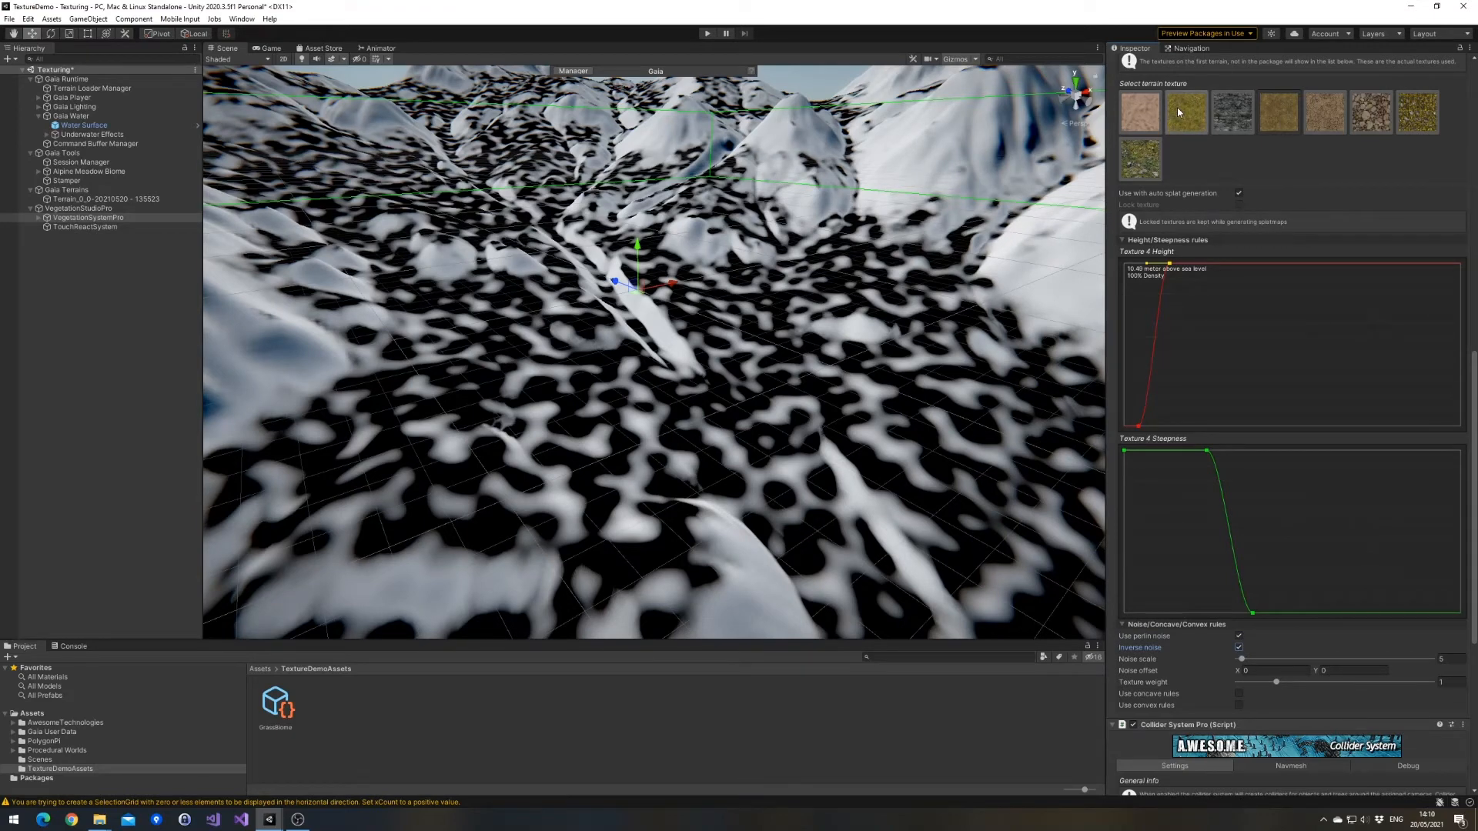
{"action": "left_click", "coordinate": [1186, 112]}
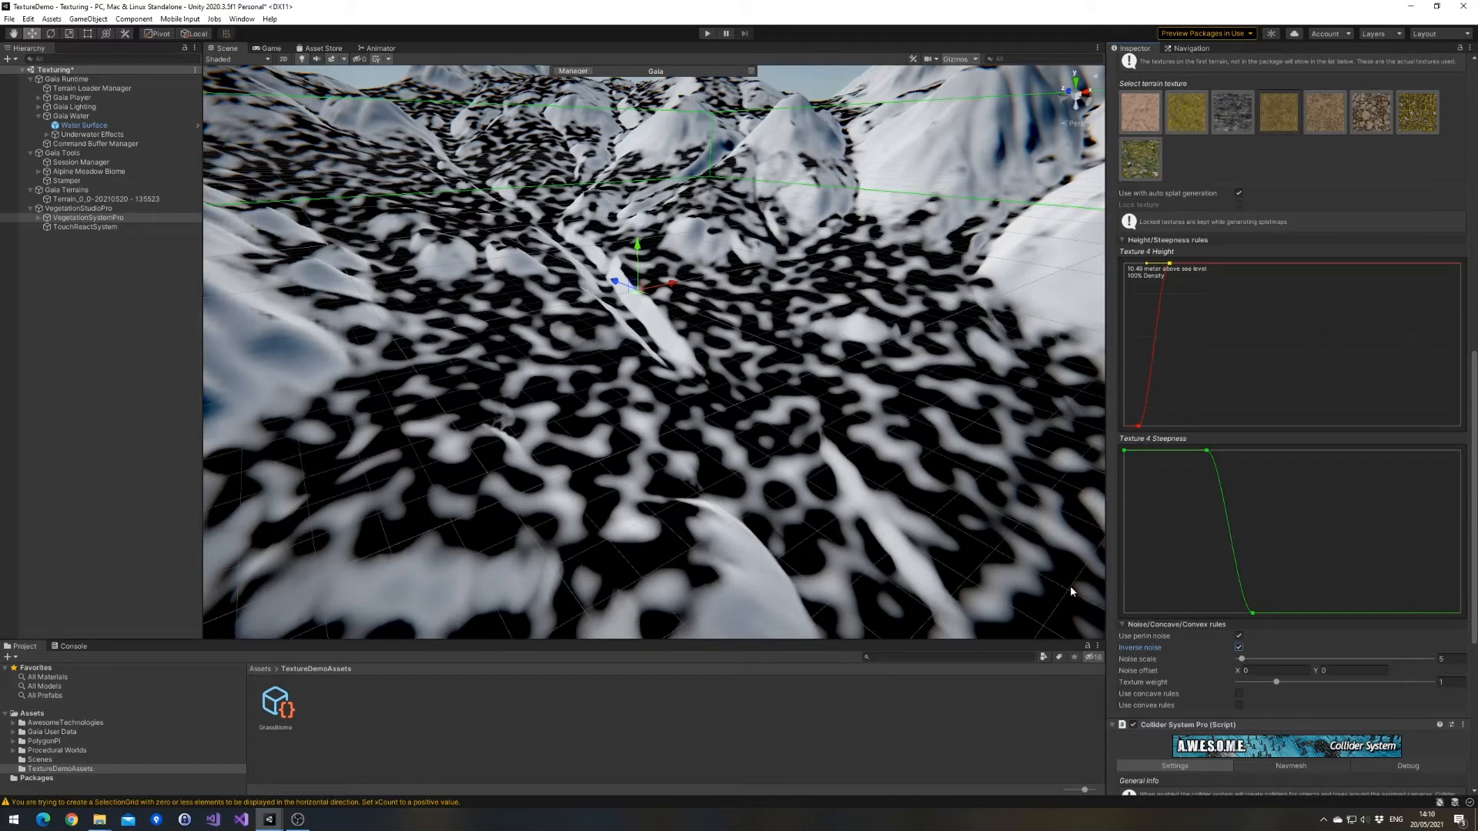
{"action": "mouse_move", "coordinate": [1195, 163]}
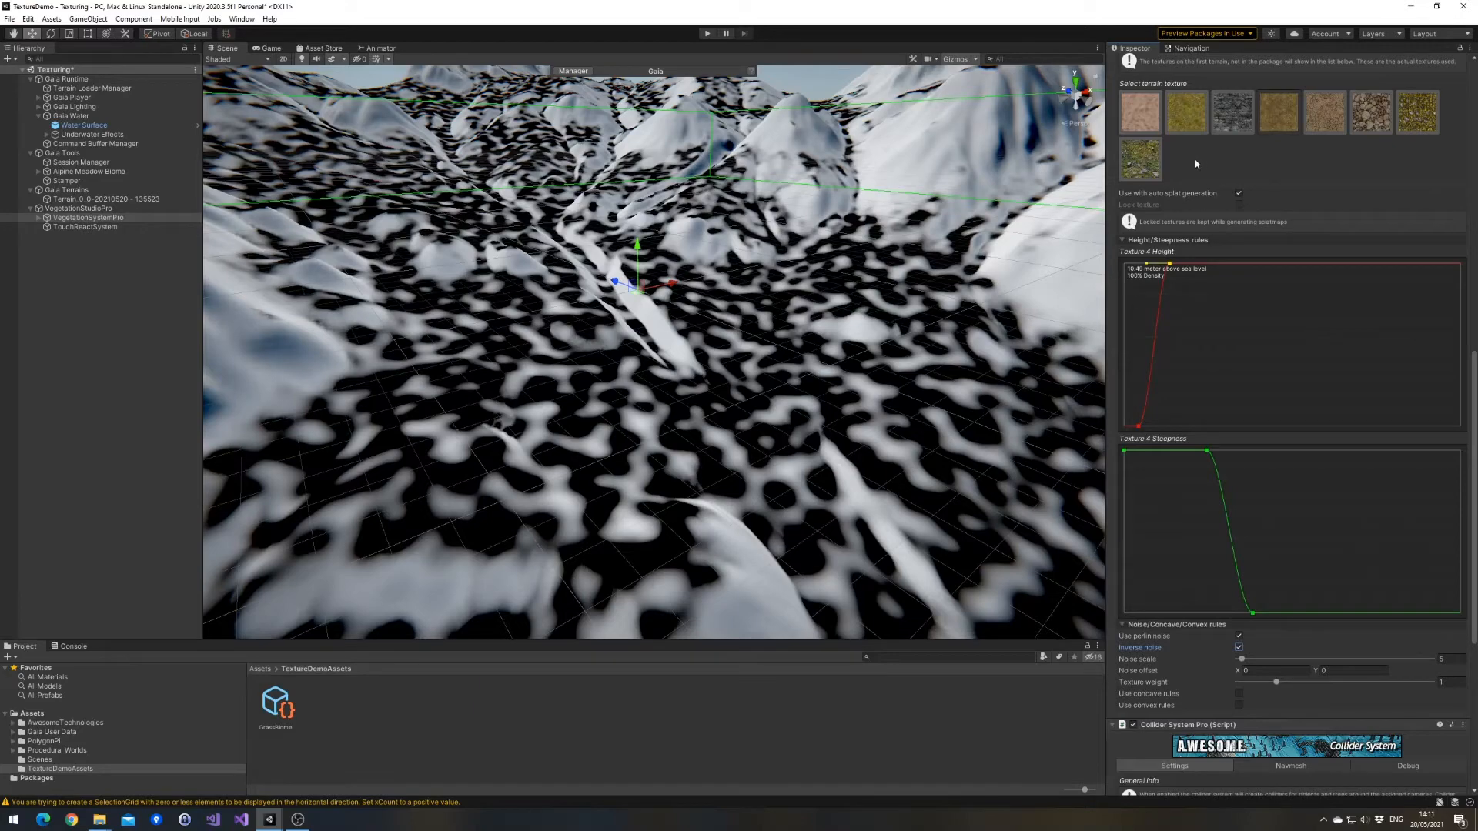
{"action": "scroll", "scroll_direction": "up", "scroll_amount": 3}
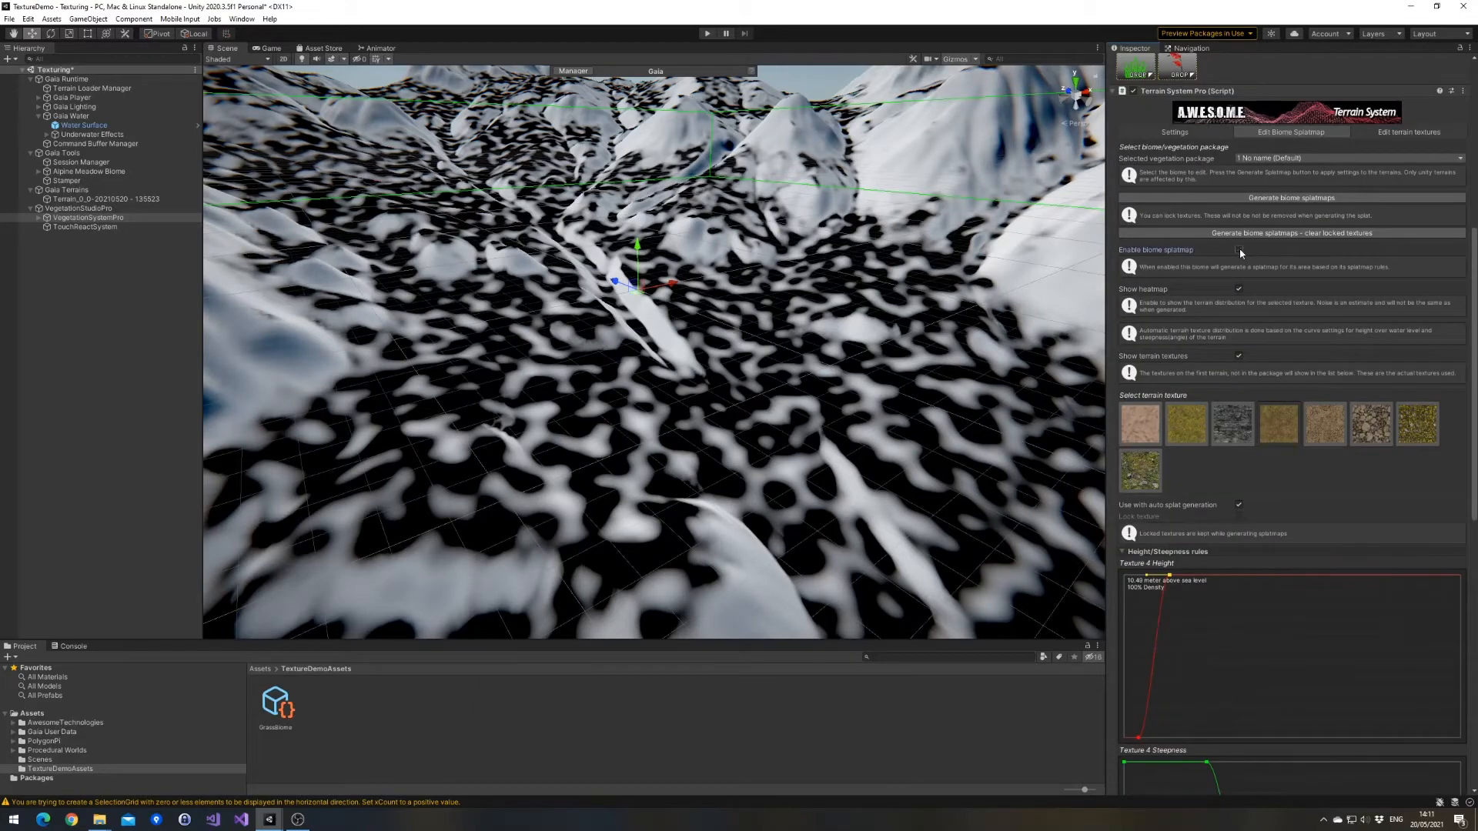
Hide the heatmap and set Texture 4 noise scale to 15 and texture weight to 5.
{"action": "left_click", "coordinate": [1239, 290]}
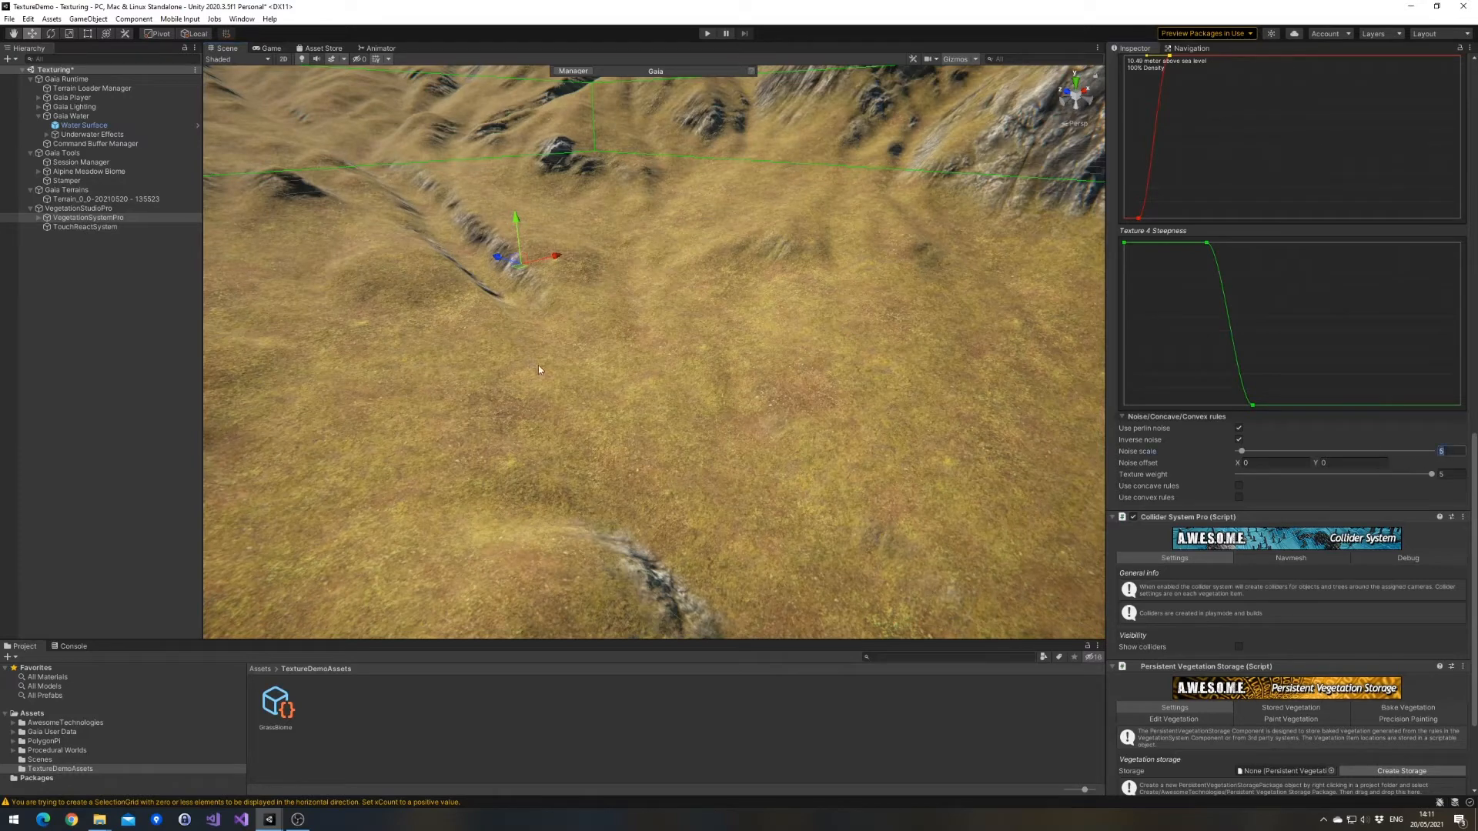
{"action": "mouse_move", "coordinate": [868, 413]}
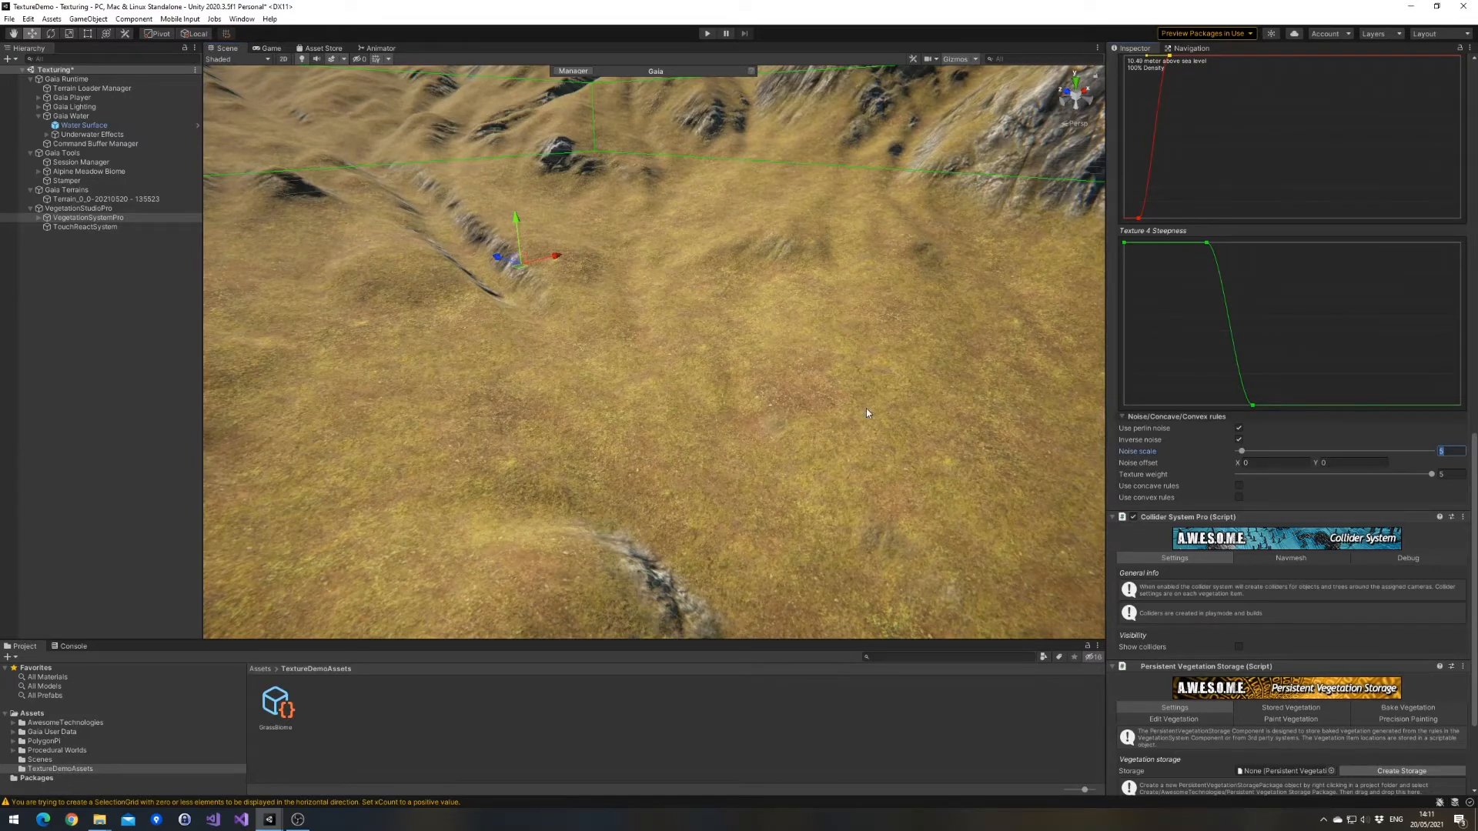
{"action": "scroll", "scroll_direction": "up", "scroll_amount": 3}
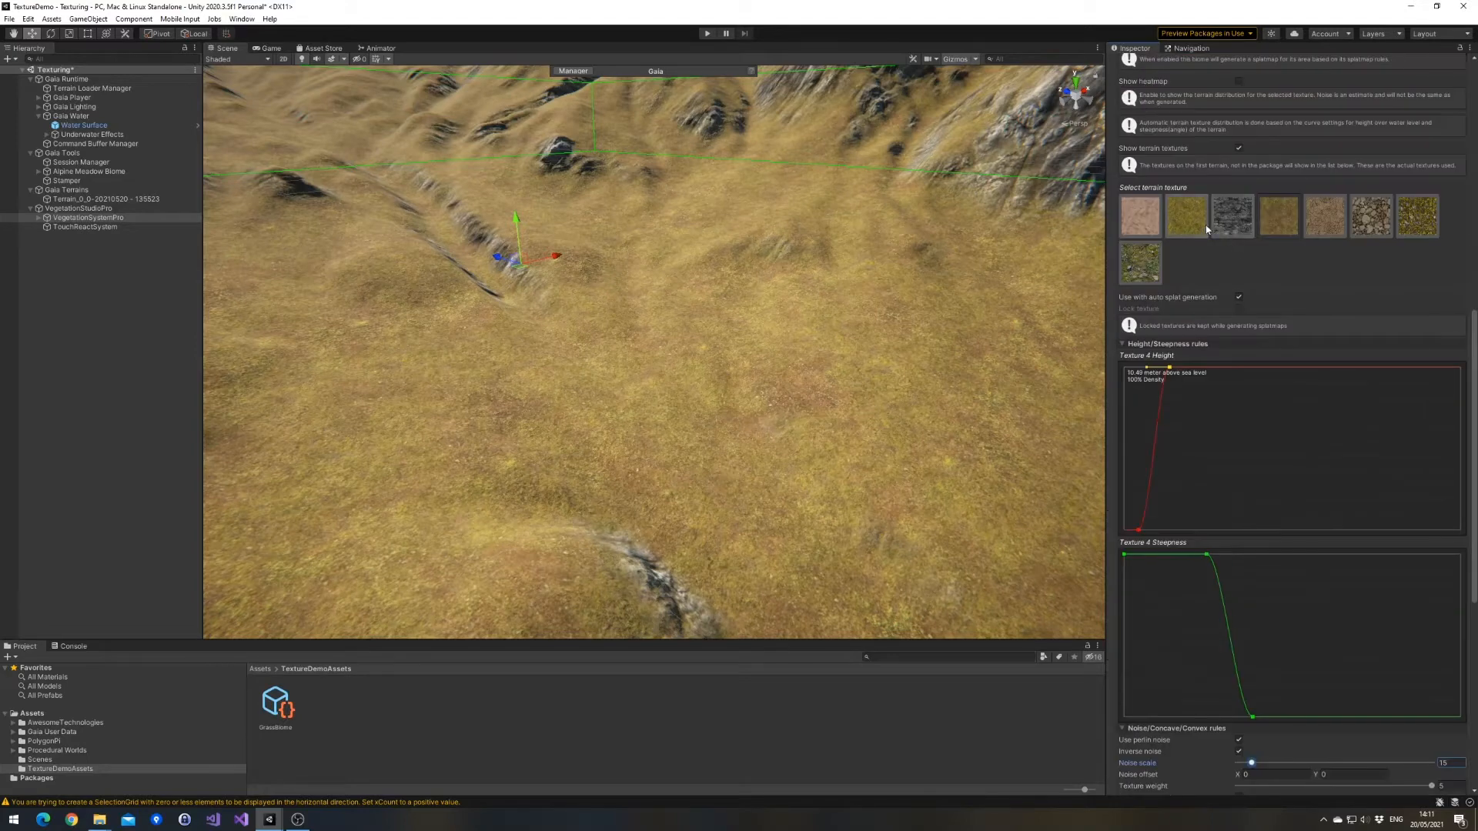
{"action": "scroll", "scroll_direction": "down", "scroll_amount": 3}
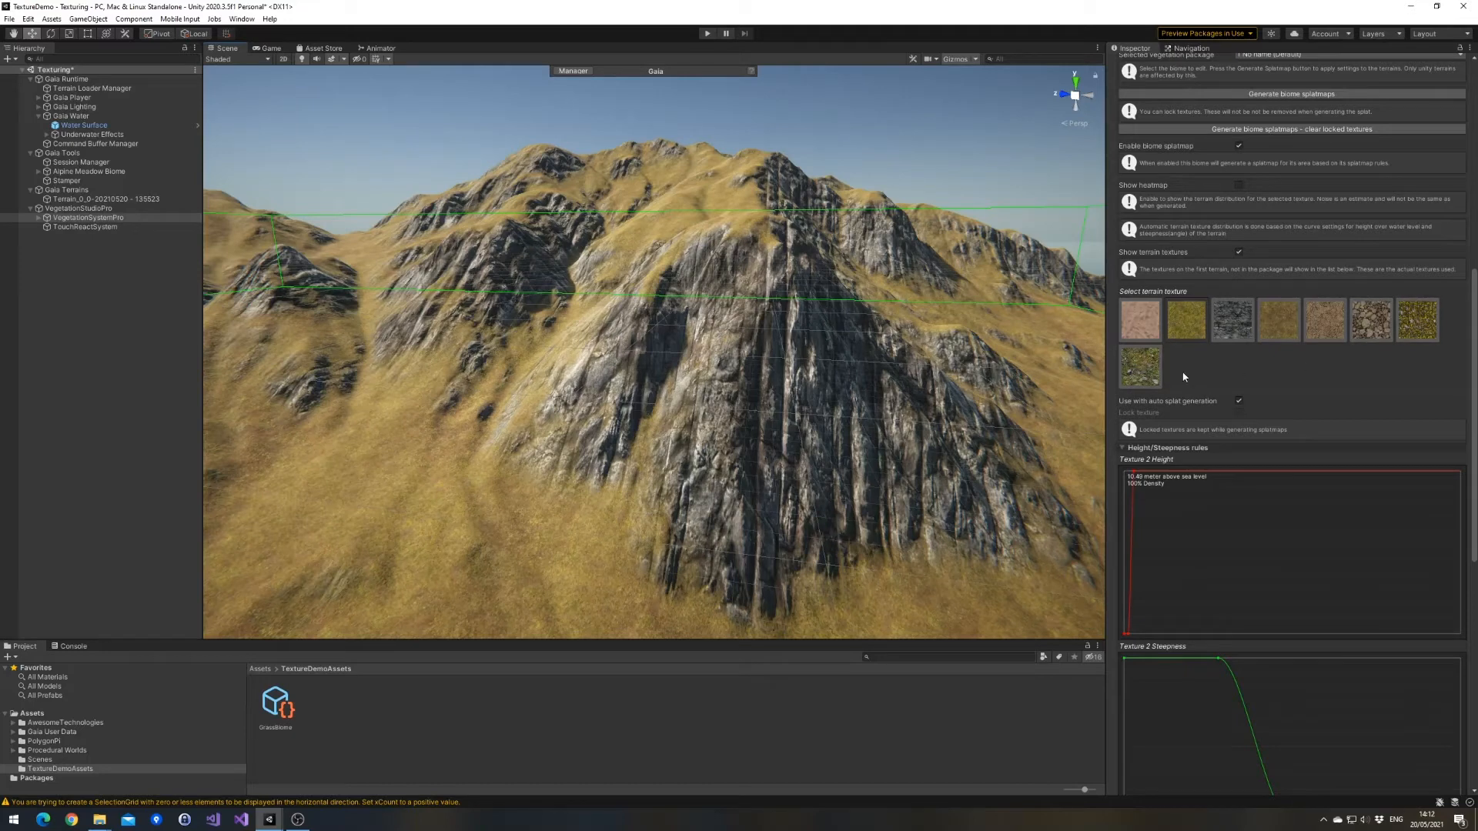
Enable auto splat for Texture 8, limiting it to ground above 29 m and slopes under 22°.
{"action": "left_click", "coordinate": [1139, 366]}
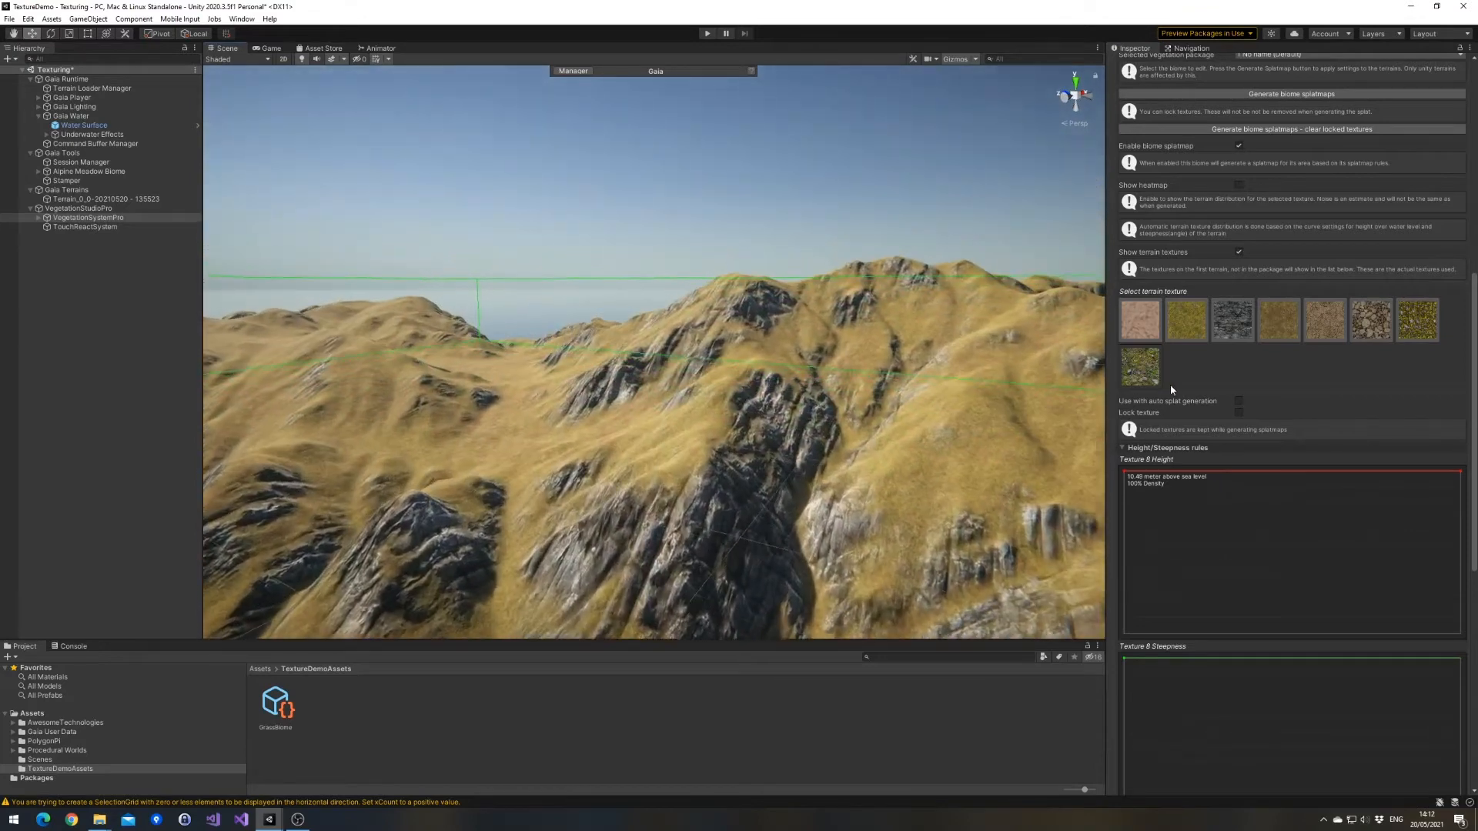
{"action": "left_click", "coordinate": [1238, 400]}
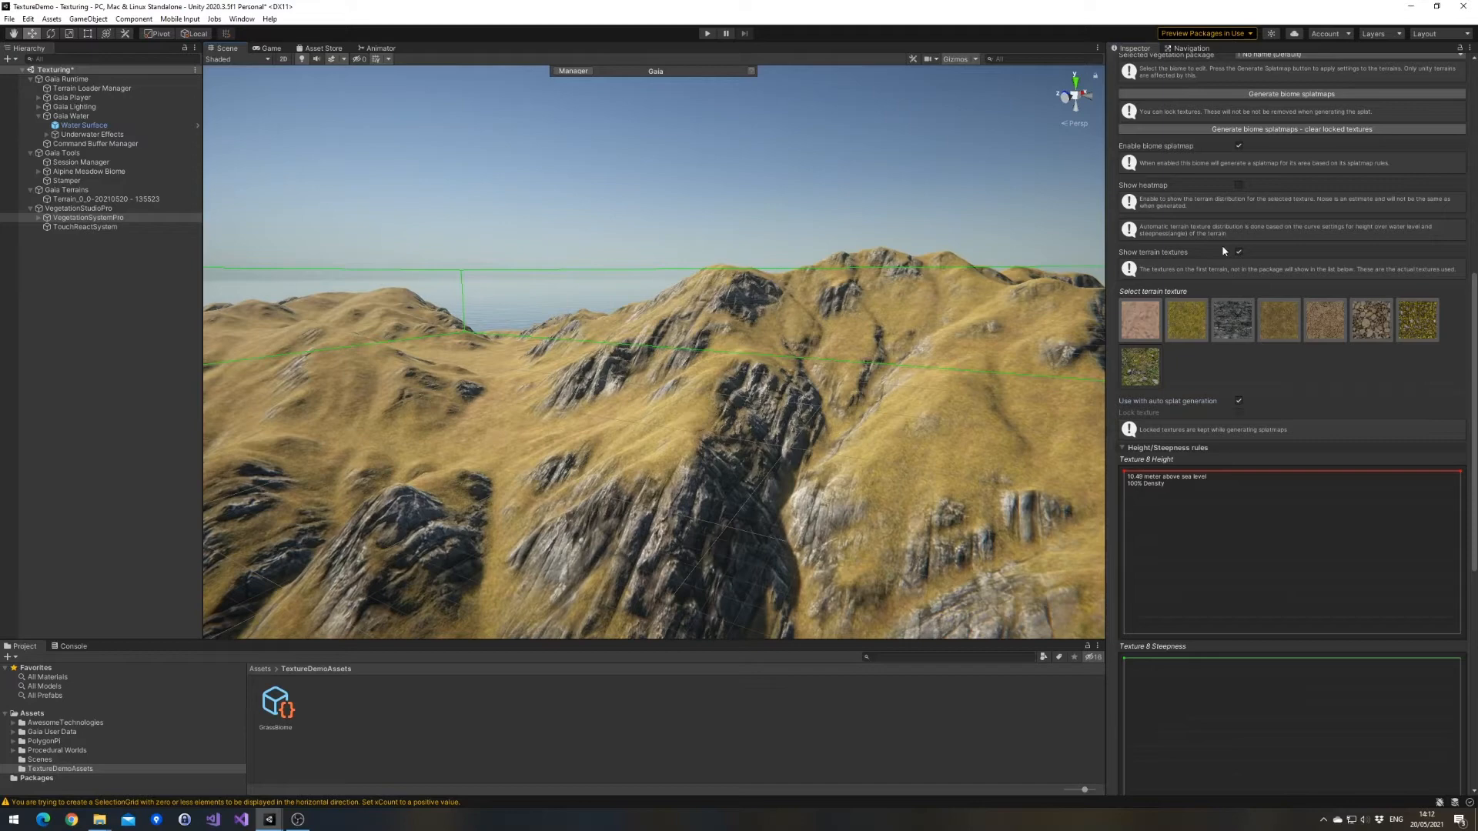
{"action": "left_click", "coordinate": [1238, 185]}
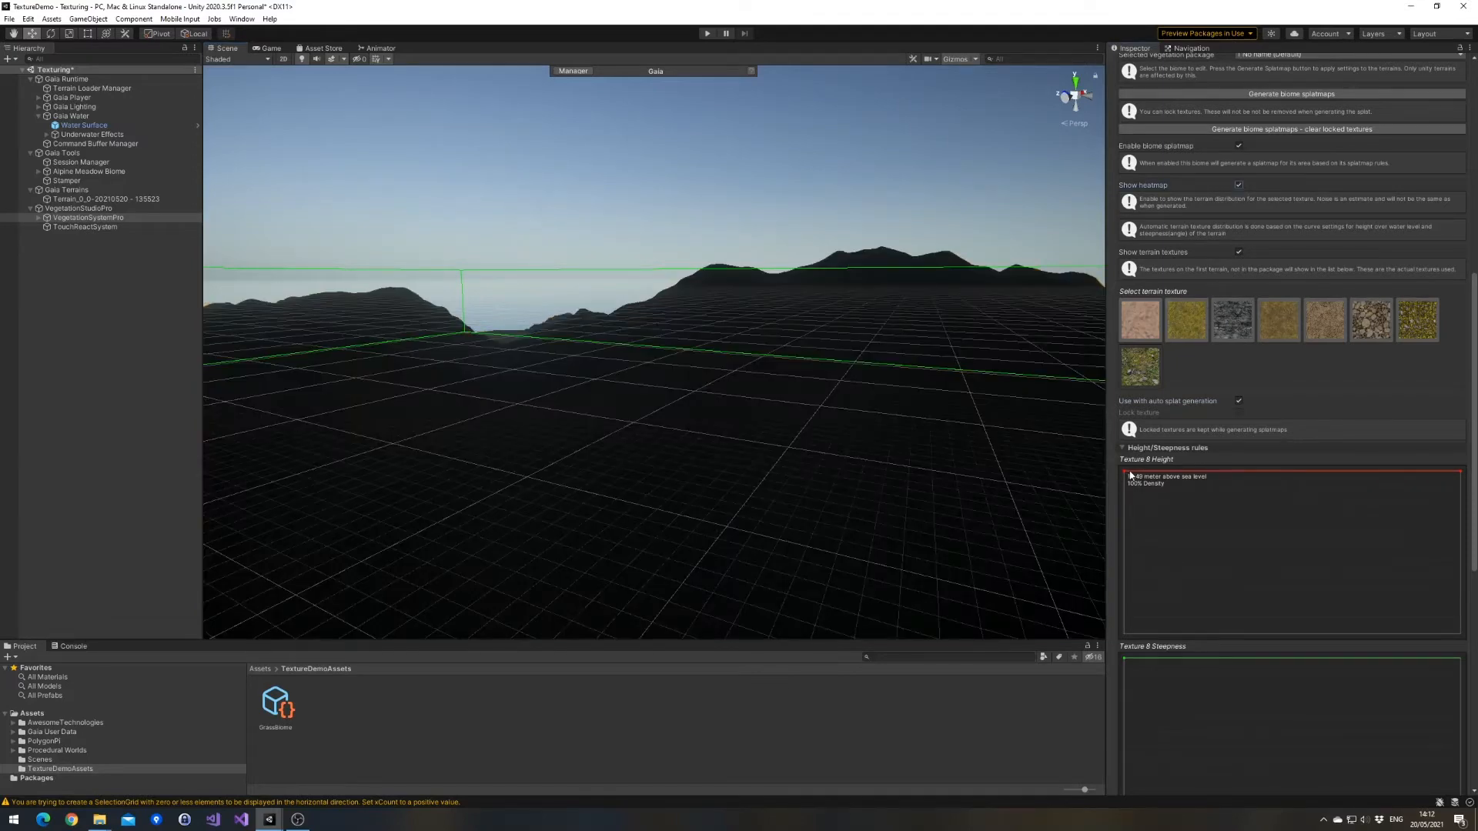
{"action": "mouse_move", "coordinate": [1099, 470]}
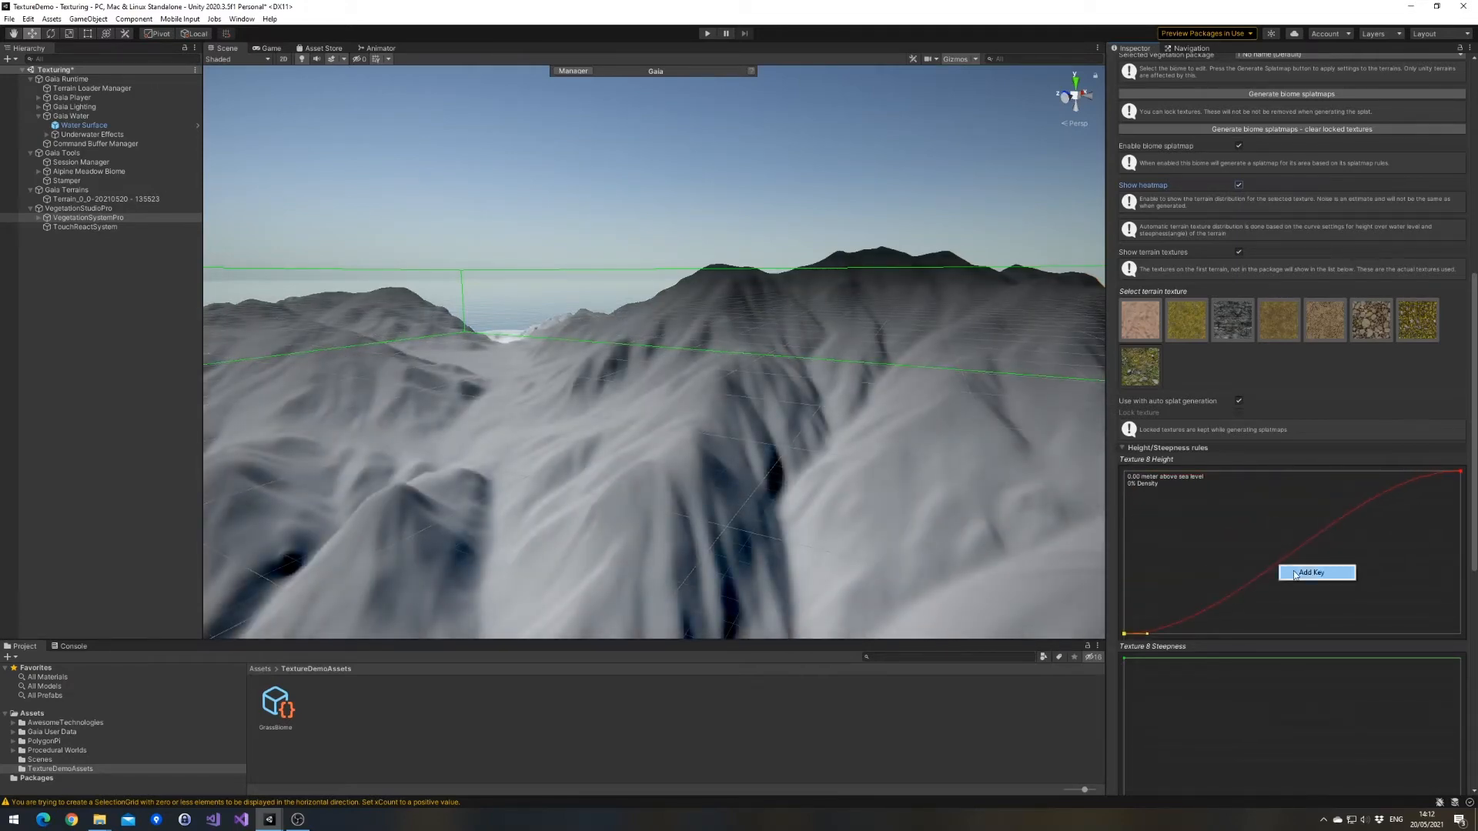
{"action": "left_click", "coordinate": [1310, 572]}
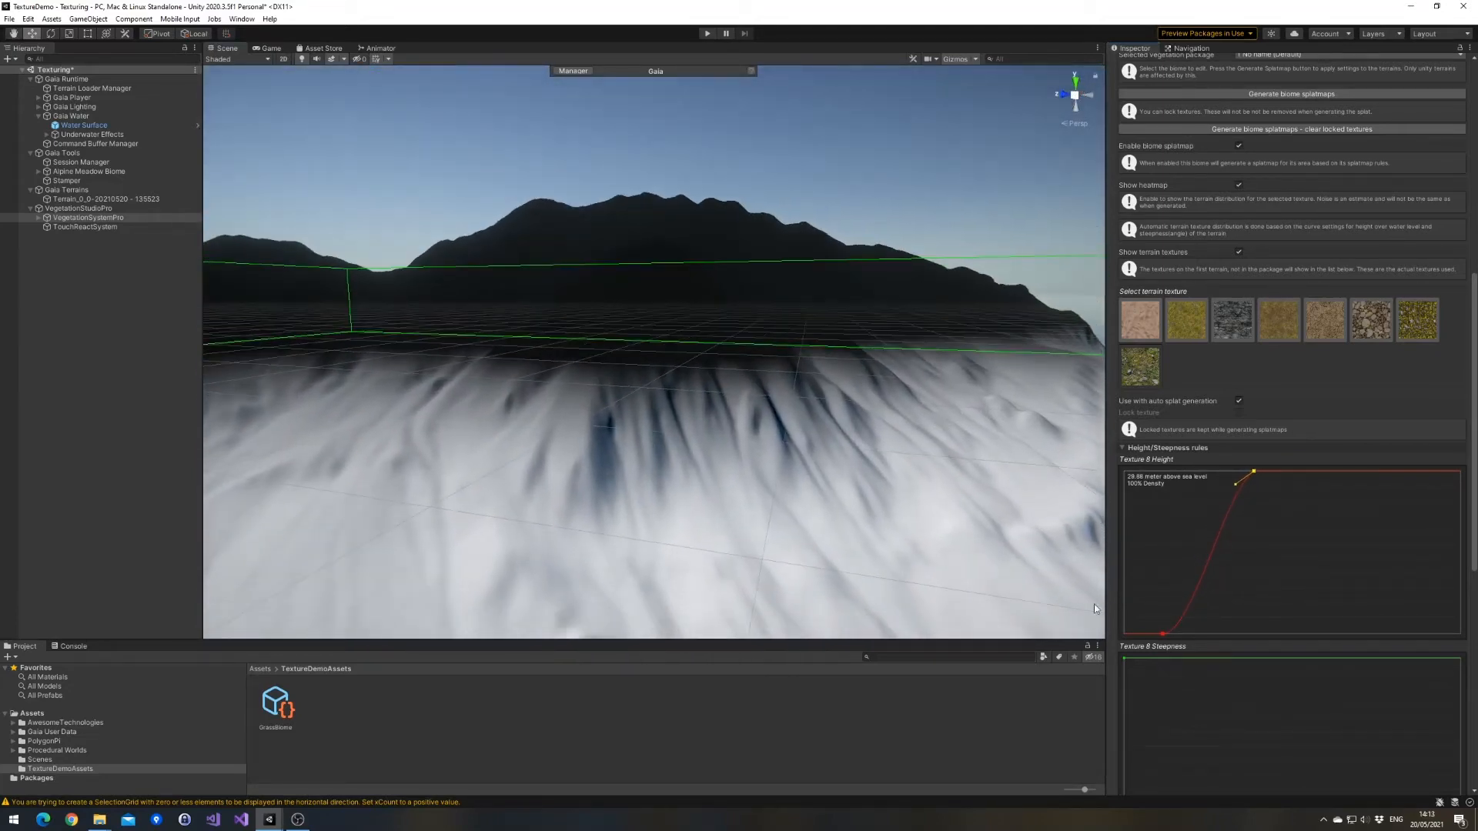
{"action": "scroll", "scroll_direction": "down", "scroll_amount": 3}
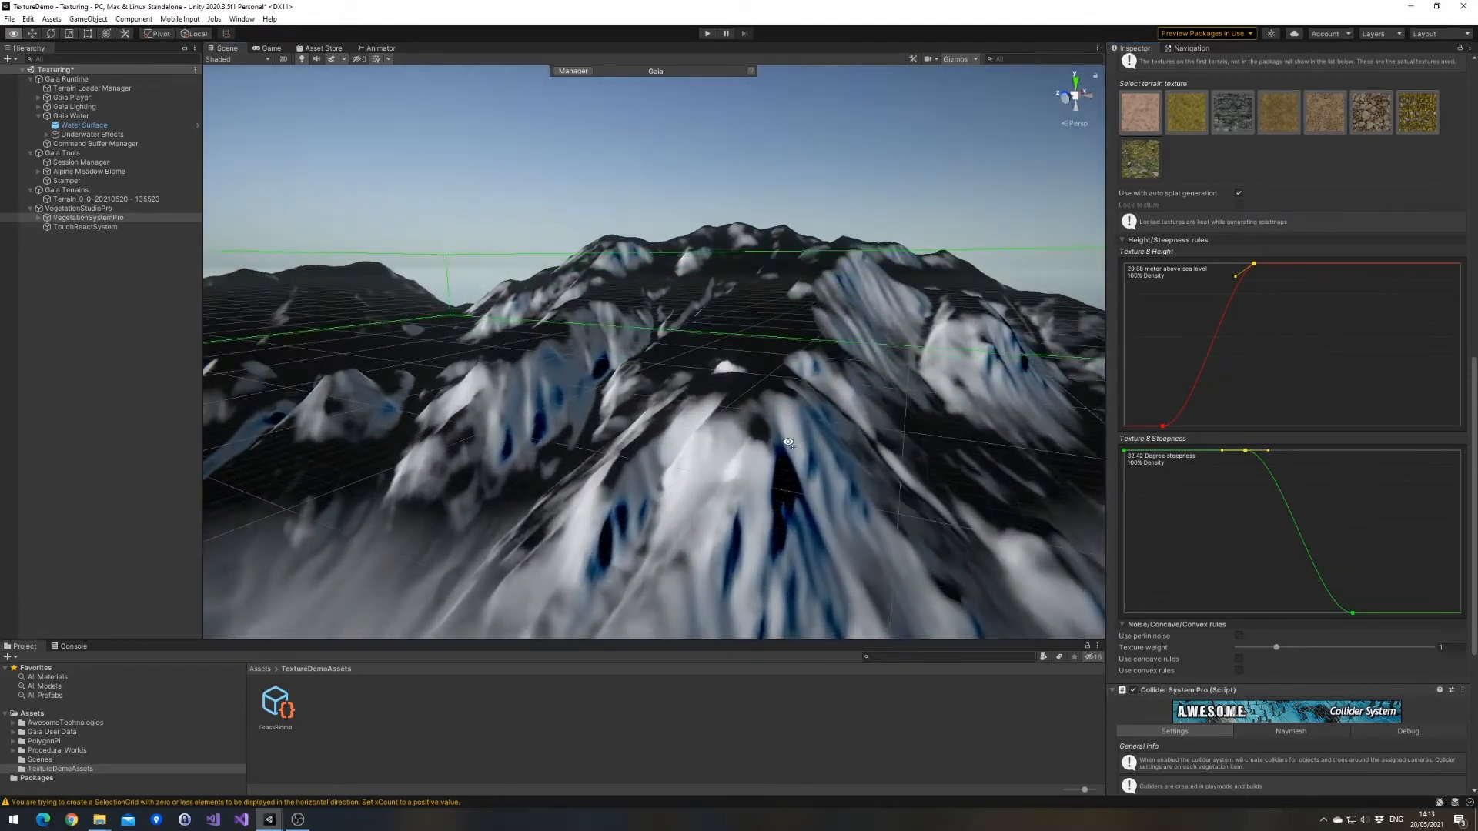
{"action": "scroll", "scroll_direction": "up", "scroll_amount": 3}
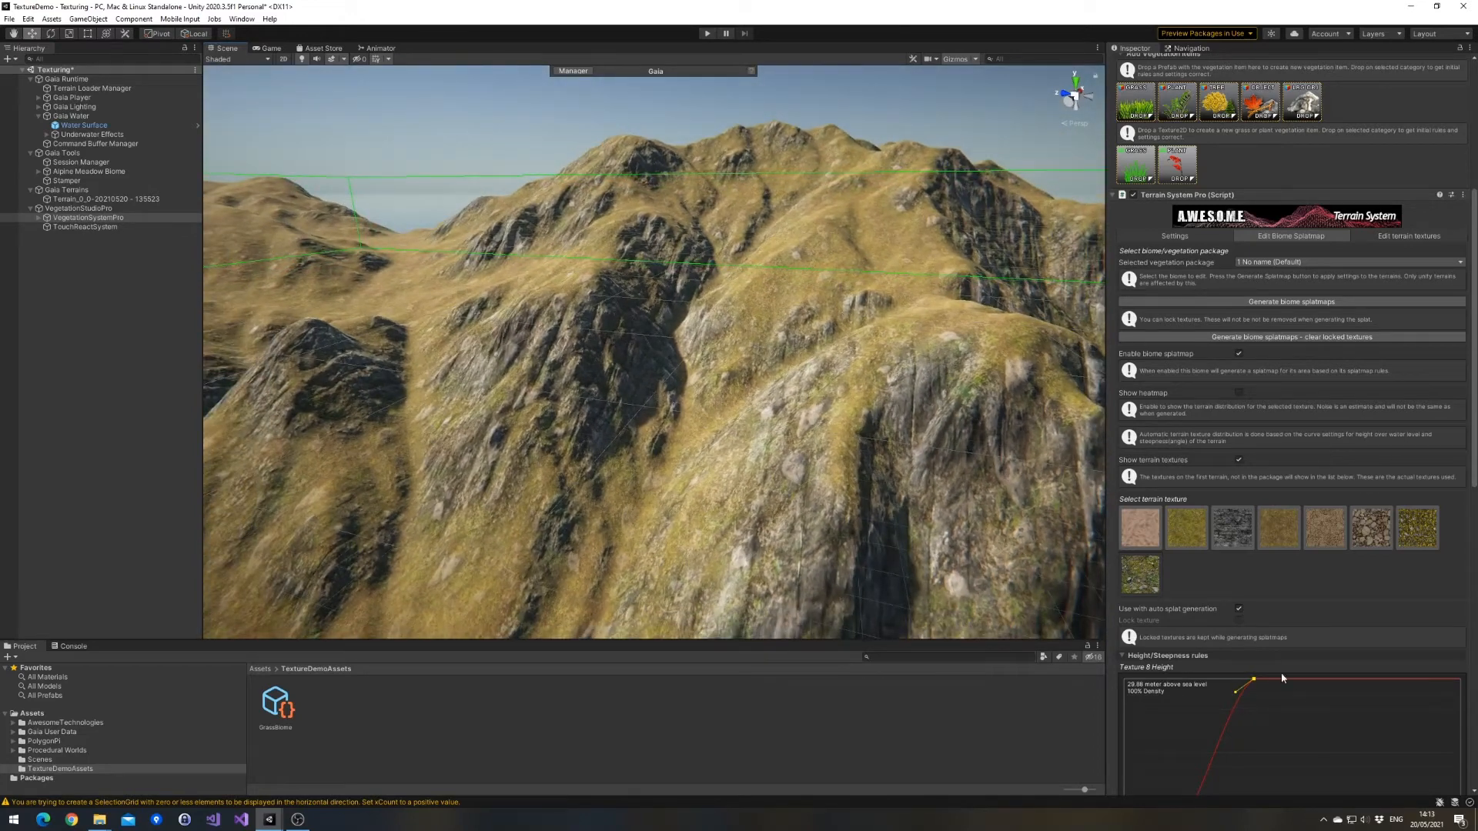
Shape Texture 0's height curve to full density near 0 m, dropping off above.
{"action": "scroll", "scroll_direction": "down", "scroll_amount": 3}
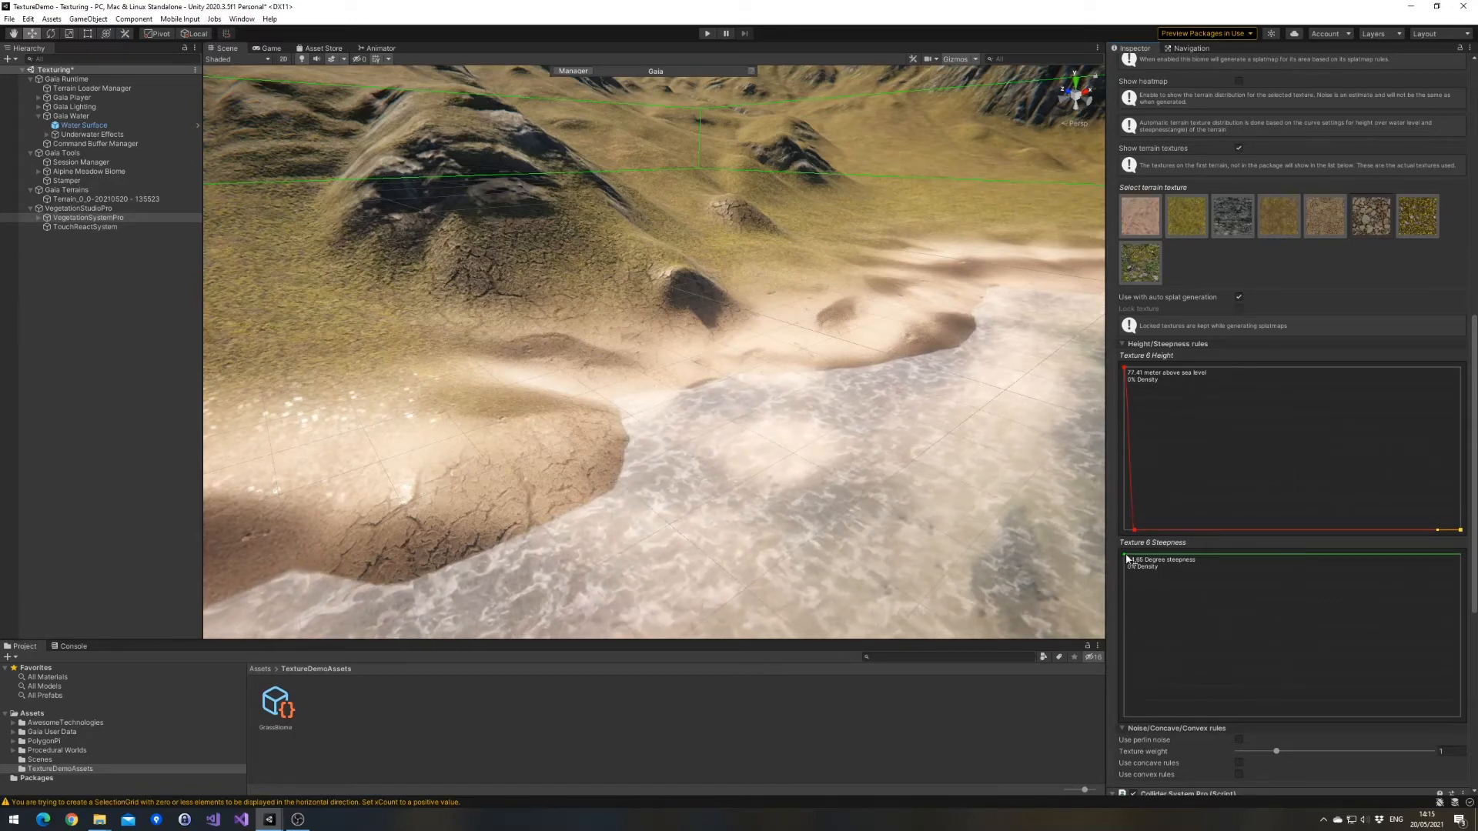
Enable Perlin noise on the first biome texture and raise its texture weight to about 4.86.
{"action": "scroll", "scroll_direction": "down", "scroll_amount": 3}
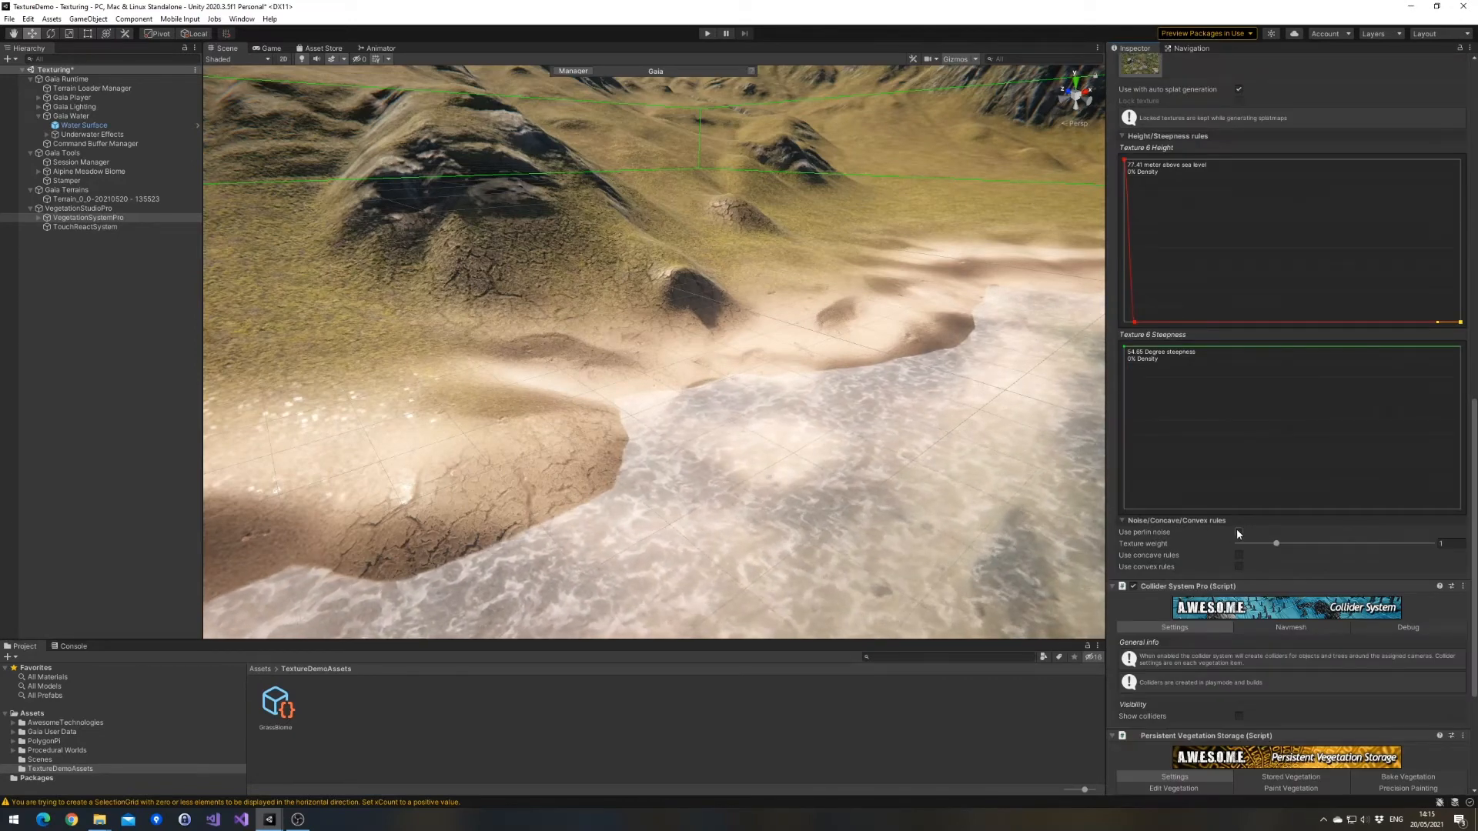
{"action": "left_click", "coordinate": [1238, 531]}
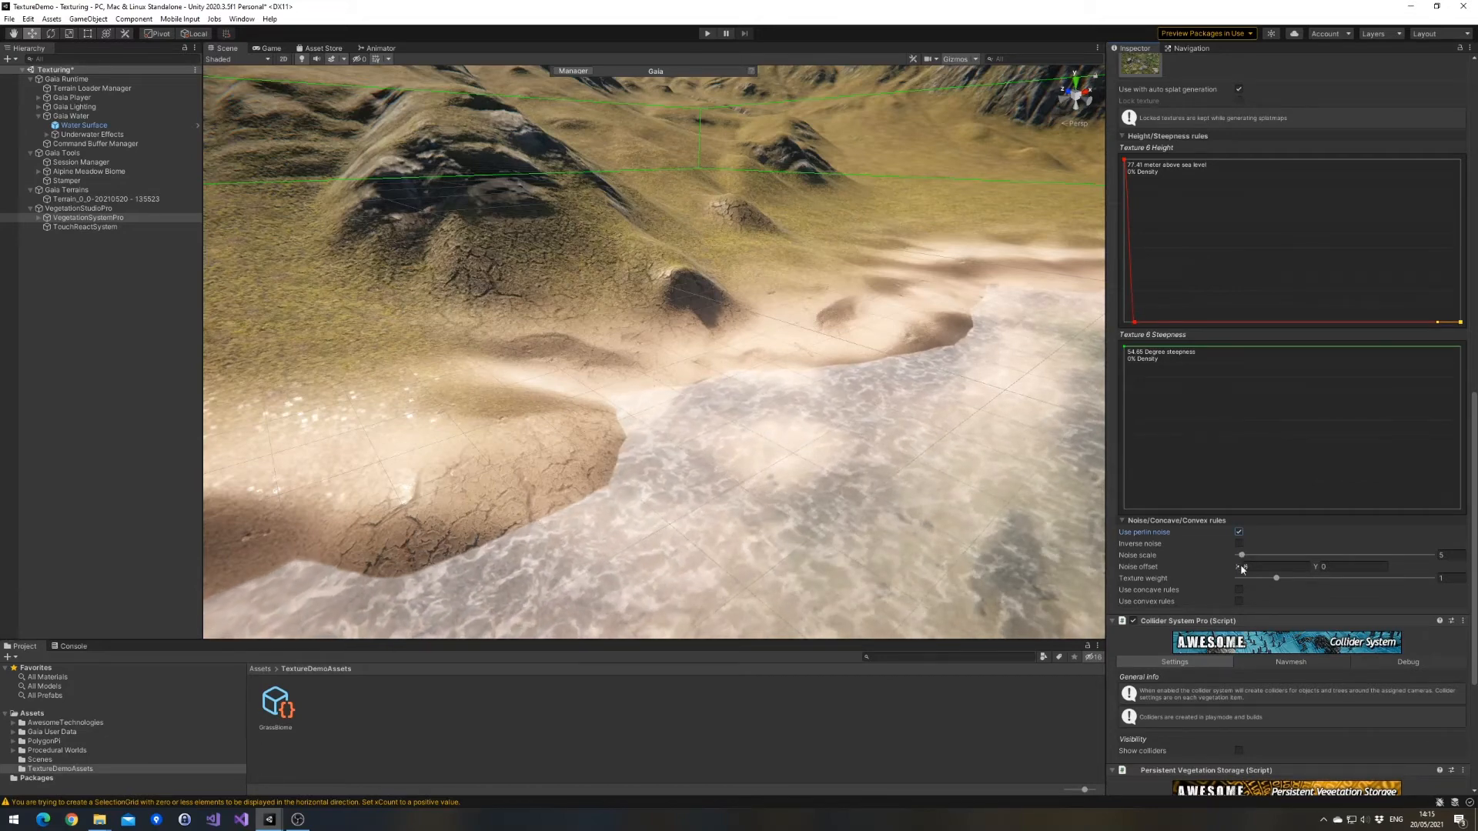
{"action": "scroll", "scroll_direction": "up", "scroll_amount": 3}
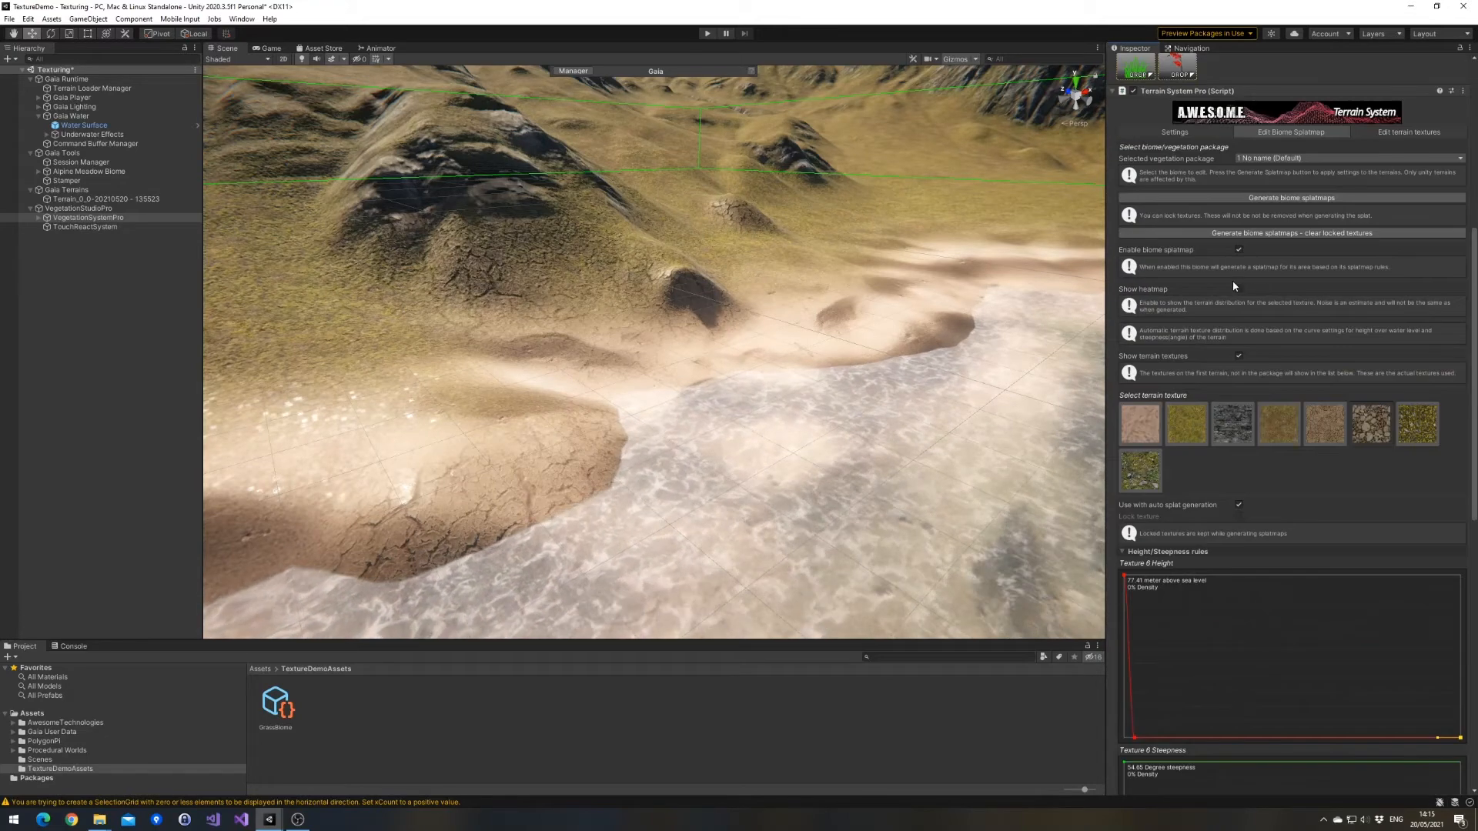
{"action": "left_click", "coordinate": [1238, 289]}
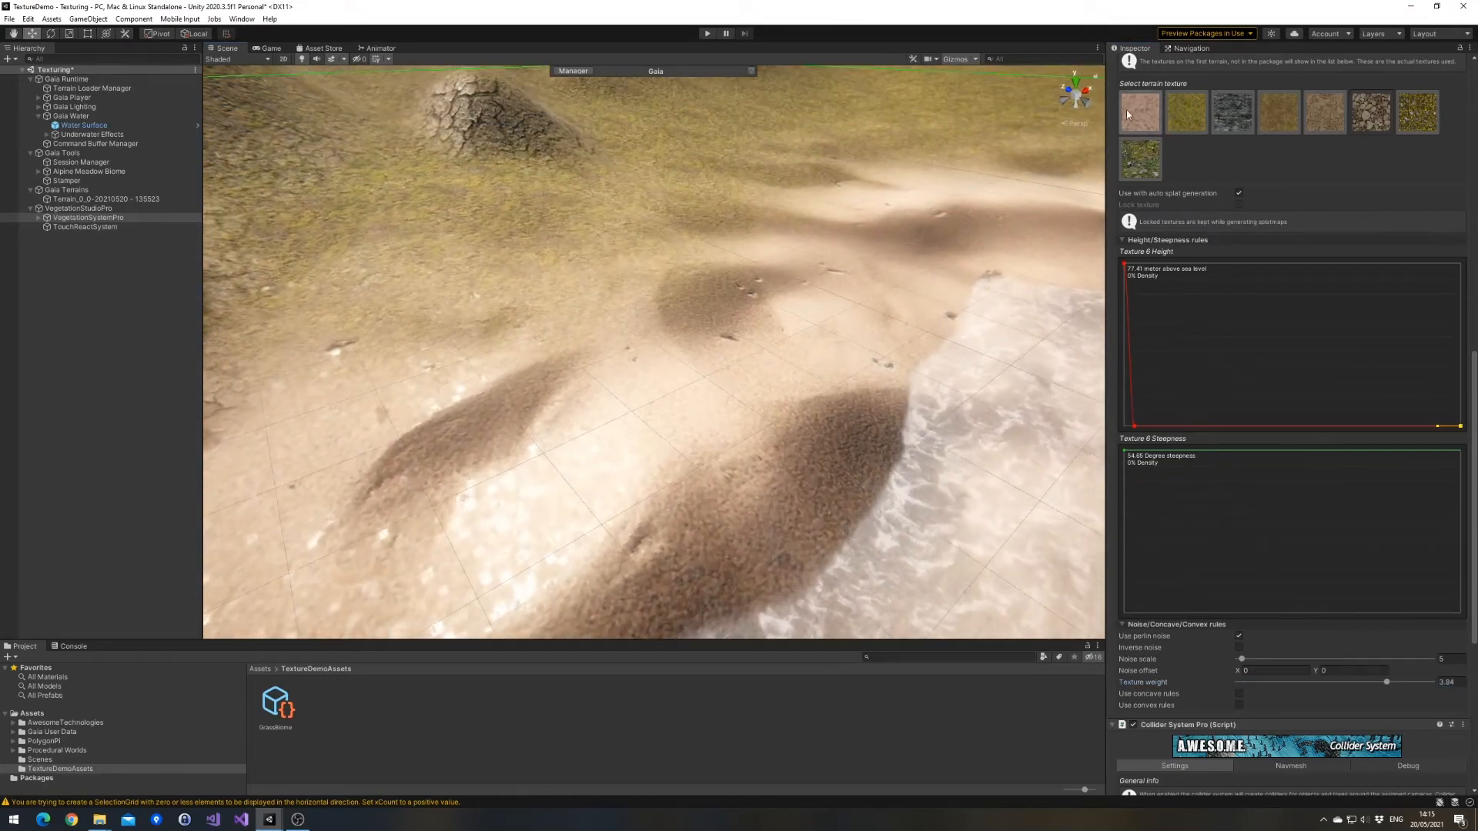
{"action": "left_click", "coordinate": [1138, 111]}
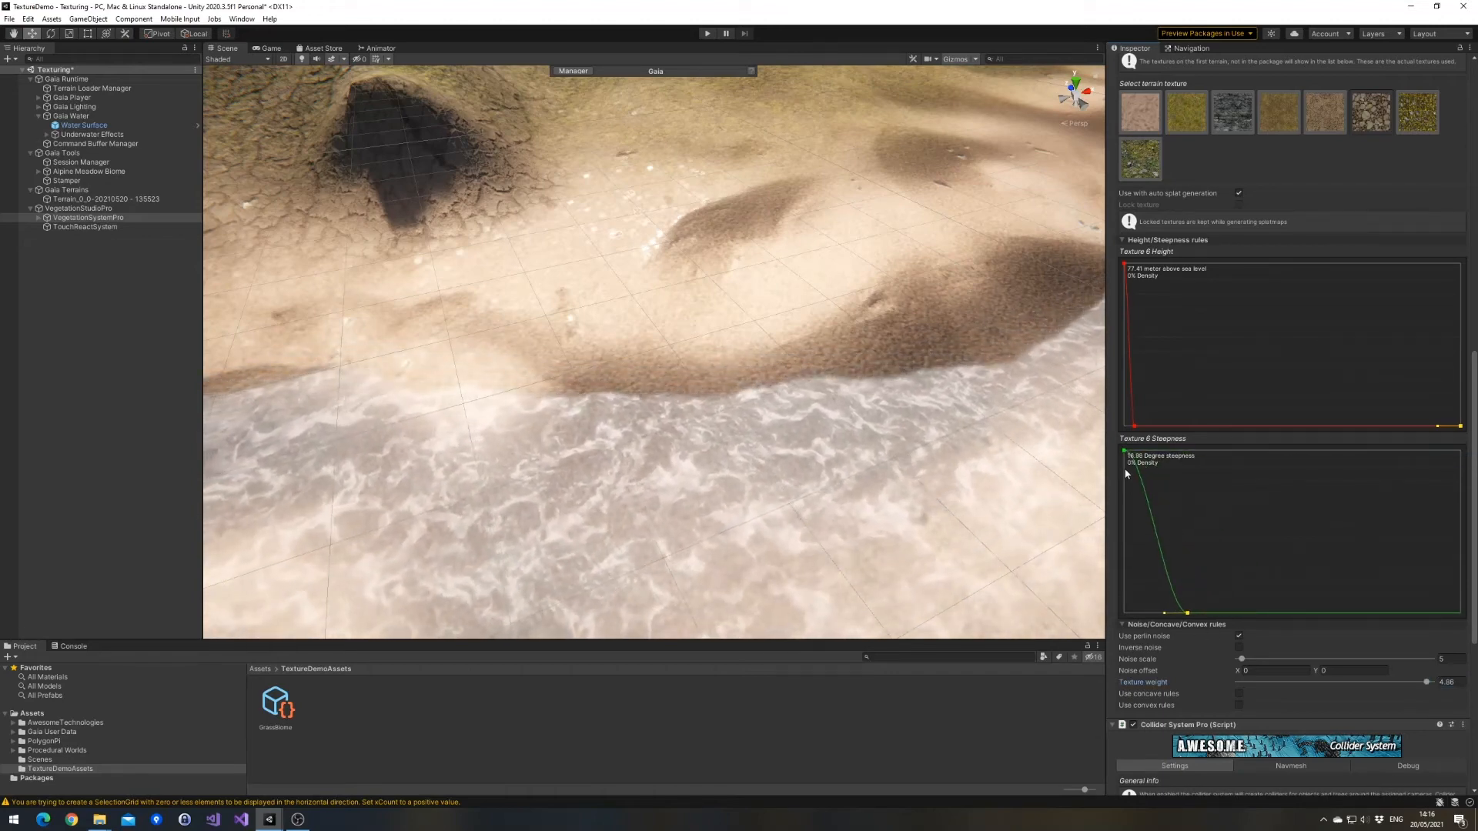
Add a Steepness curve key for a narrow peak near 12.5°, checking coverage with the heatmap.
{"action": "right_click", "coordinate": [1140, 499]}
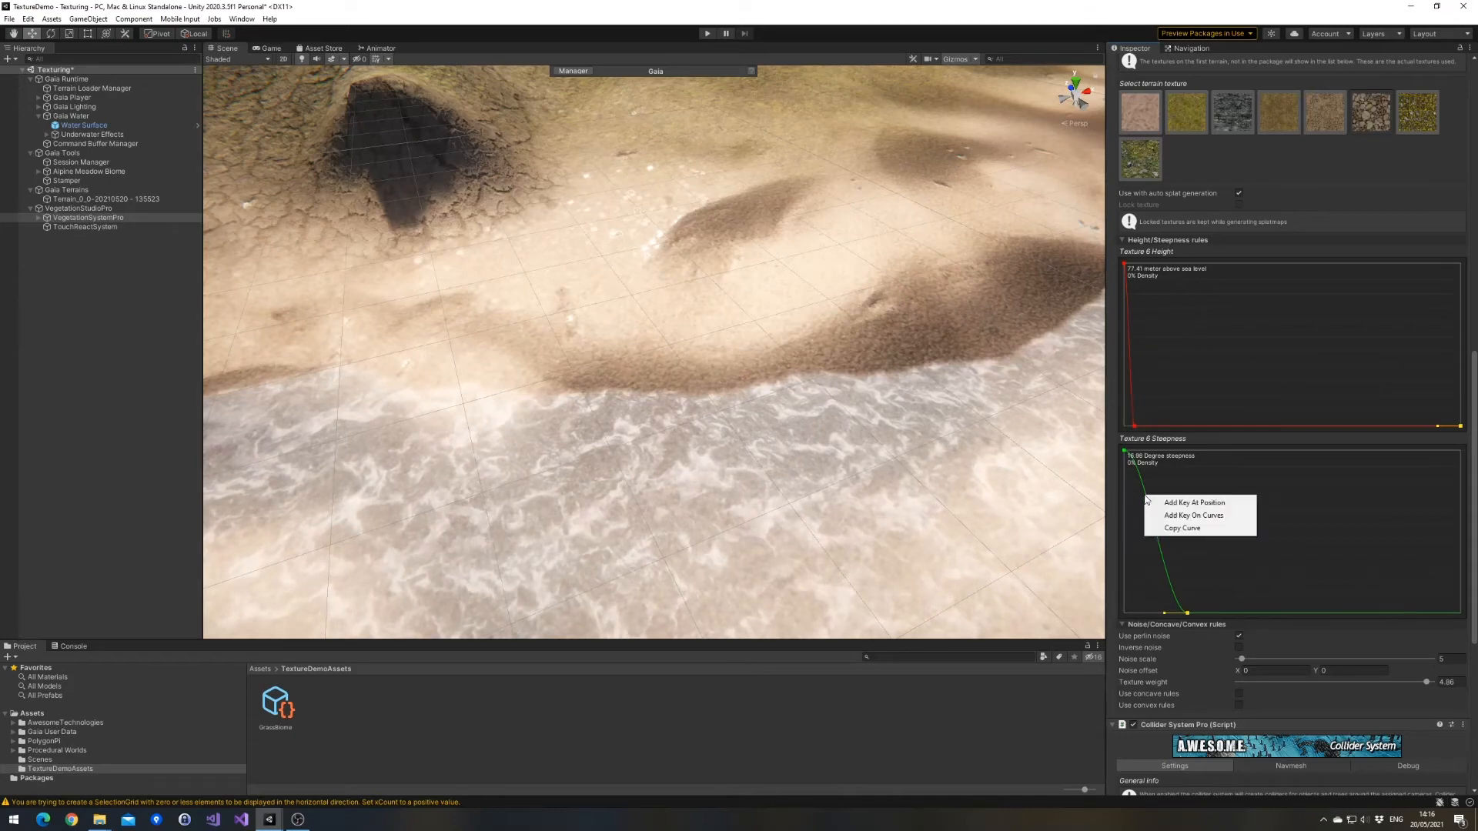
{"action": "mouse_move", "coordinate": [1193, 516]}
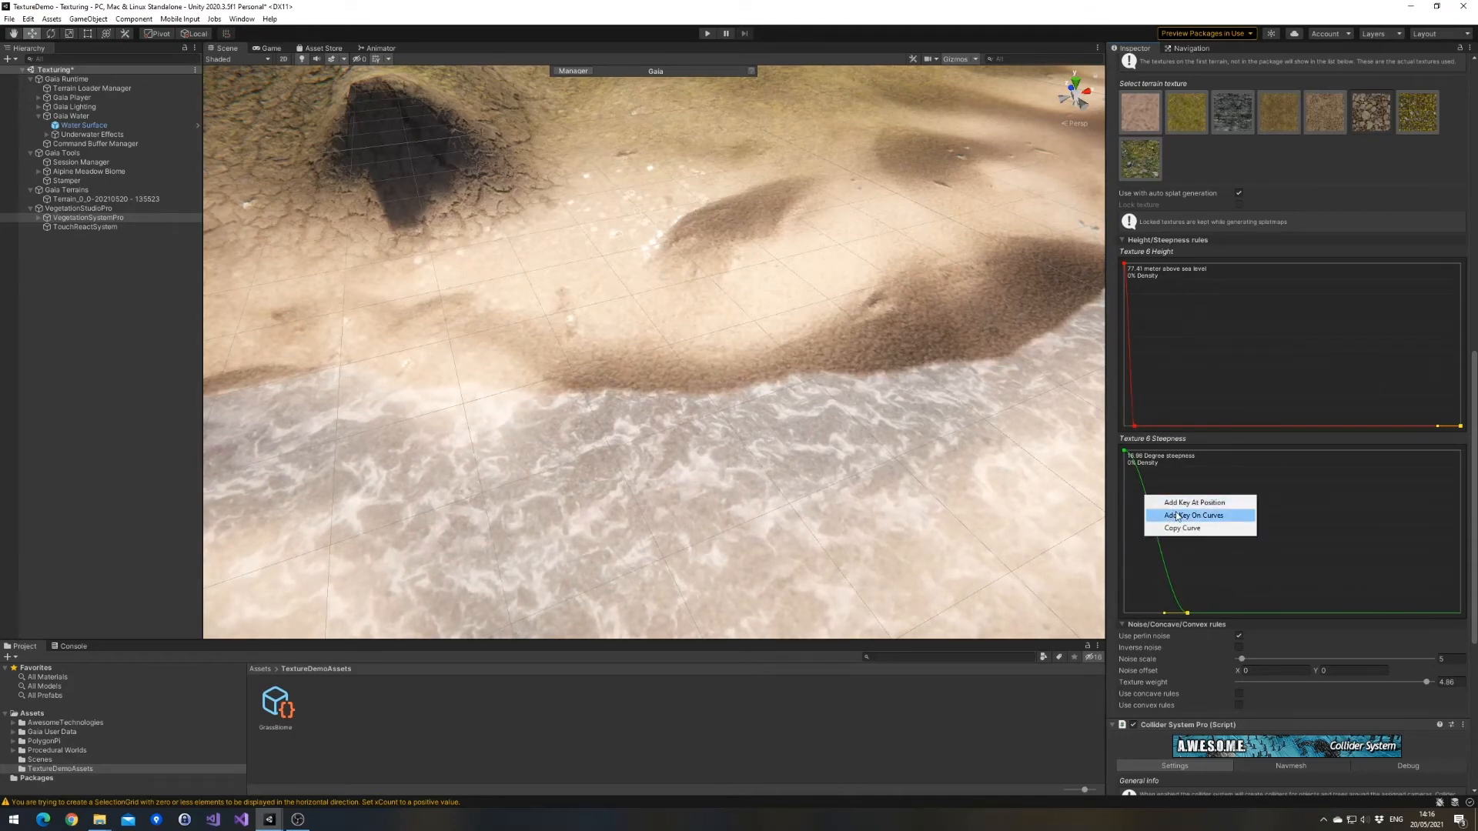
{"action": "left_click", "coordinate": [1192, 515]}
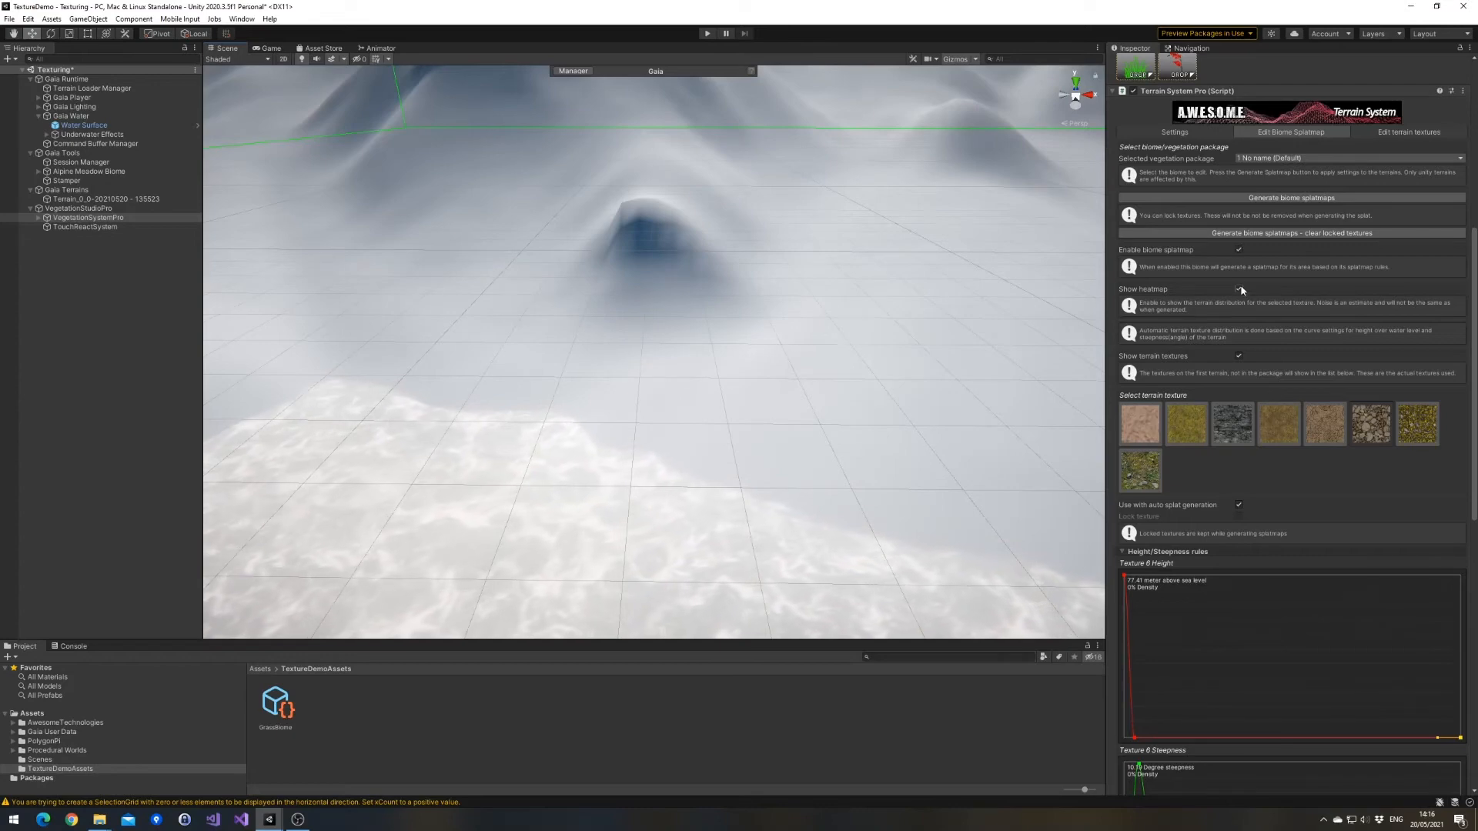
{"action": "left_click", "coordinate": [1238, 290]}
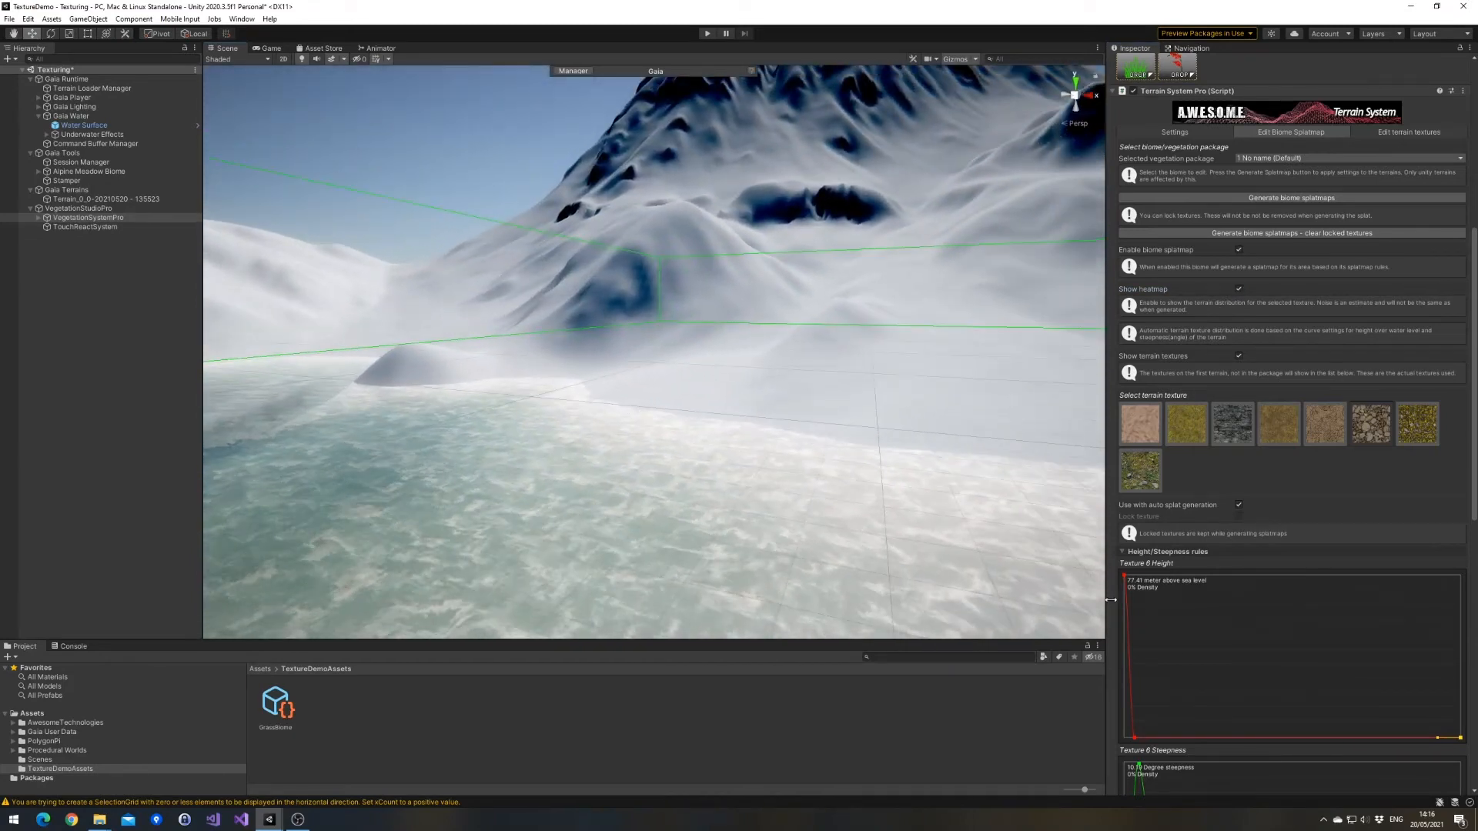
{"action": "scroll", "scroll_direction": "down", "scroll_amount": 3}
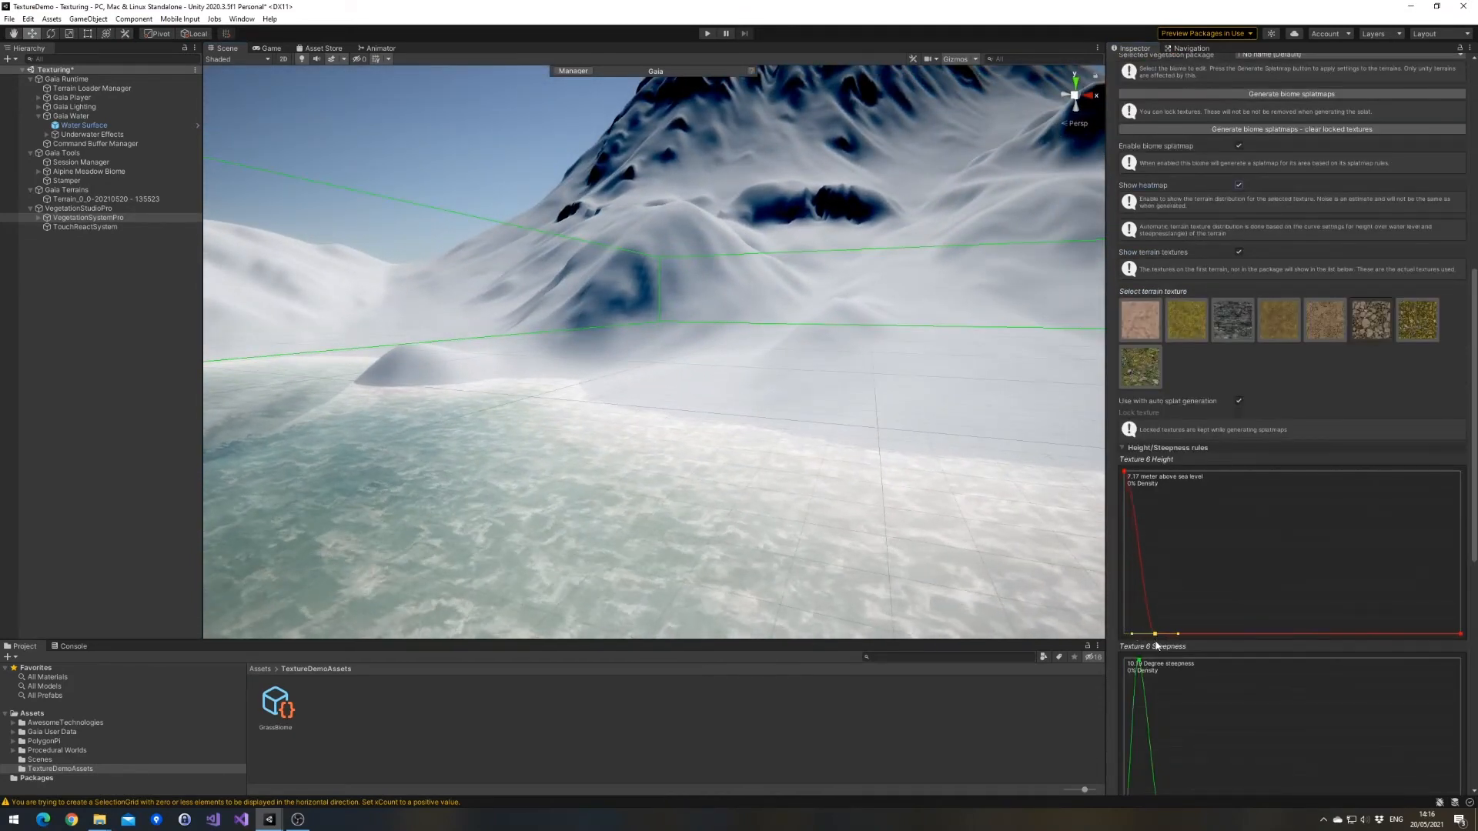
{"action": "scroll", "scroll_direction": "down", "scroll_amount": 3}
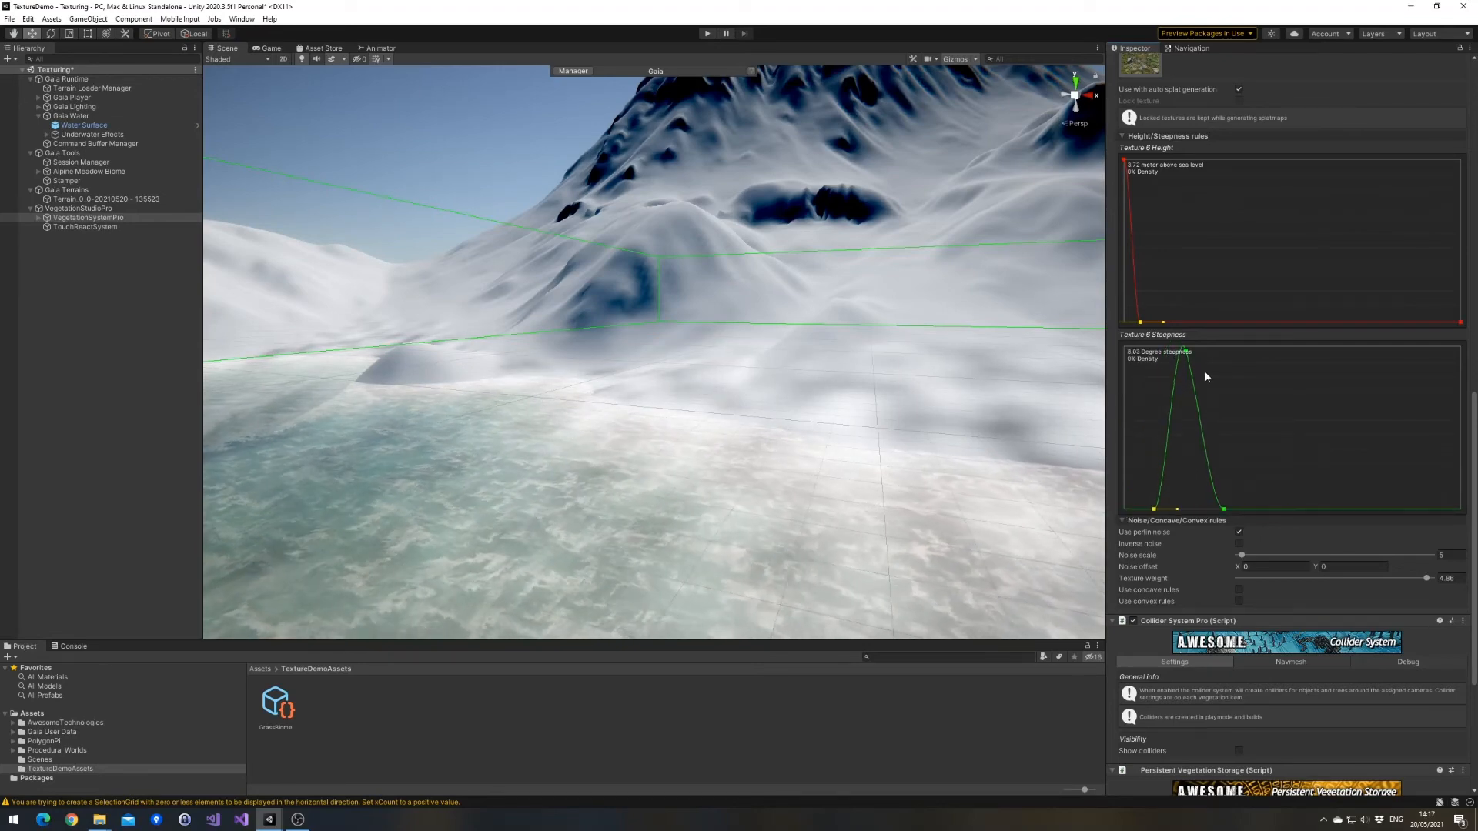
{"action": "scroll", "scroll_direction": "up", "scroll_amount": 3}
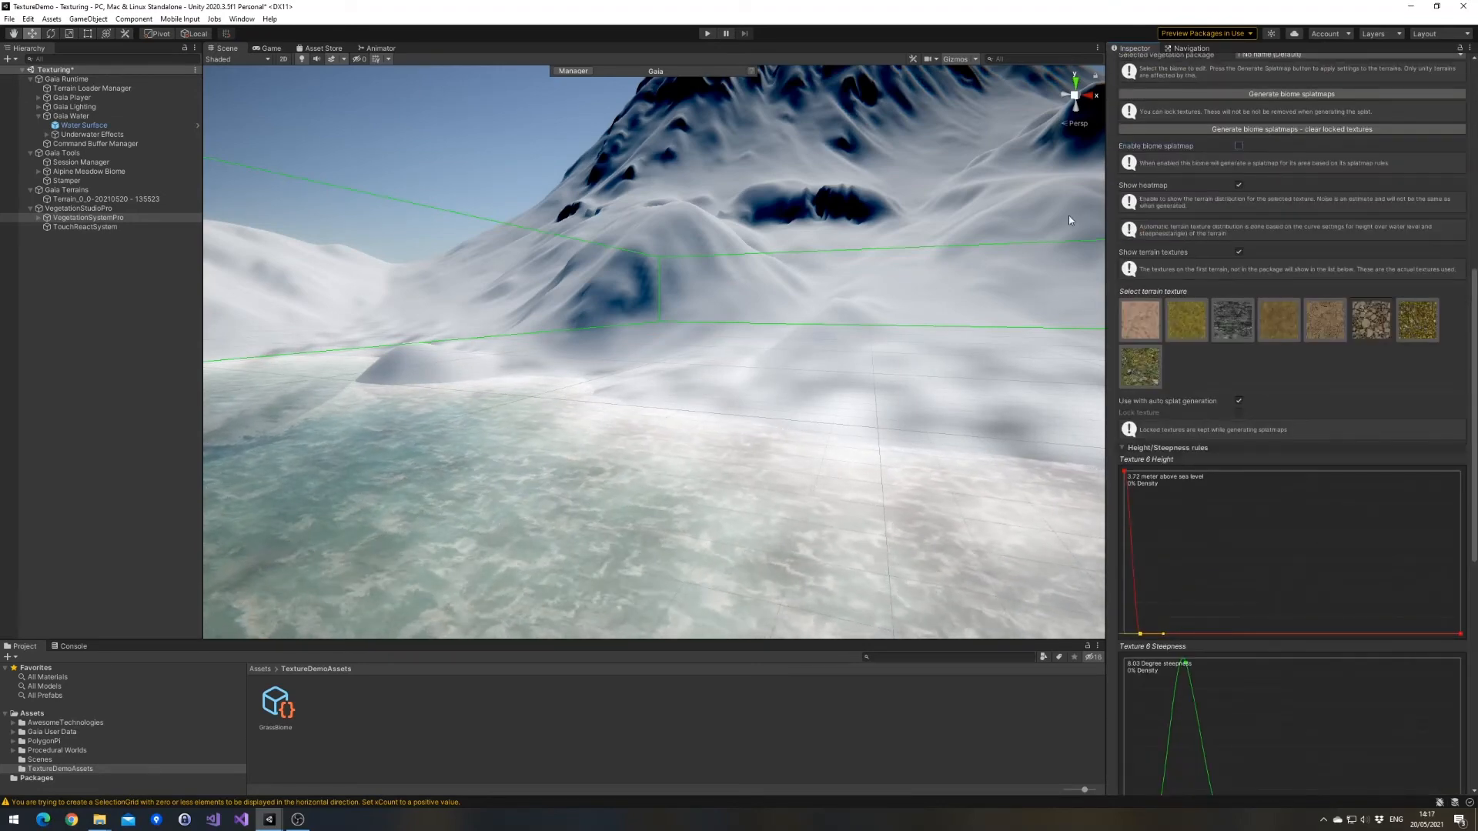
{"action": "left_click", "coordinate": [1238, 146]}
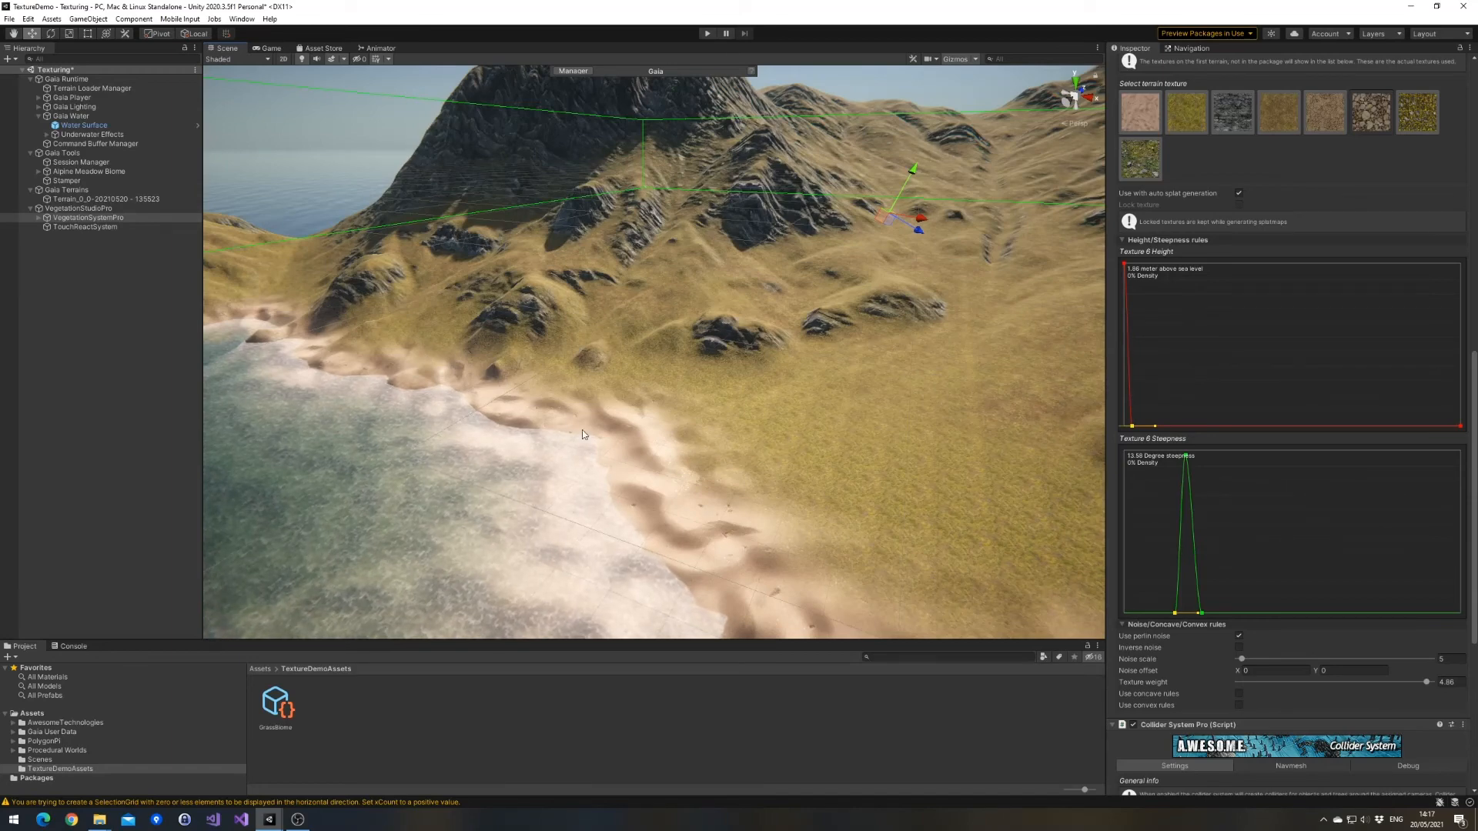
{"action": "mouse_move", "coordinate": [911, 448]}
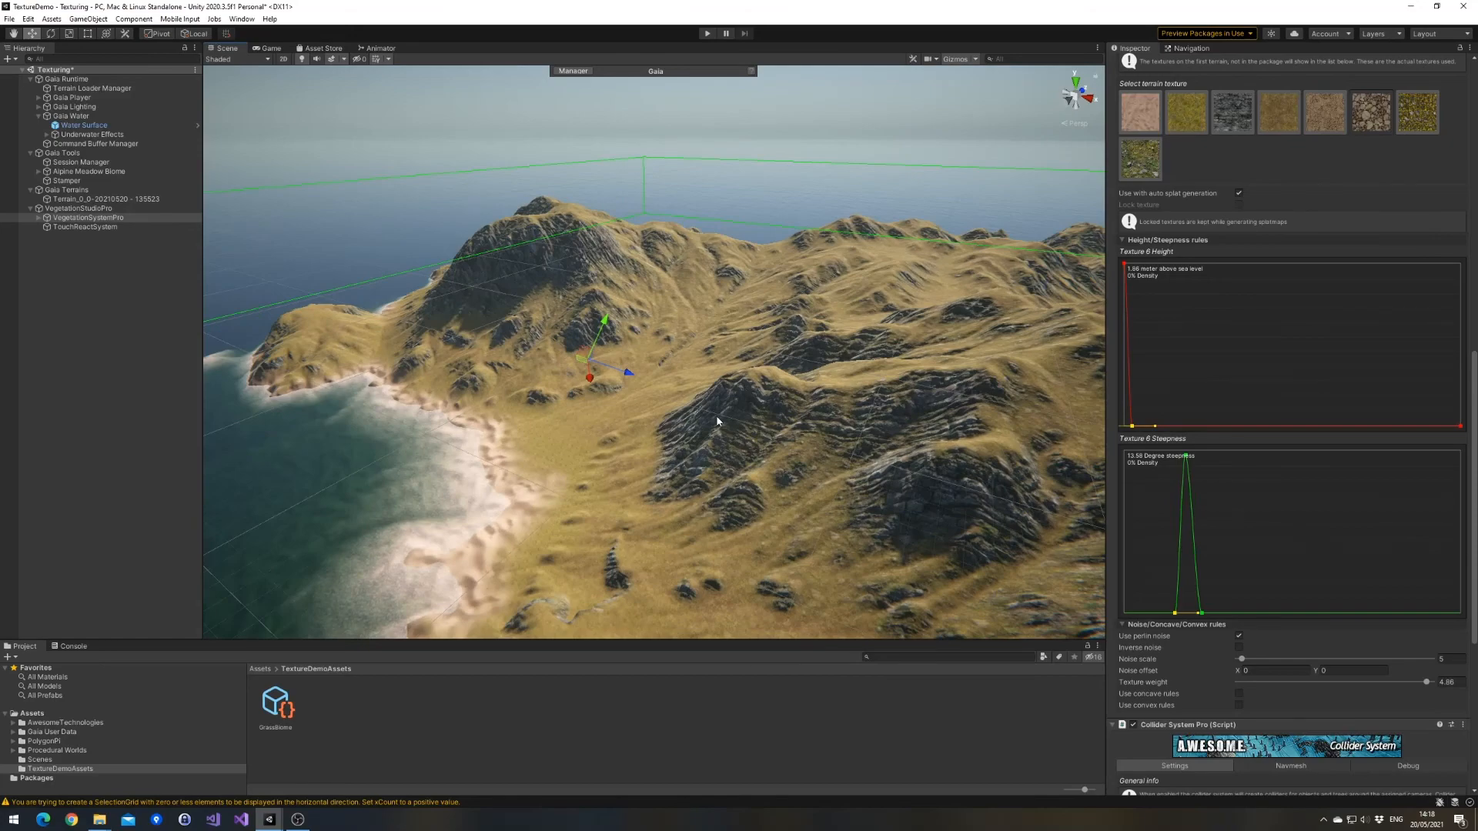
Enter Play mode to view the textured island from the player's perspective.
{"action": "left_click", "coordinate": [707, 34]}
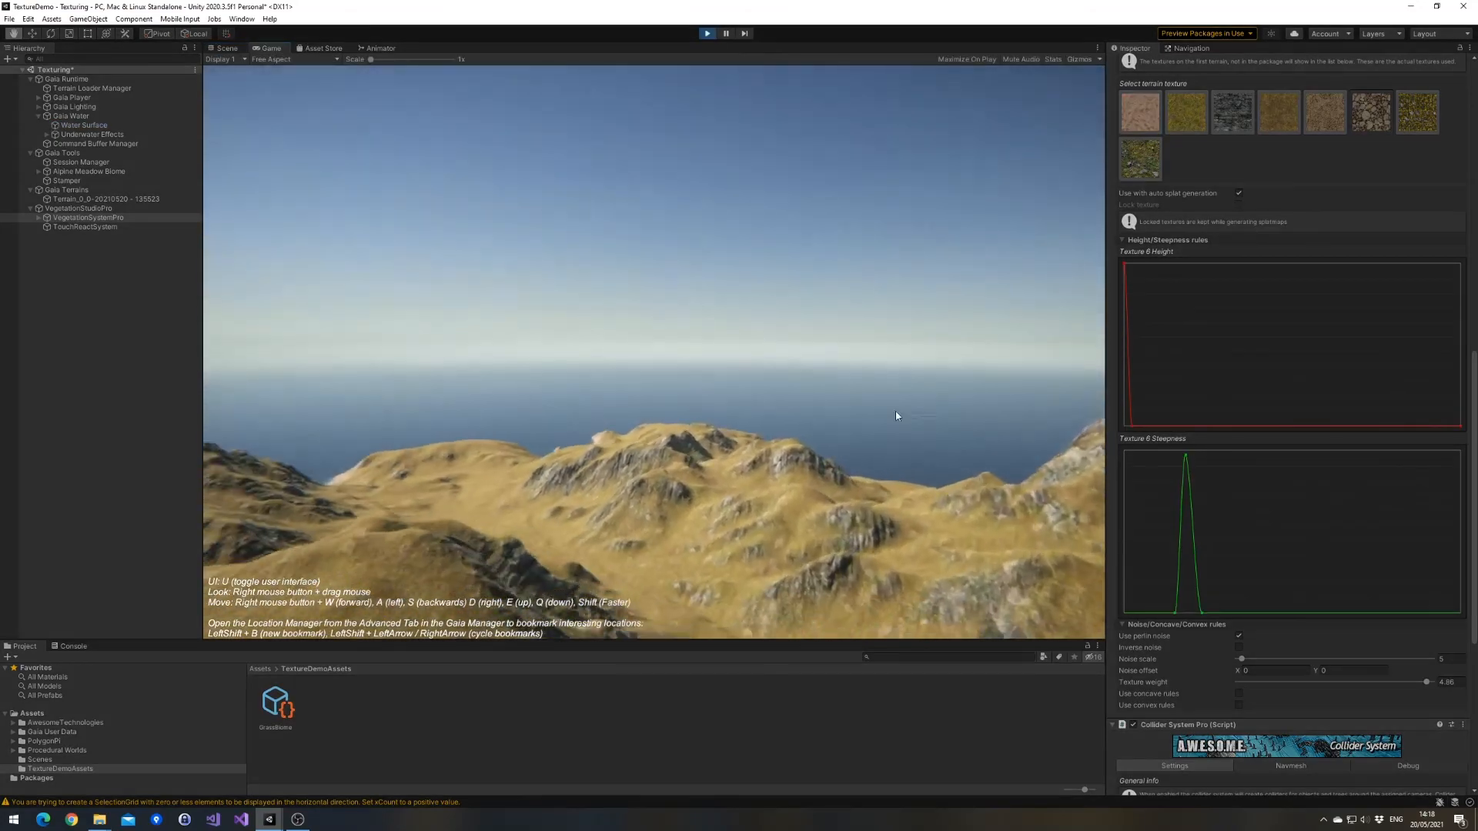